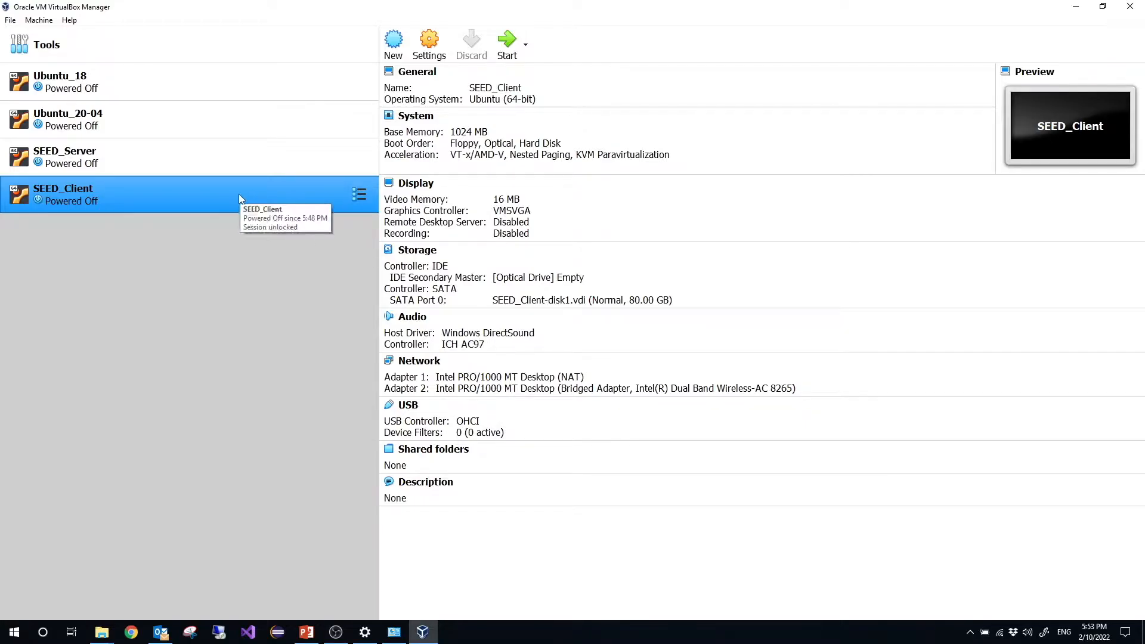
pyautogui.moveTo(228, 198)
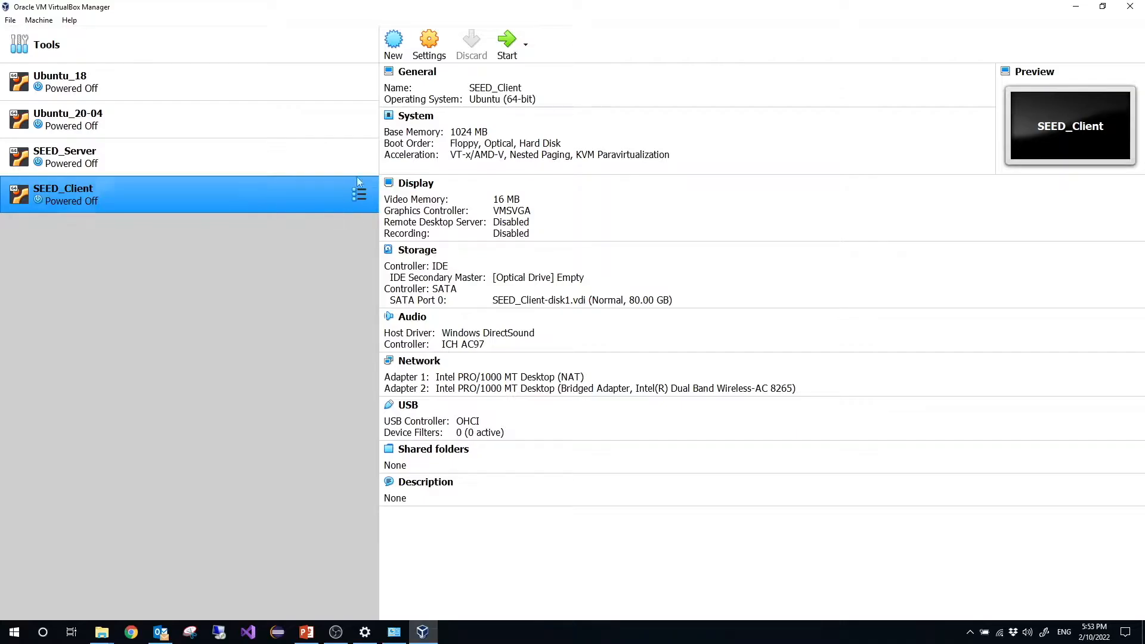
# - View SEED_Client's Adapter 2 network settings, bridged to the Intel Dual Band Wireless-AC 8265
pyautogui.click(429, 40)
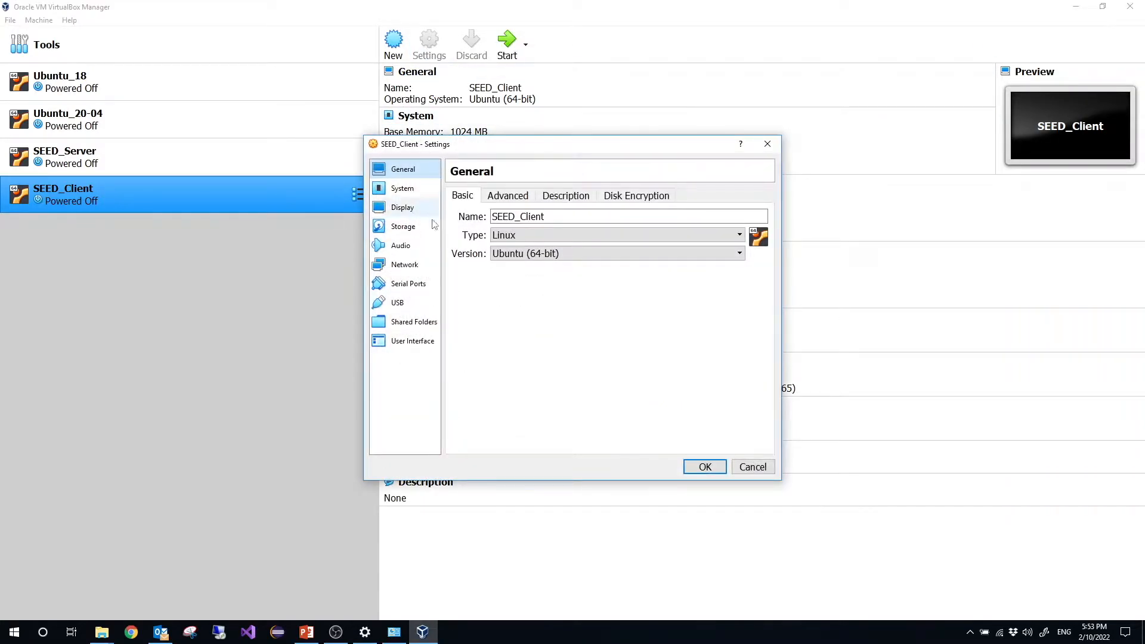
pyautogui.click(404, 264)
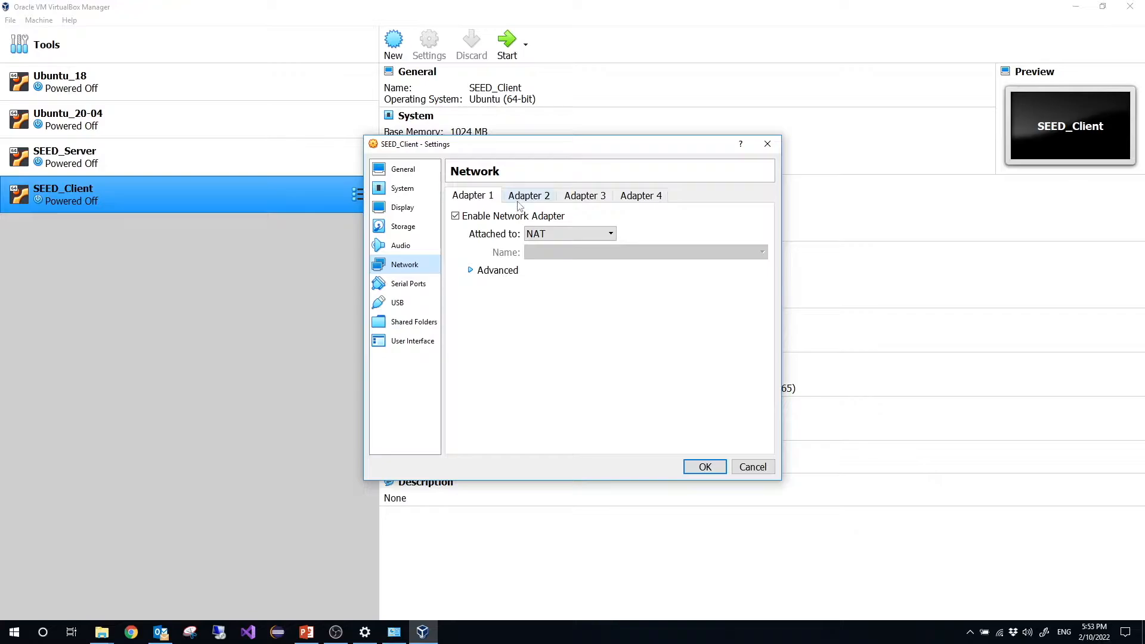
pyautogui.click(569, 233)
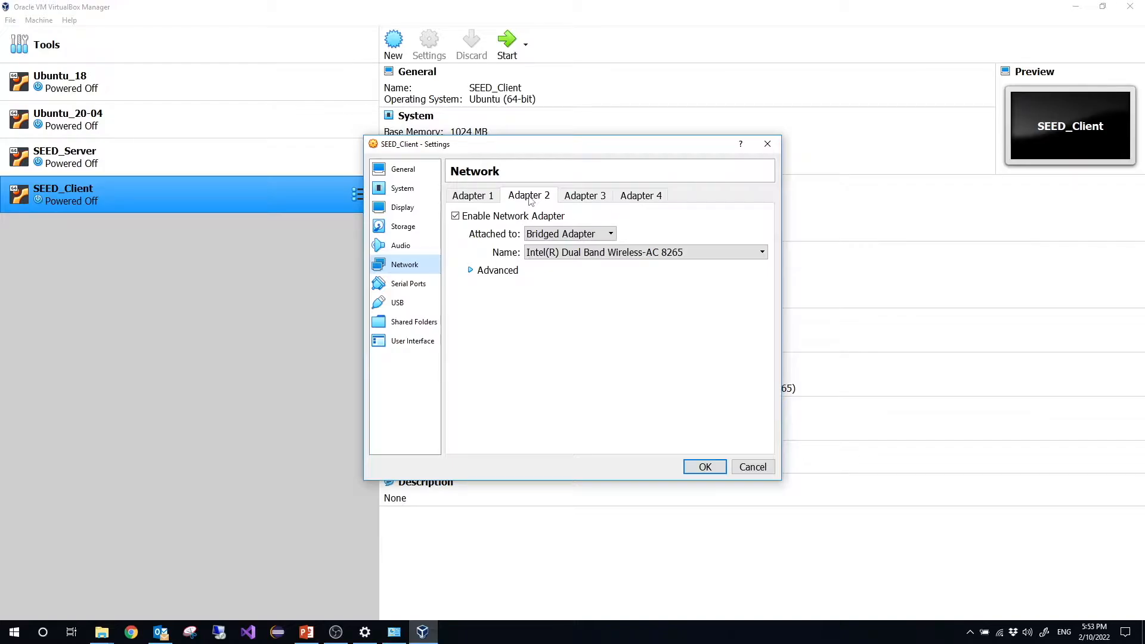
pyautogui.moveTo(527, 211)
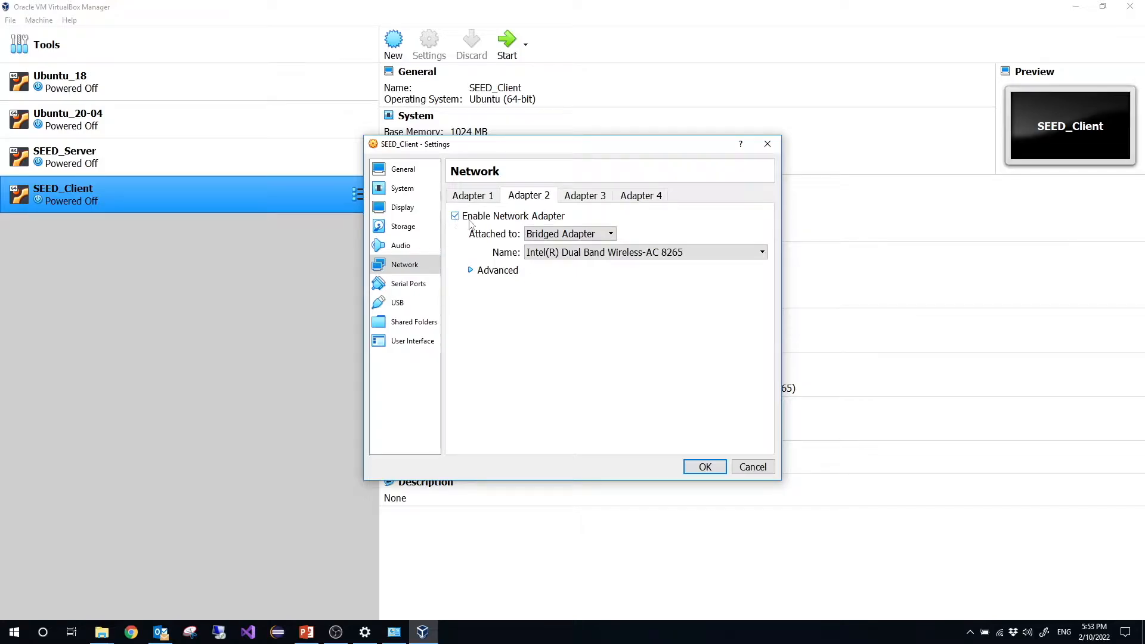
pyautogui.click(569, 233)
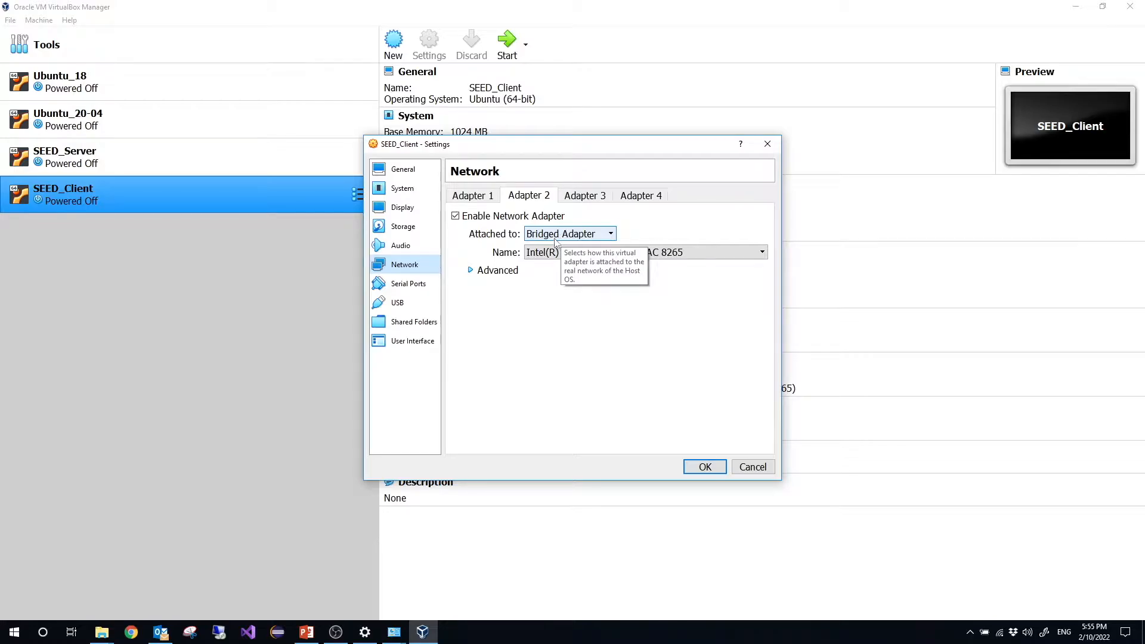
pyautogui.click(762, 251)
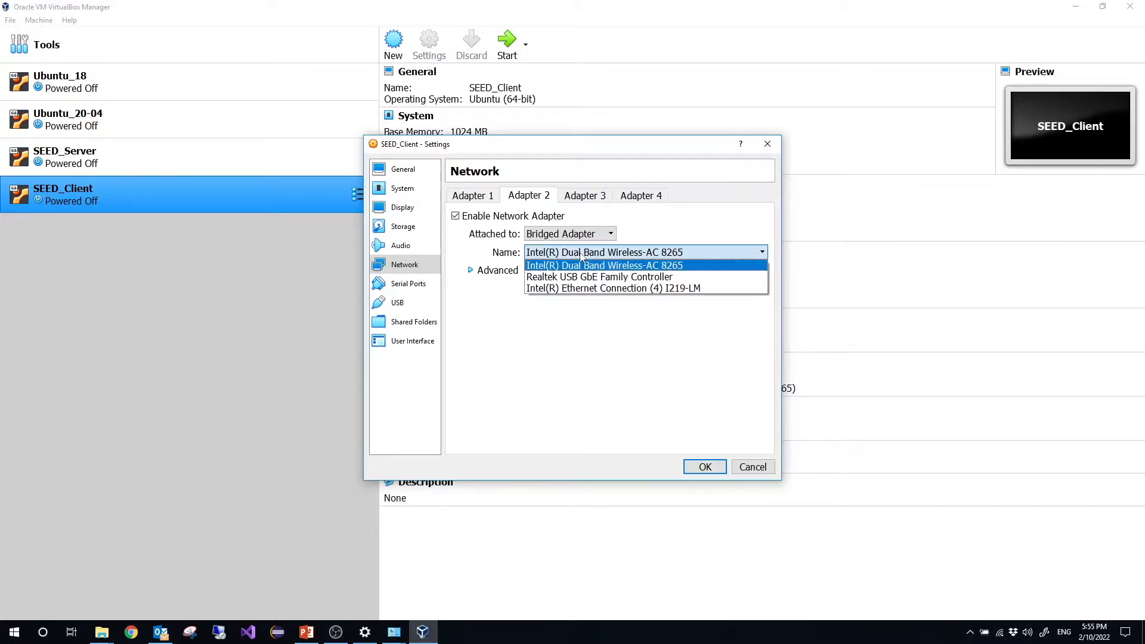
pyautogui.click(603, 265)
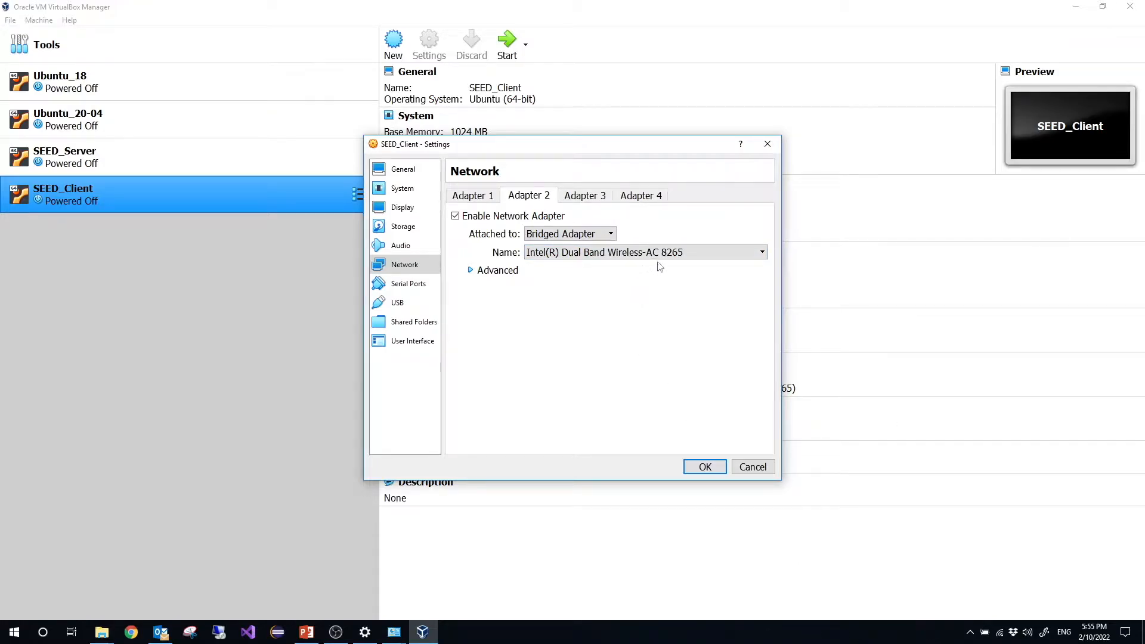
pyautogui.click(645, 251)
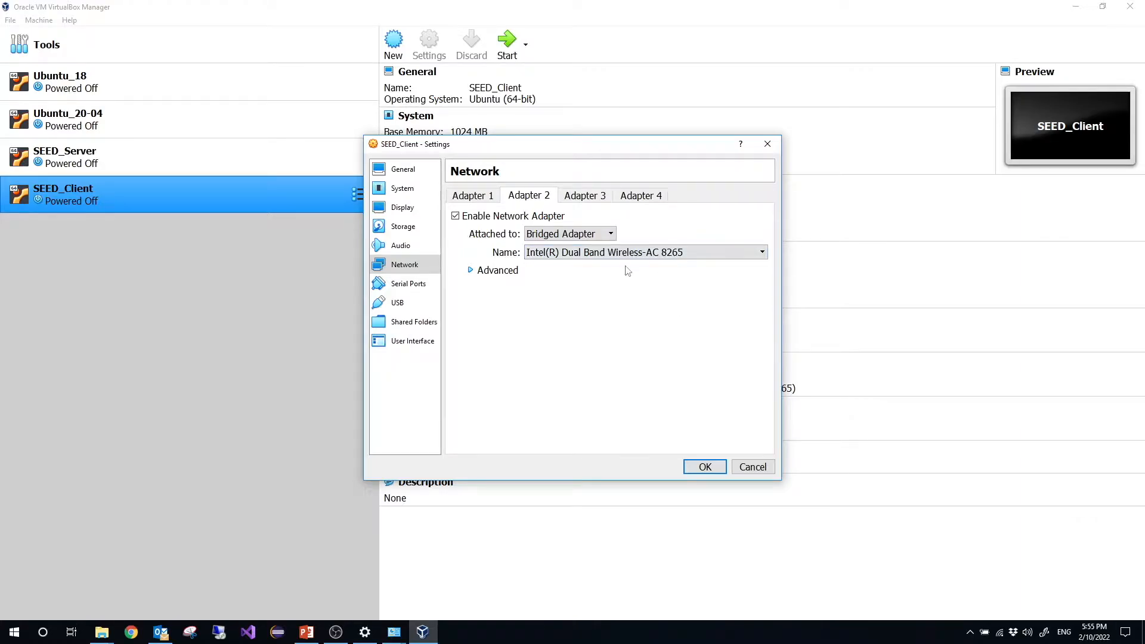
pyautogui.click(761, 252)
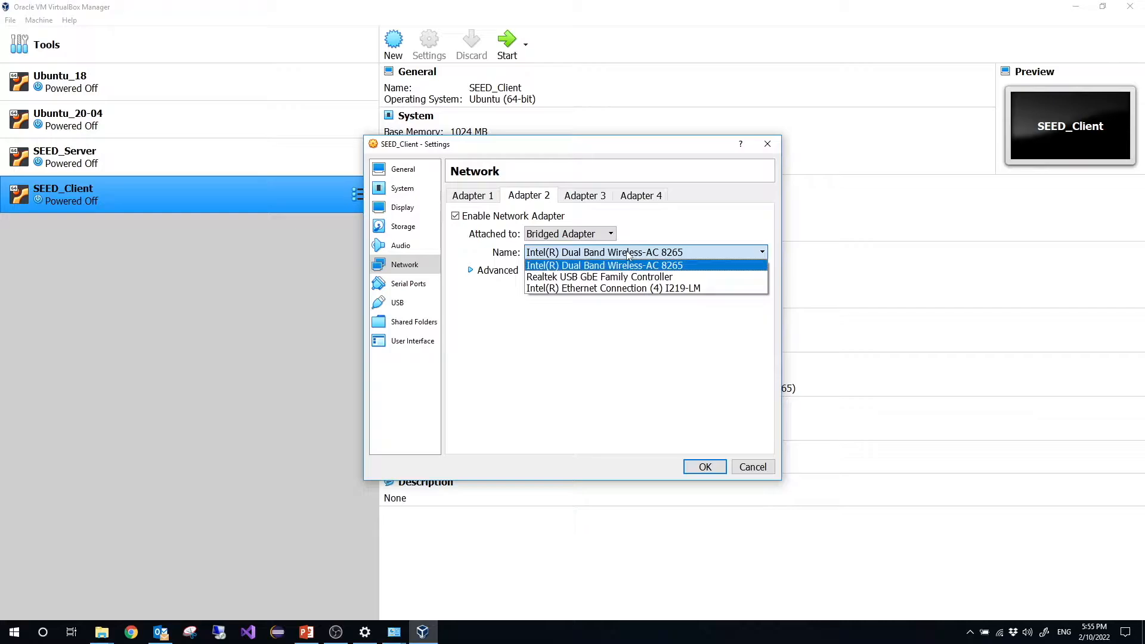
pyautogui.click(603, 265)
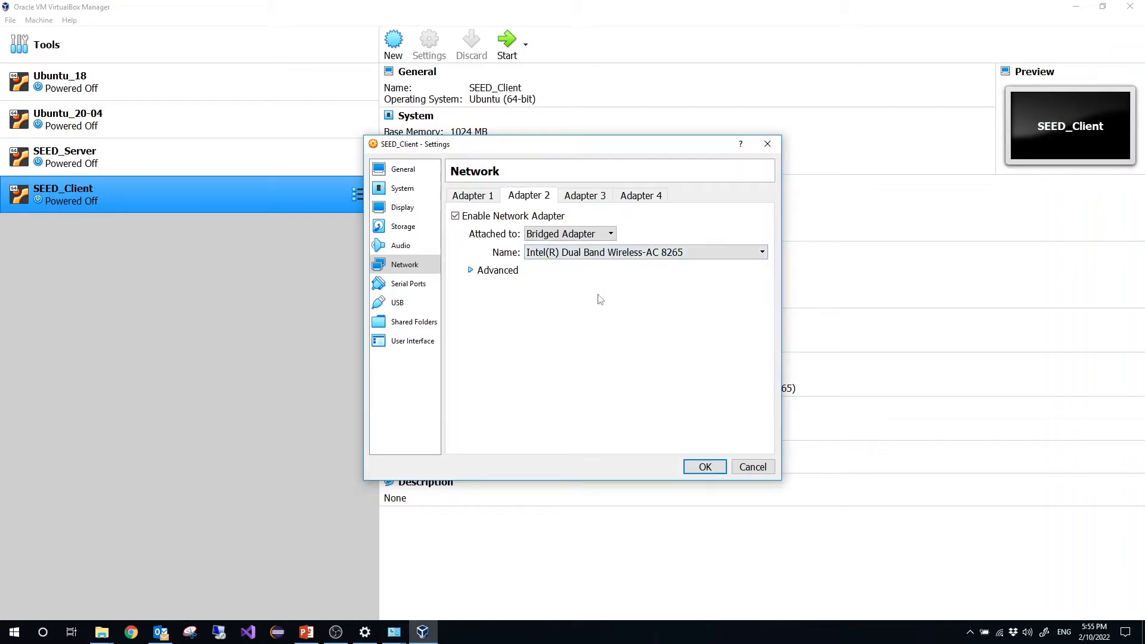
pyautogui.moveTo(744, 521)
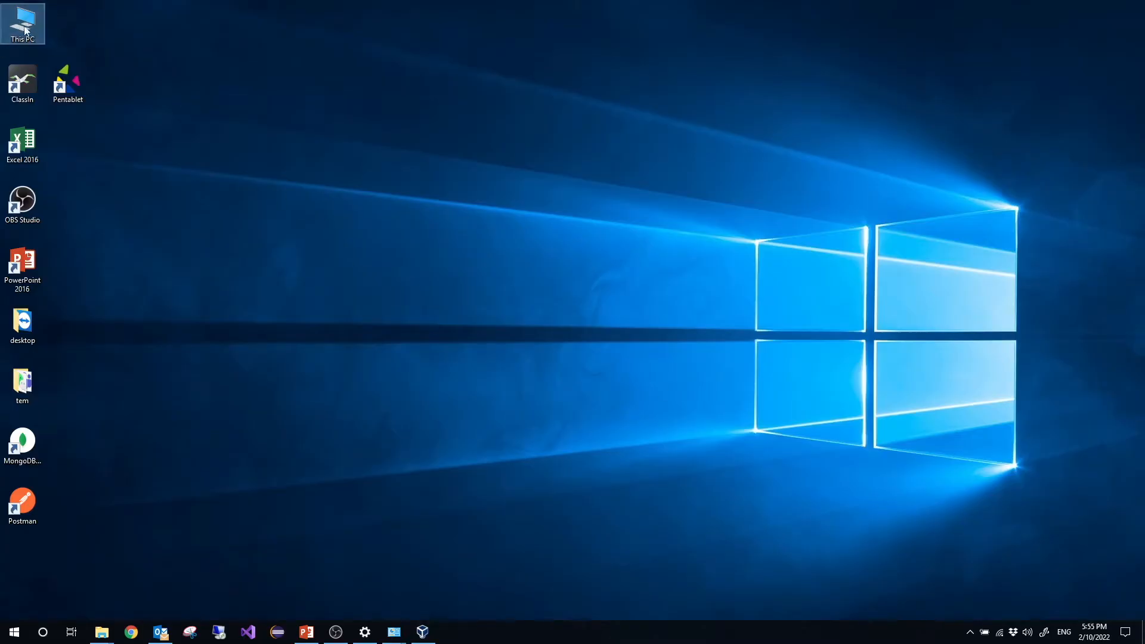
# - Open the This PC desktop icon's shortcut menu
pyautogui.rightClick(23, 22)
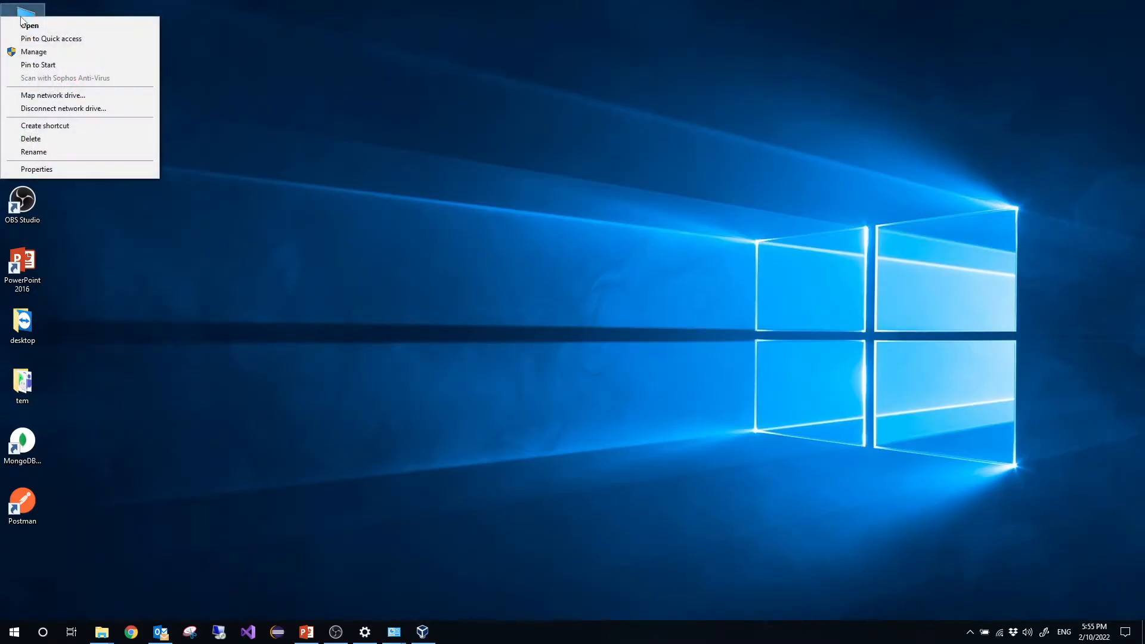
pyautogui.moveTo(33, 149)
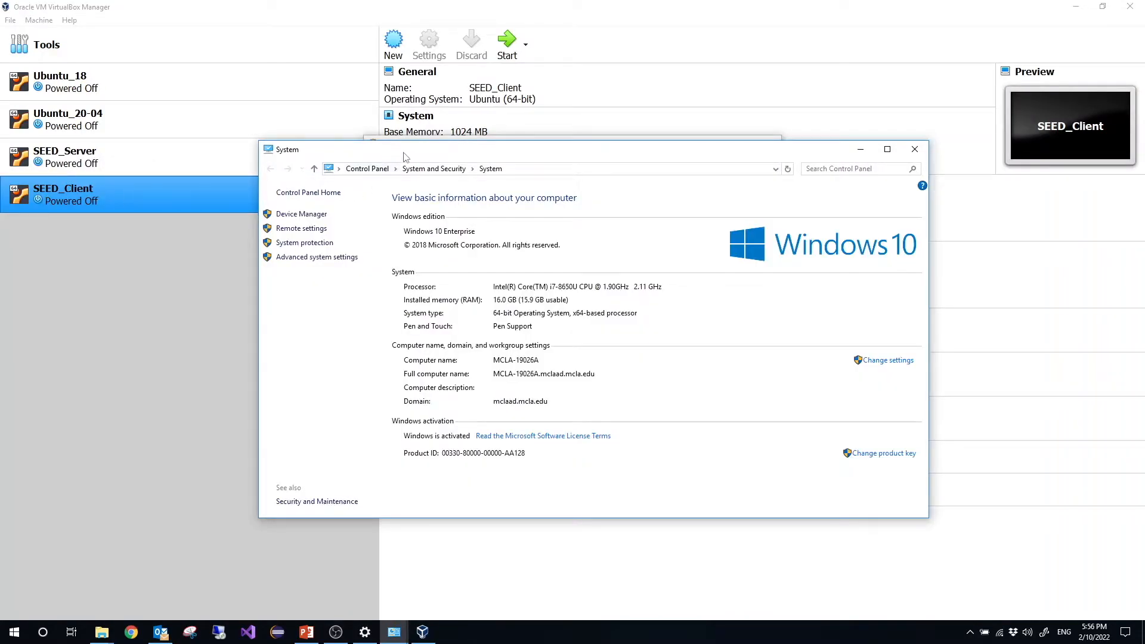
# - Maximize System and Device Manager, expand Network adapters, and select the Intel Wireless-AC 8265
pyautogui.click(887, 149)
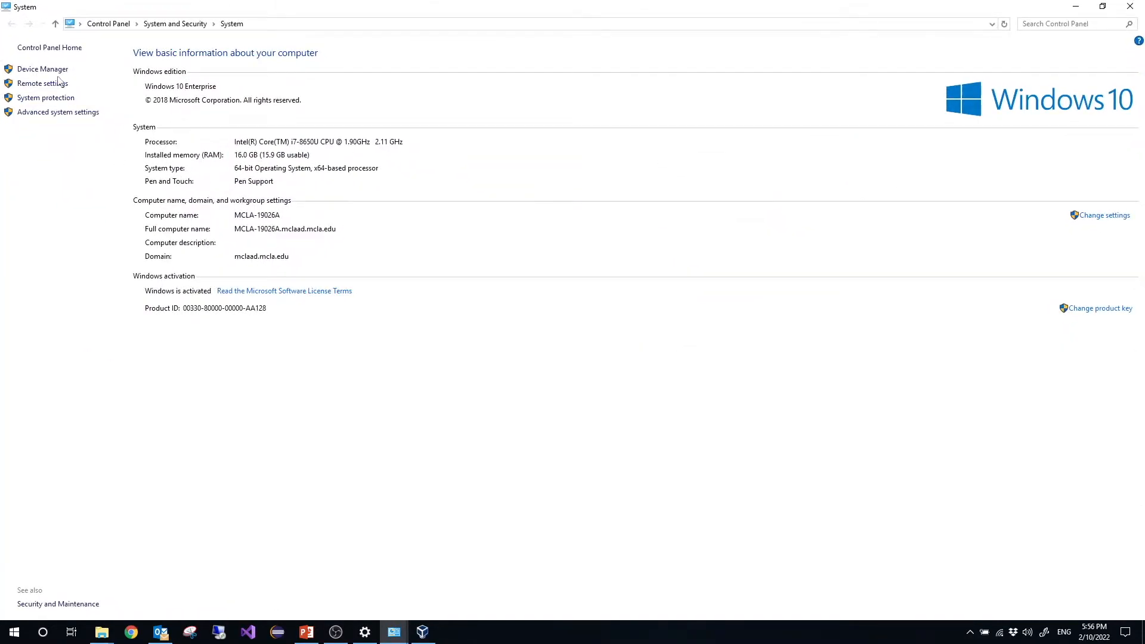
pyautogui.click(43, 68)
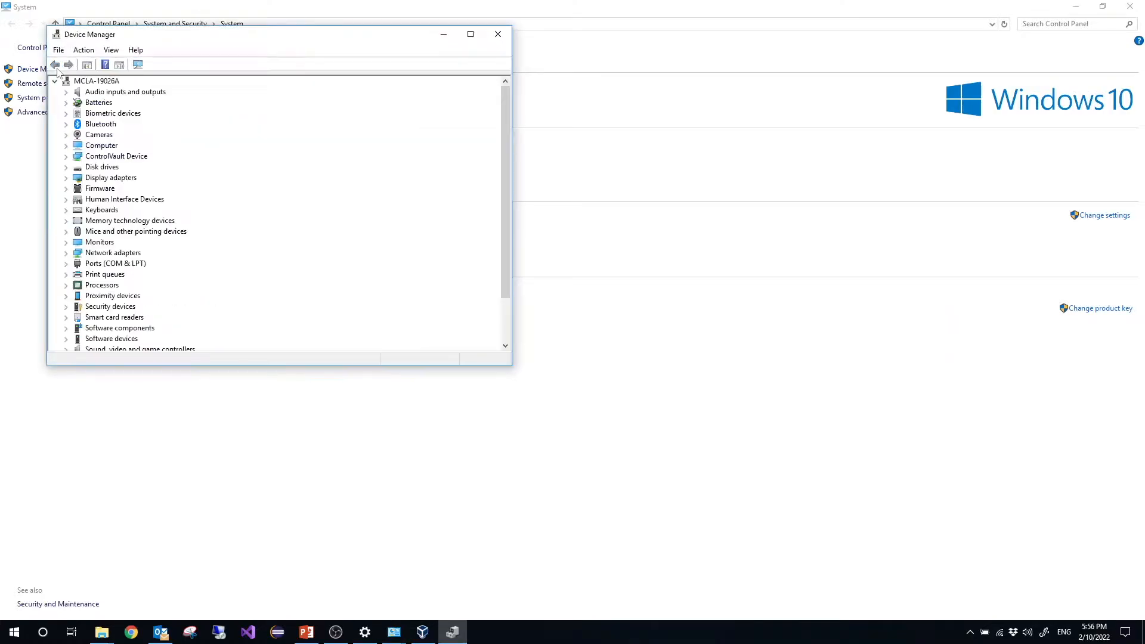
pyautogui.click(471, 34)
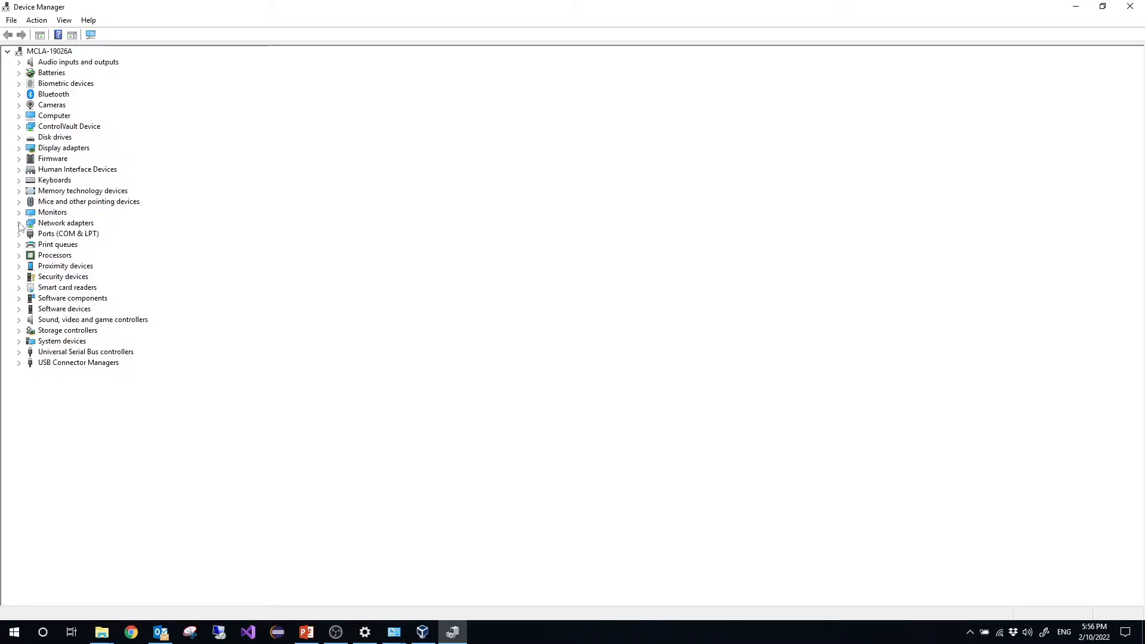
pyautogui.click(19, 223)
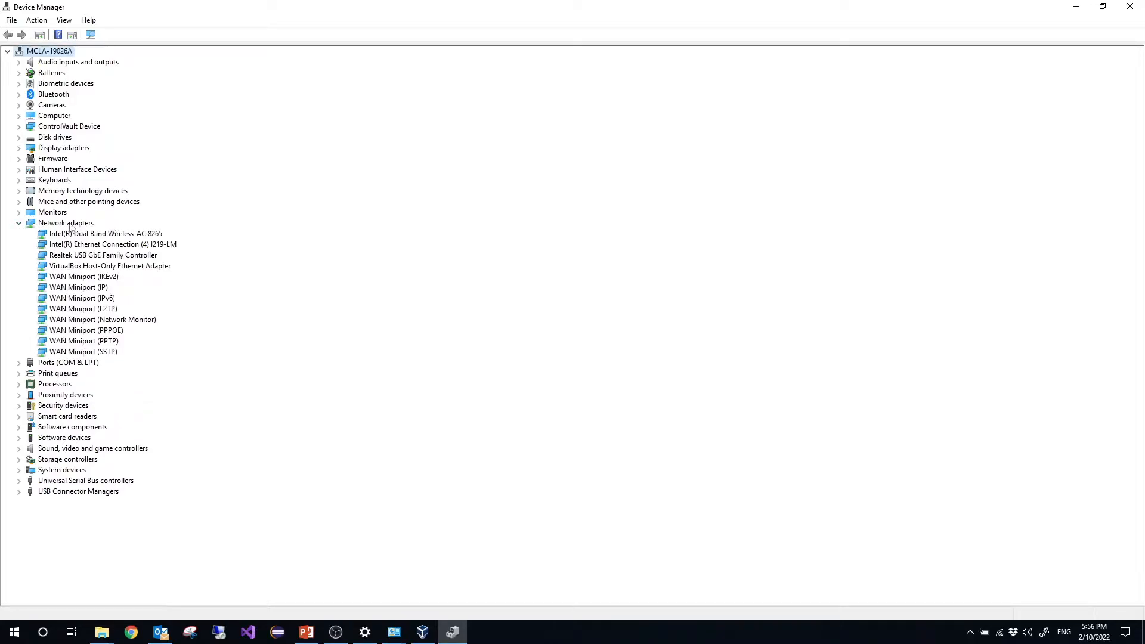
pyautogui.click(107, 234)
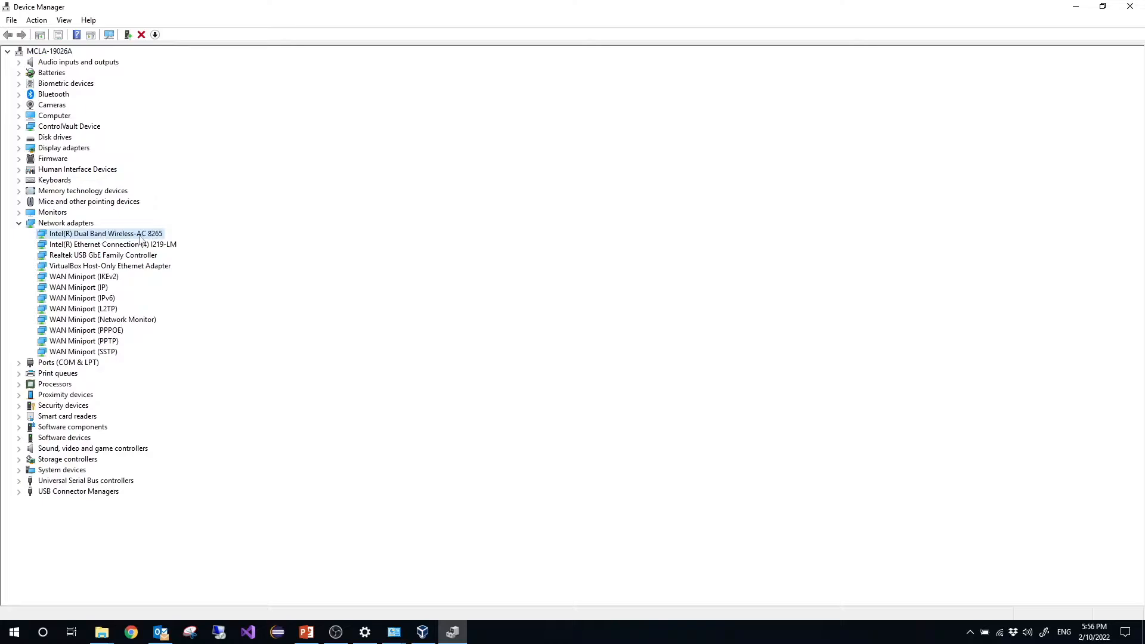
pyautogui.moveTo(102, 240)
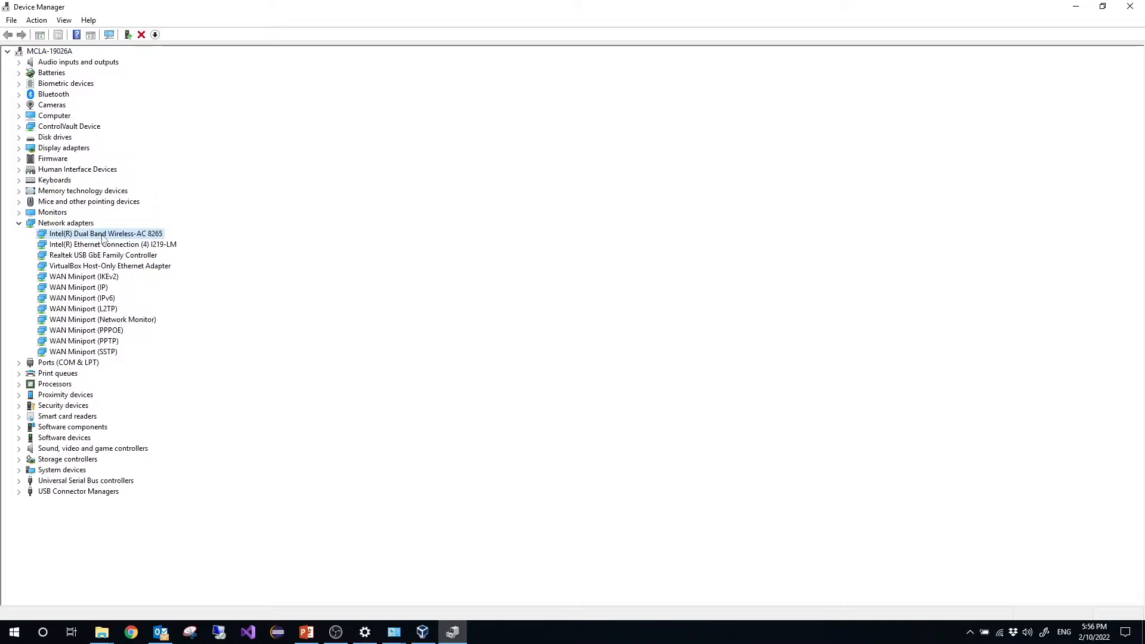
pyautogui.moveTo(106, 239)
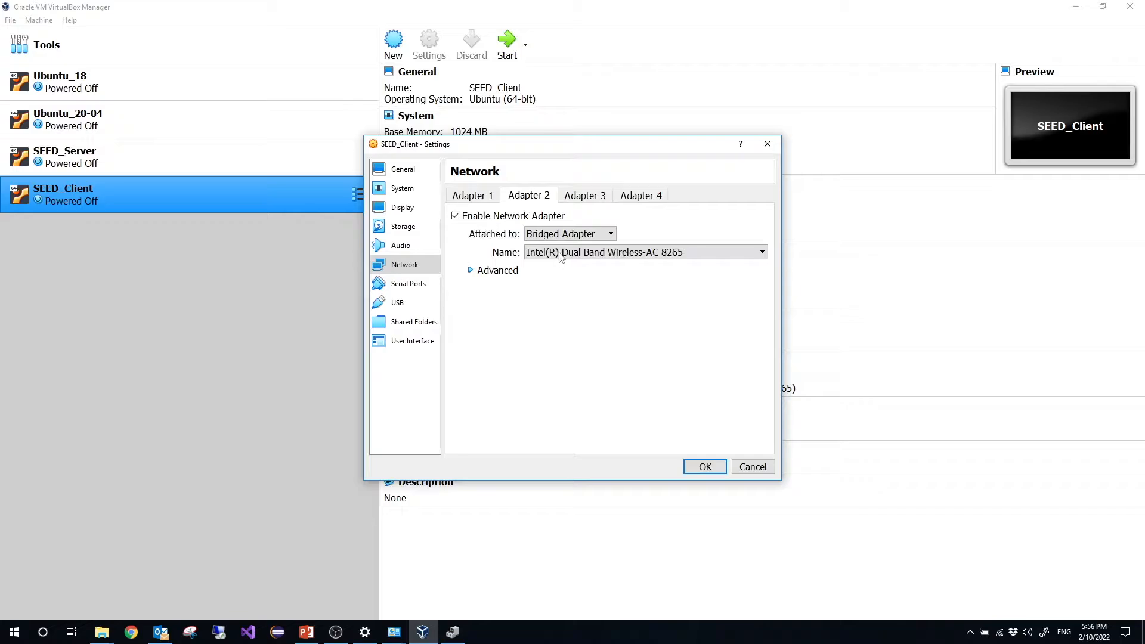
# - Bridge Adapter 2 to the wireless card with Promiscuous Mode Allow All, and save
pyautogui.click(762, 252)
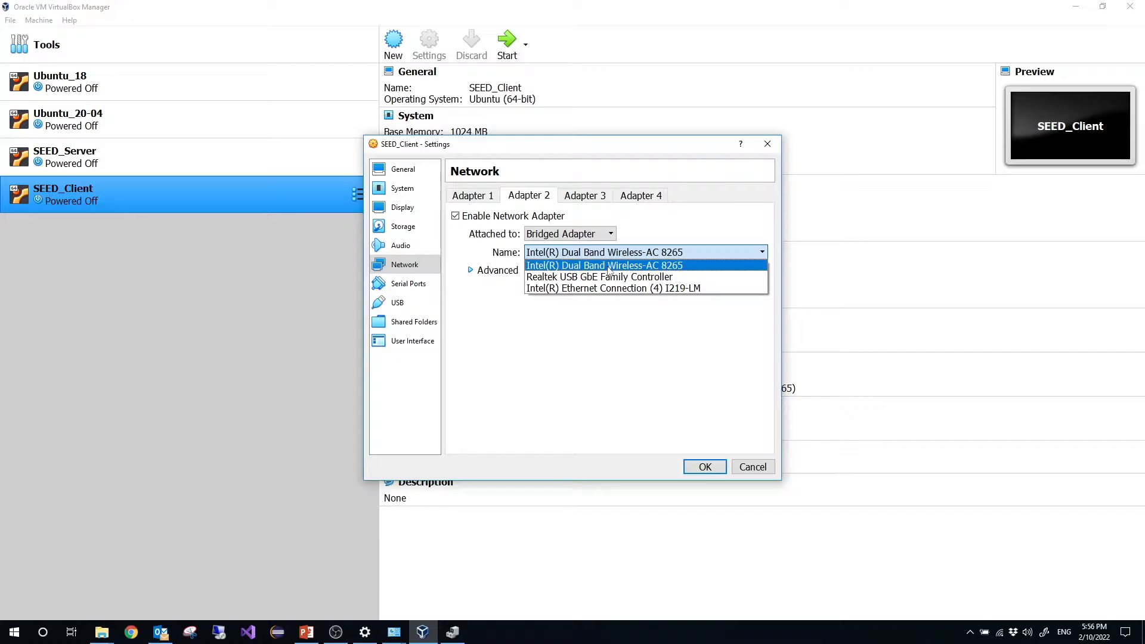
pyautogui.click(605, 265)
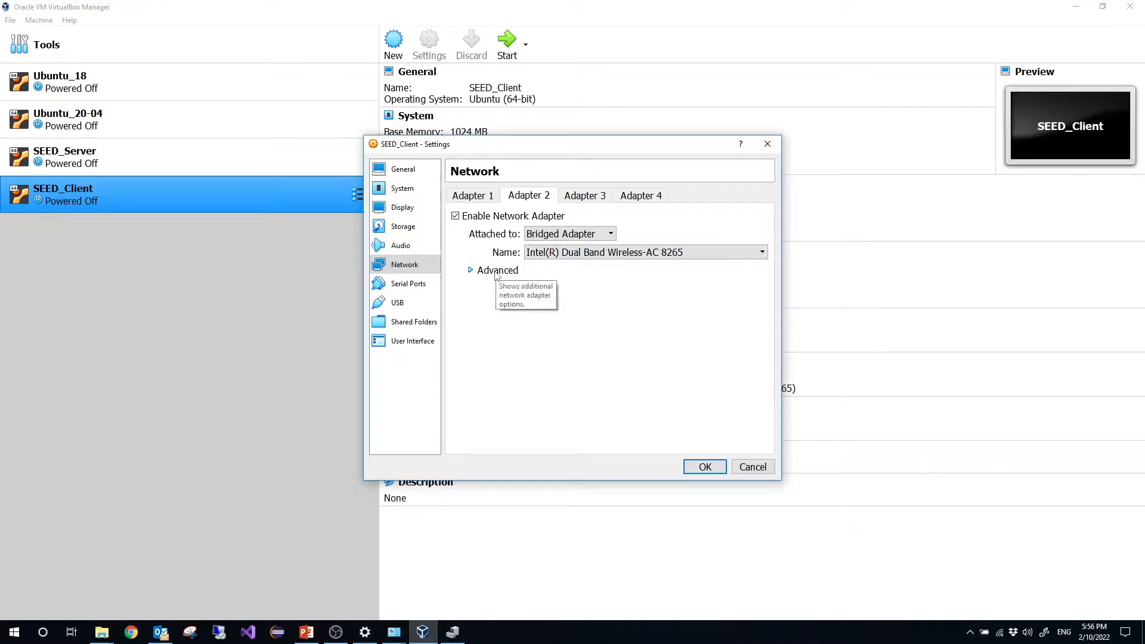
pyautogui.click(472, 270)
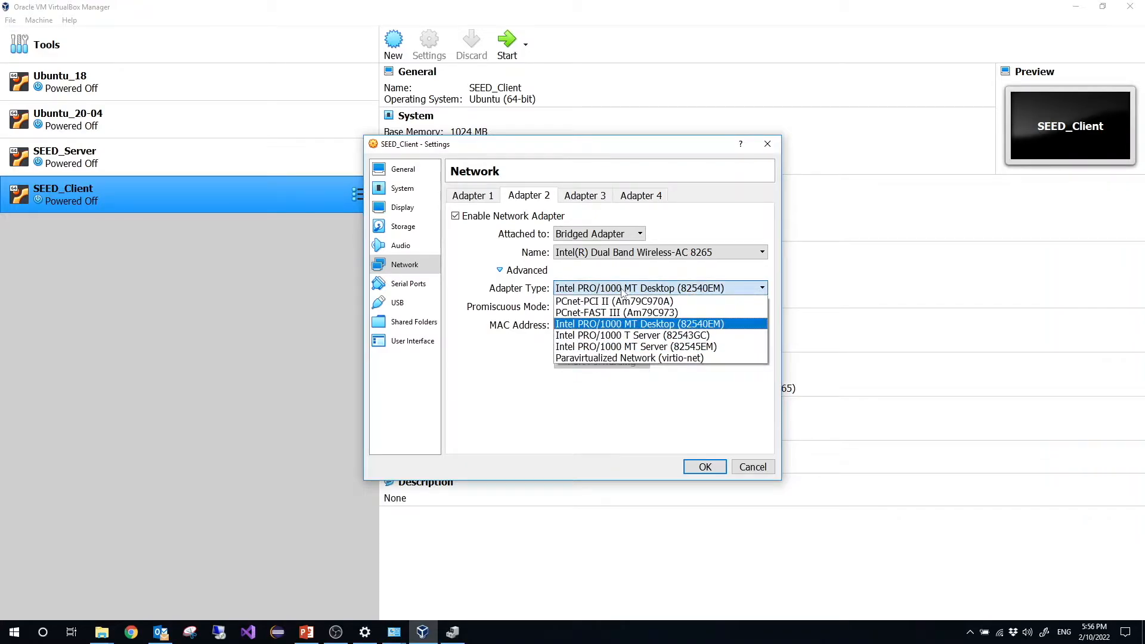
pyautogui.click(641, 324)
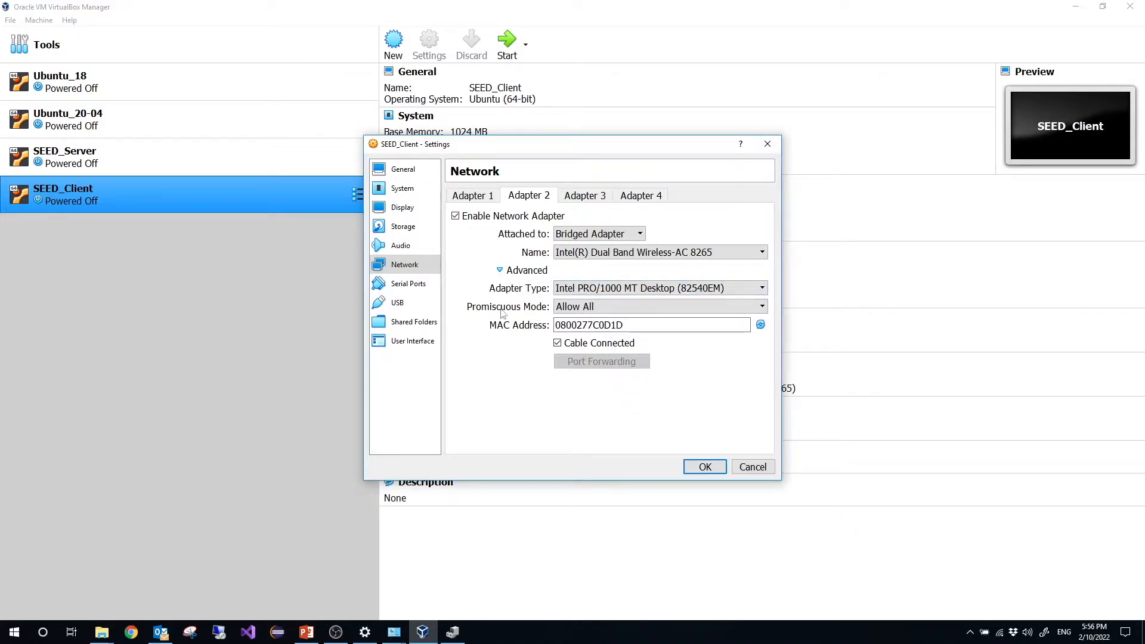
pyautogui.moveTo(524, 312)
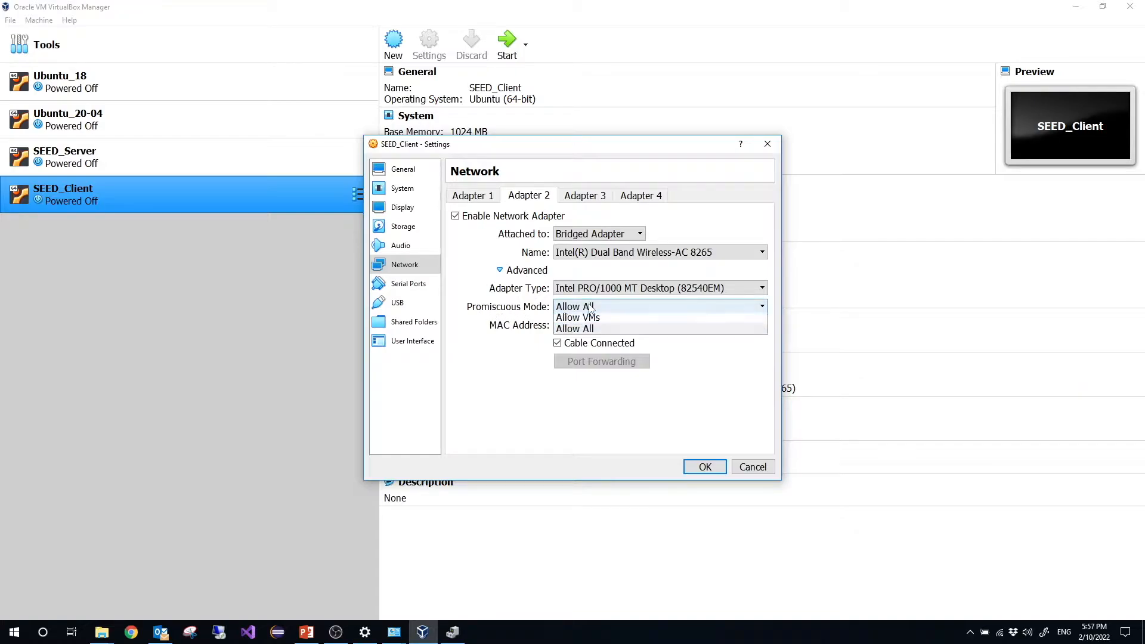
pyautogui.click(575, 329)
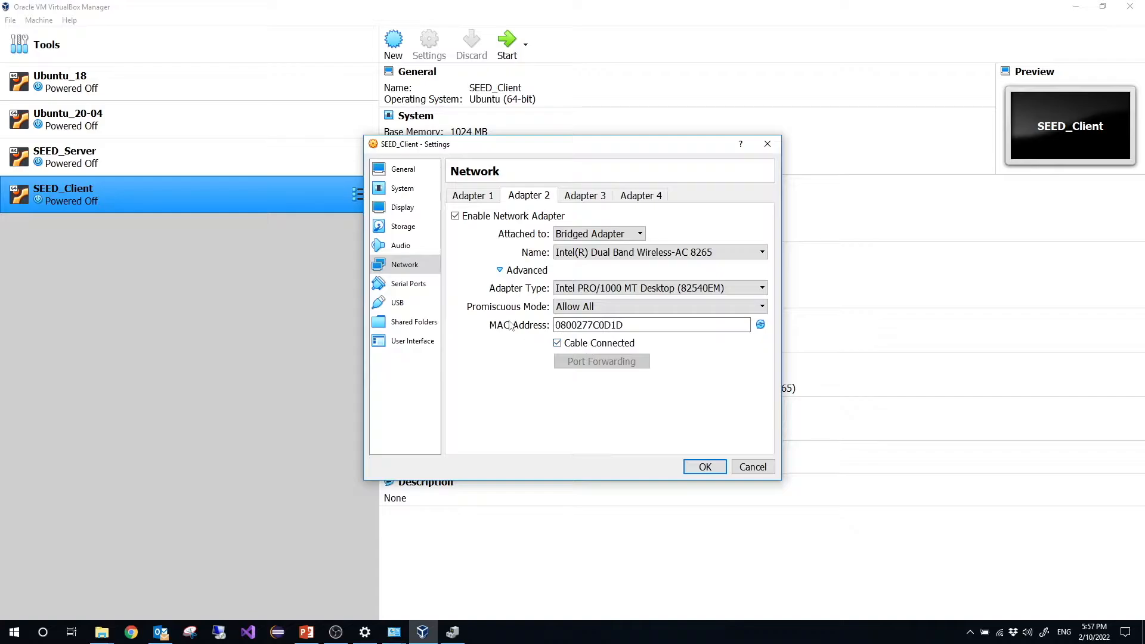
pyautogui.click(650, 325)
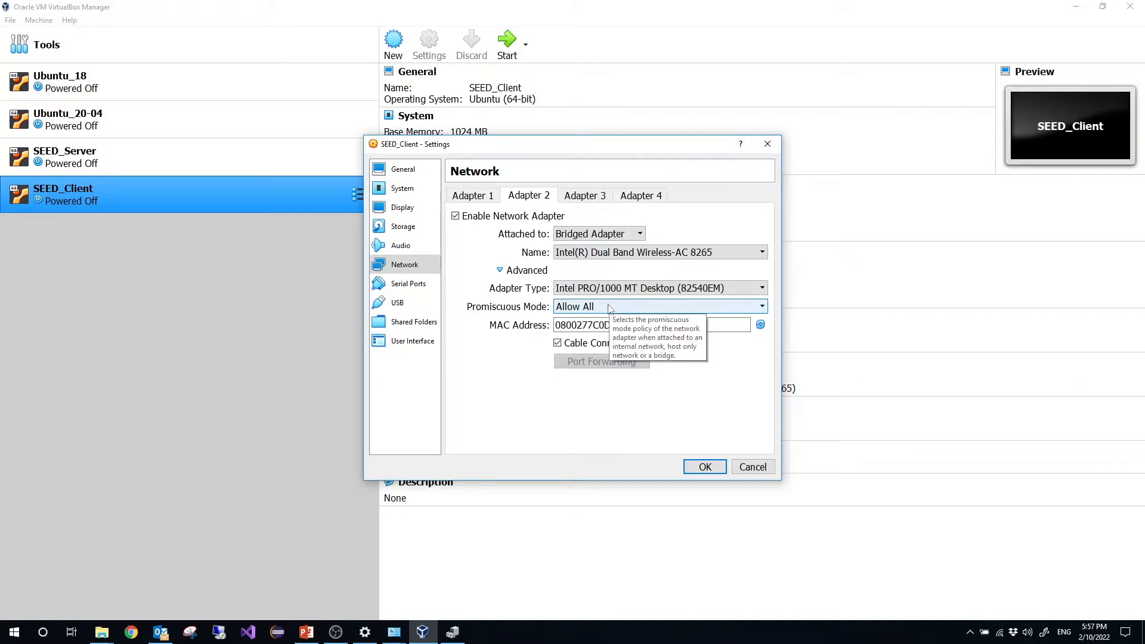
pyautogui.moveTo(507, 388)
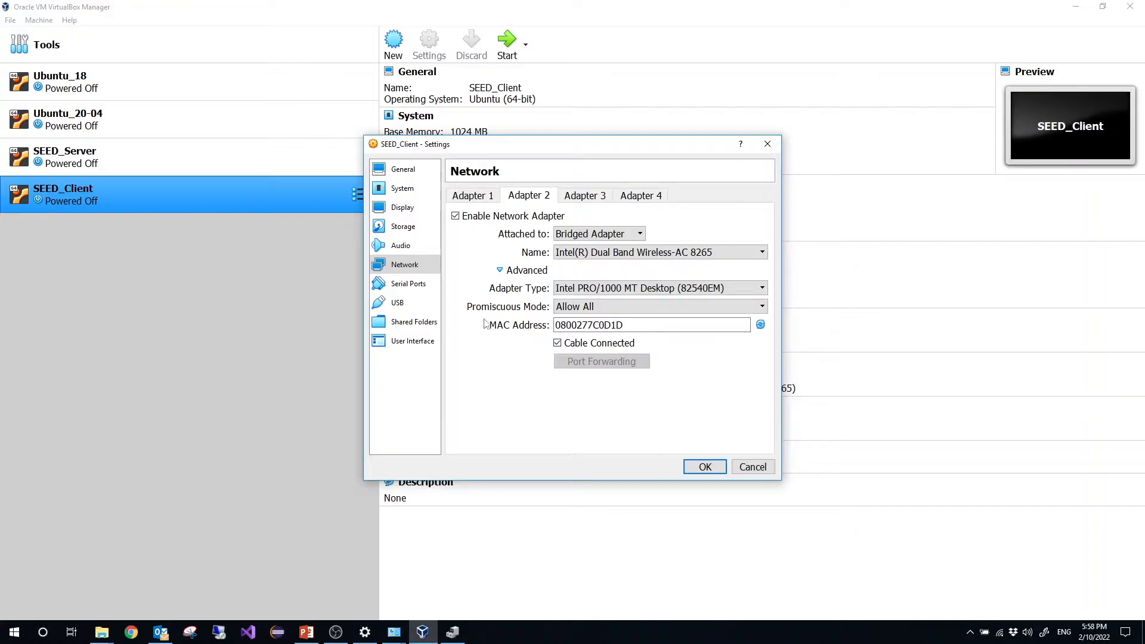
pyautogui.moveTo(514, 320)
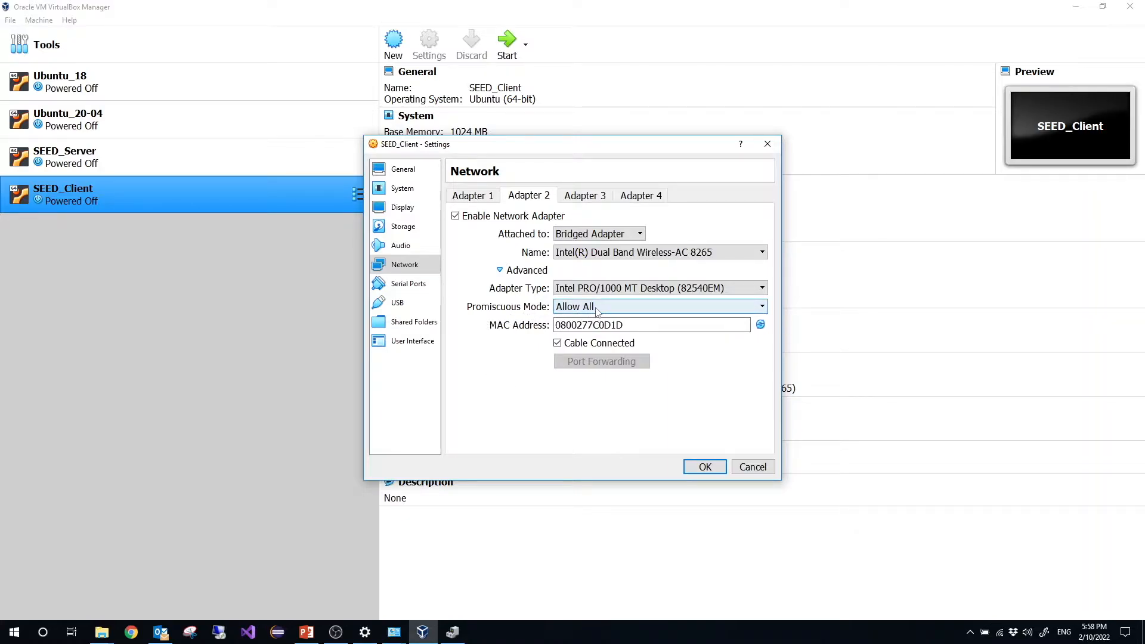
pyautogui.moveTo(598, 306)
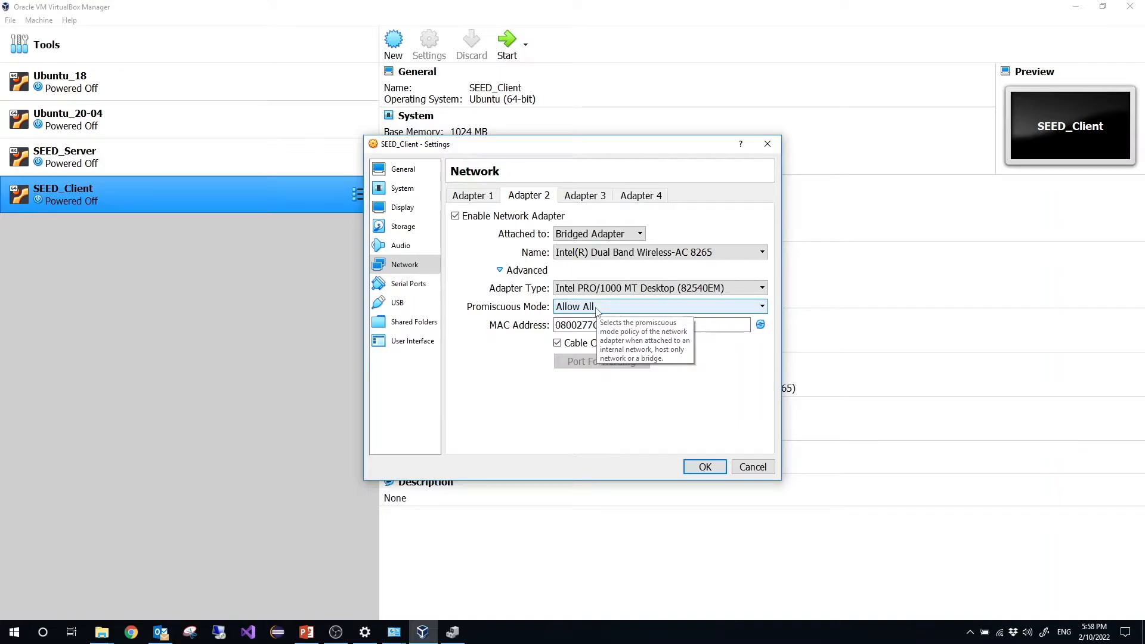
pyautogui.moveTo(525, 395)
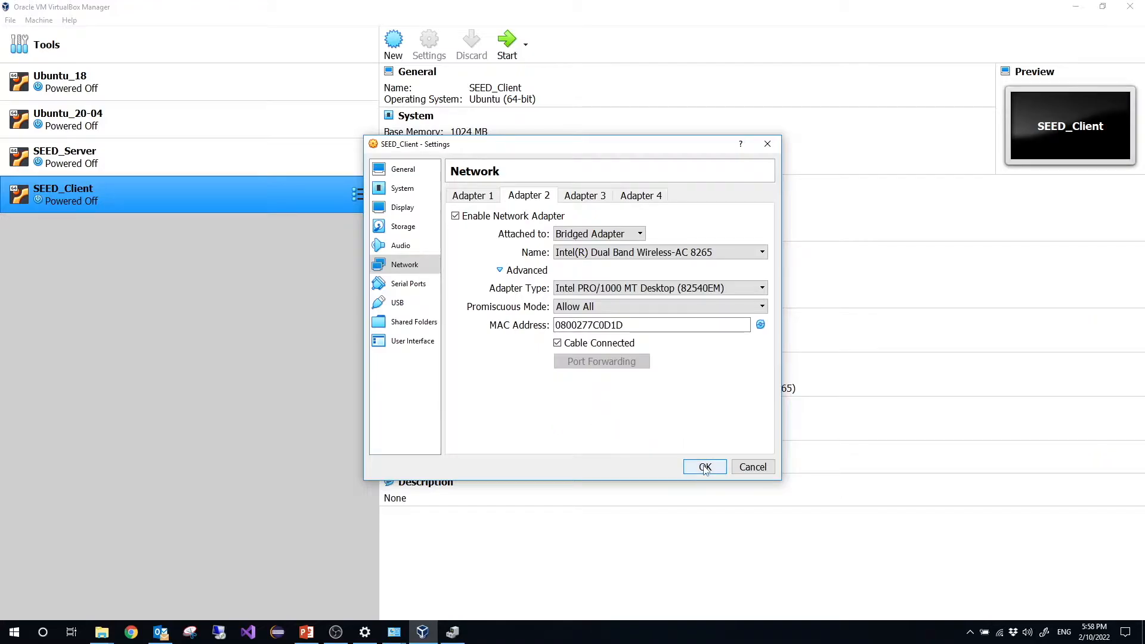
pyautogui.click(703, 467)
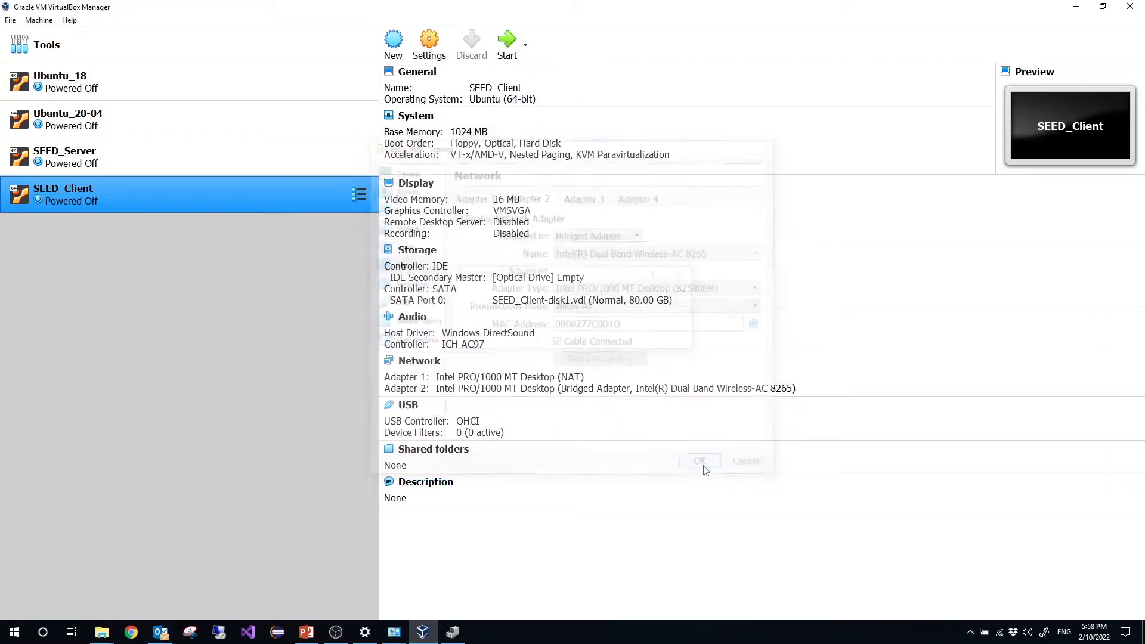
# - Select the SEED_Client machine in the VirtualBox Manager list
pyautogui.click(699, 461)
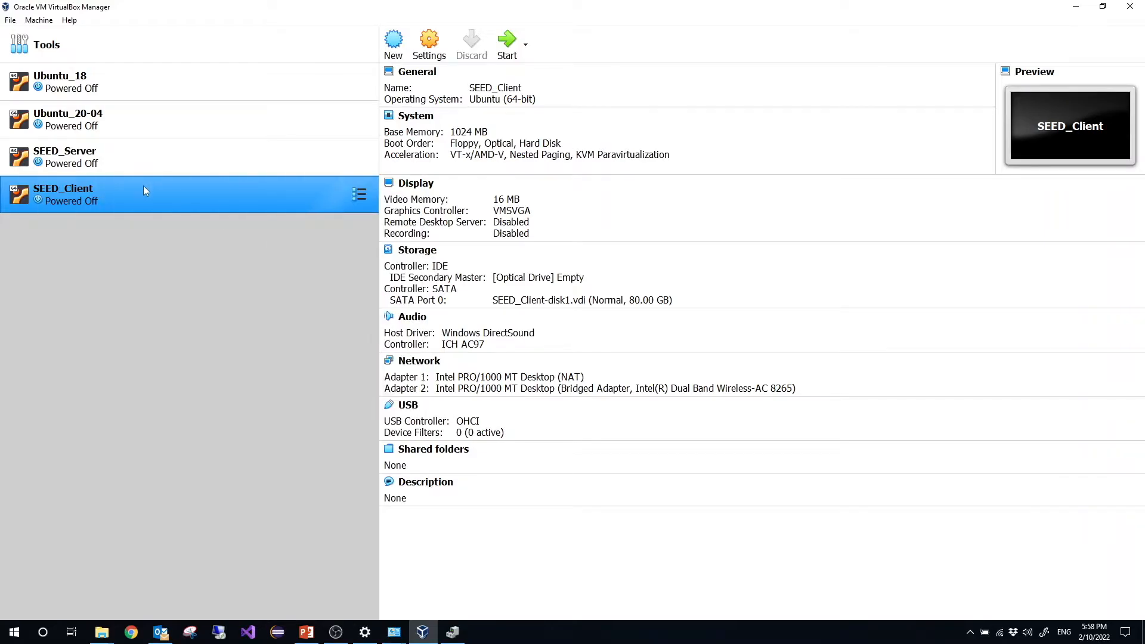
pyautogui.moveTo(146, 203)
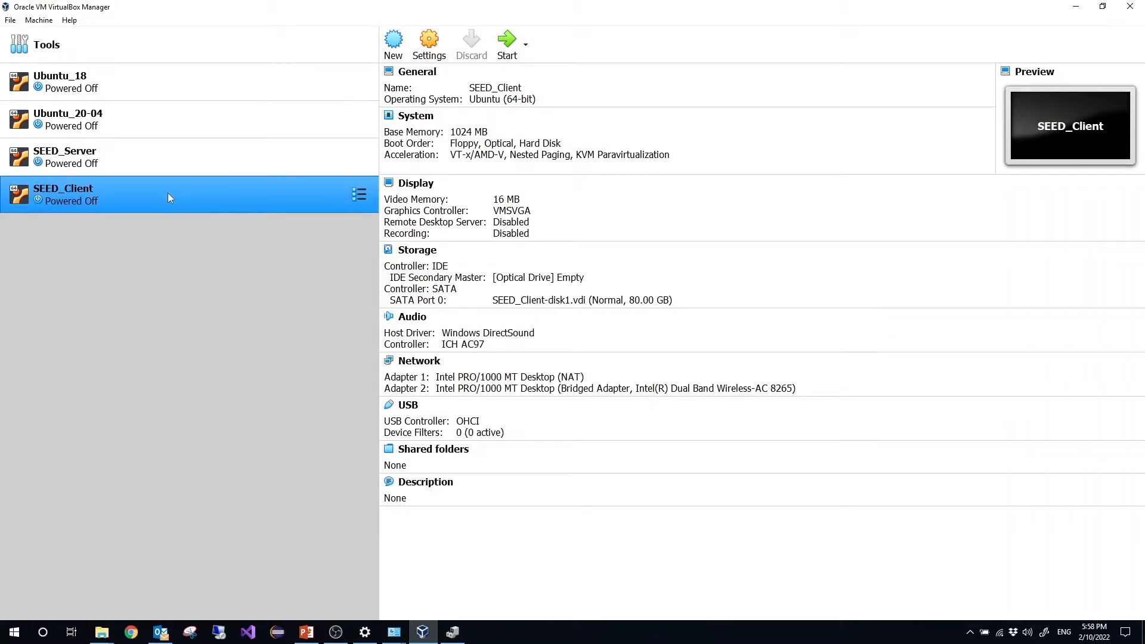
pyautogui.moveTo(169, 198)
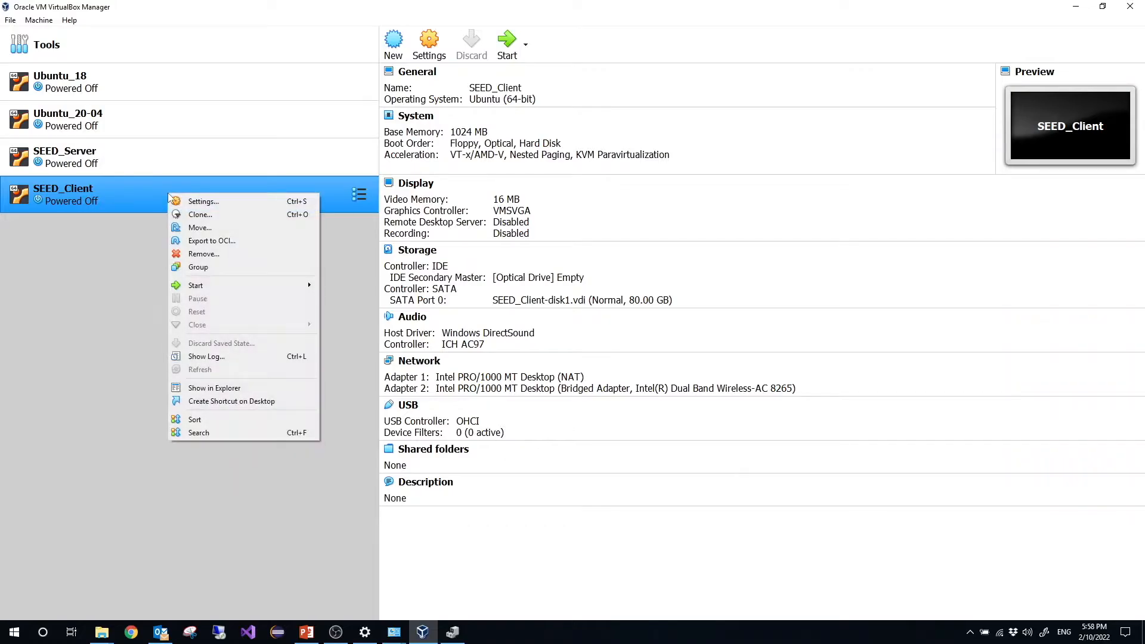
# - Full-clone SEED_Client as SEED_Attacker, generating new MAC addresses for all adapters
pyautogui.click(200, 214)
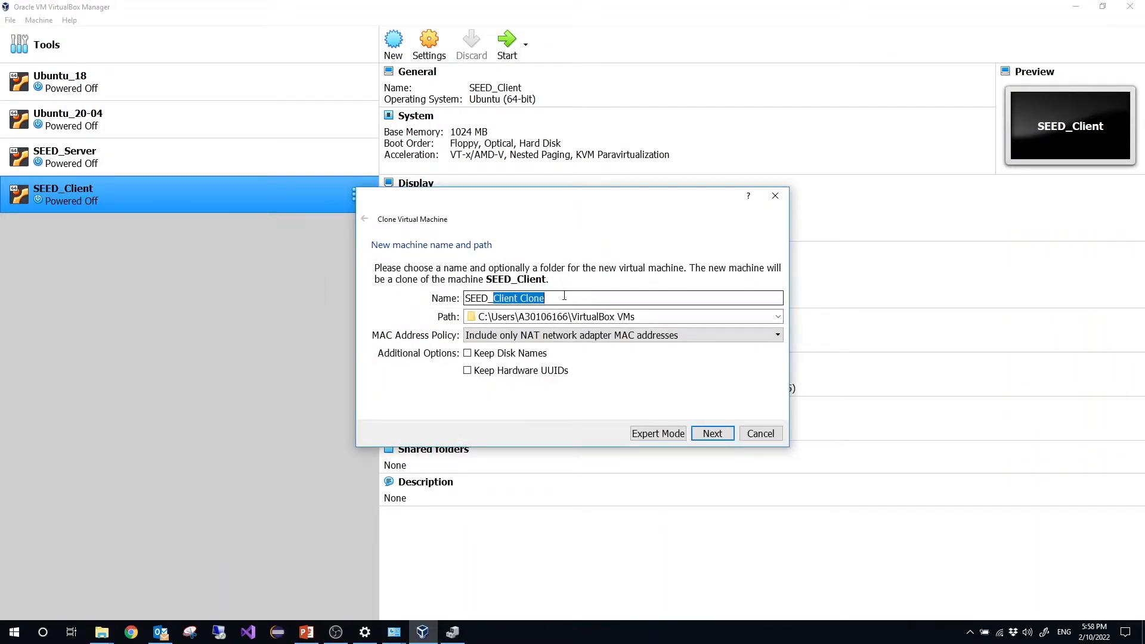
pyautogui.write('SEED_Attacker')
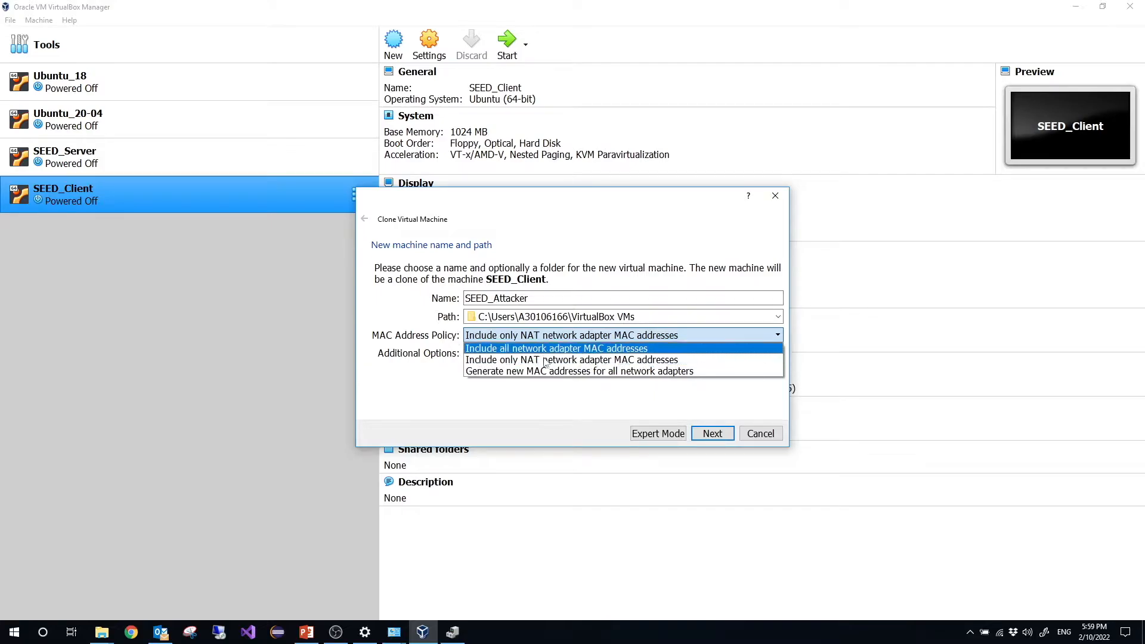
pyautogui.click(579, 371)
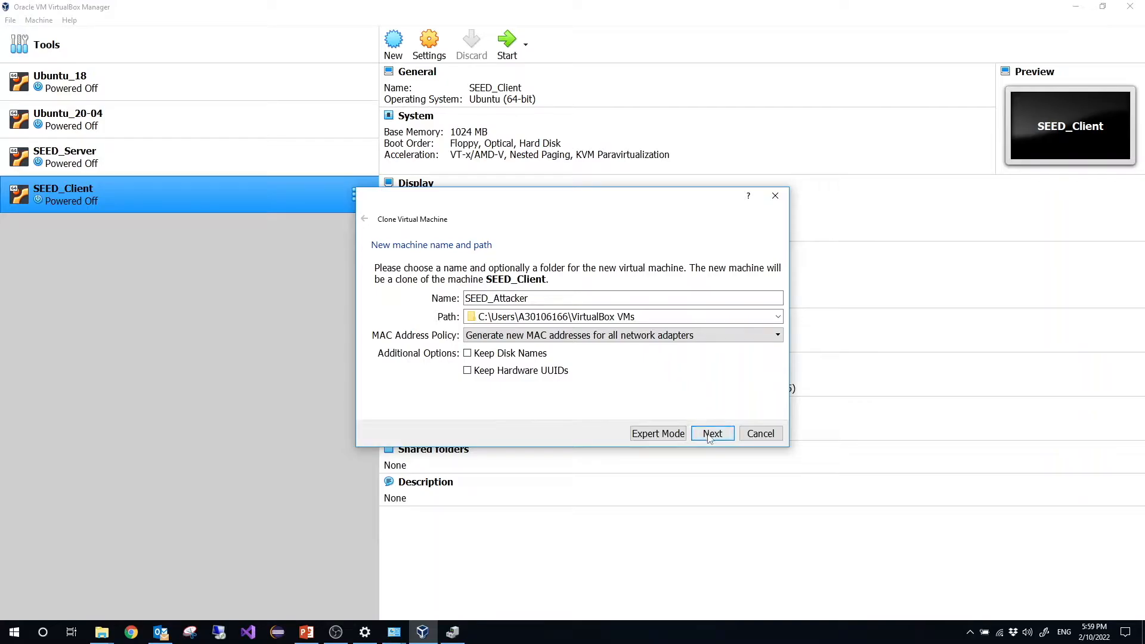
pyautogui.click(712, 434)
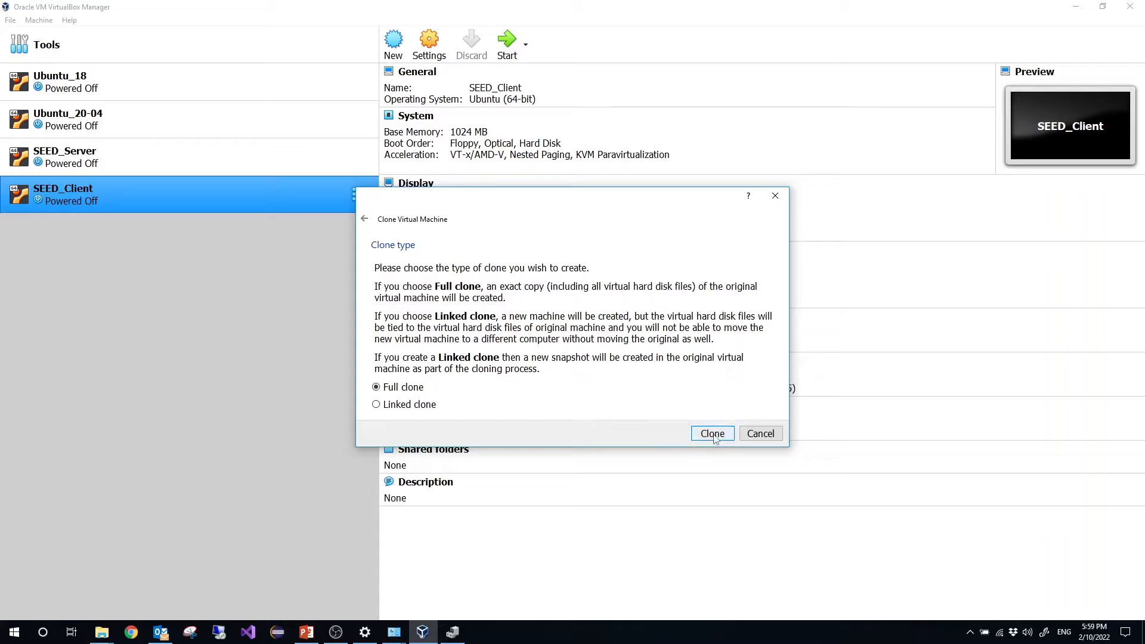
pyautogui.click(711, 433)
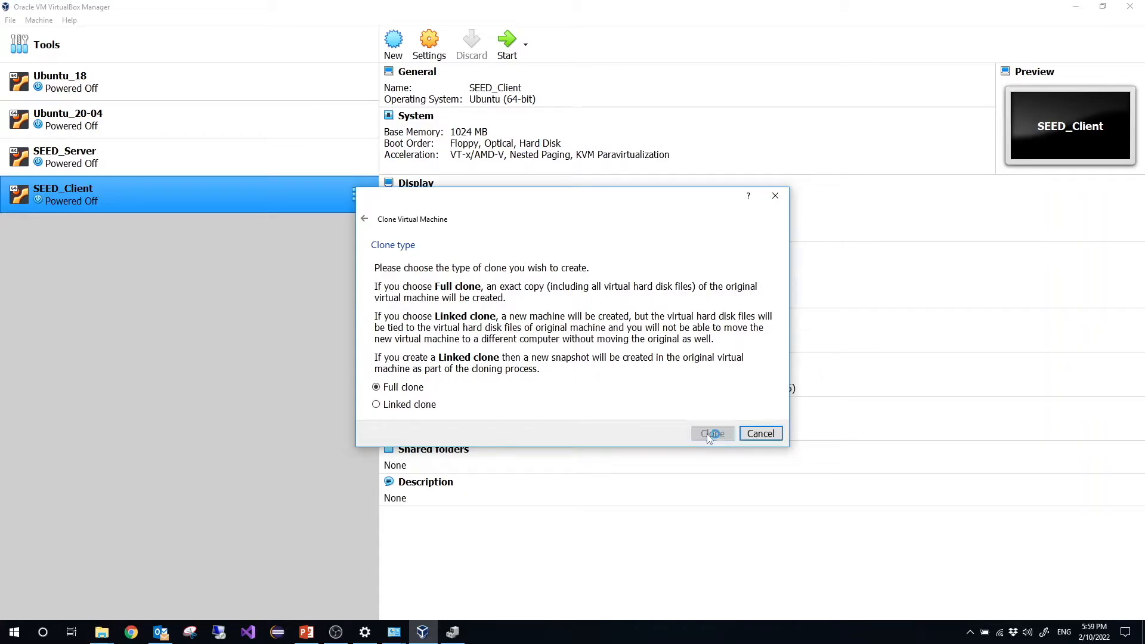
pyautogui.click(713, 433)
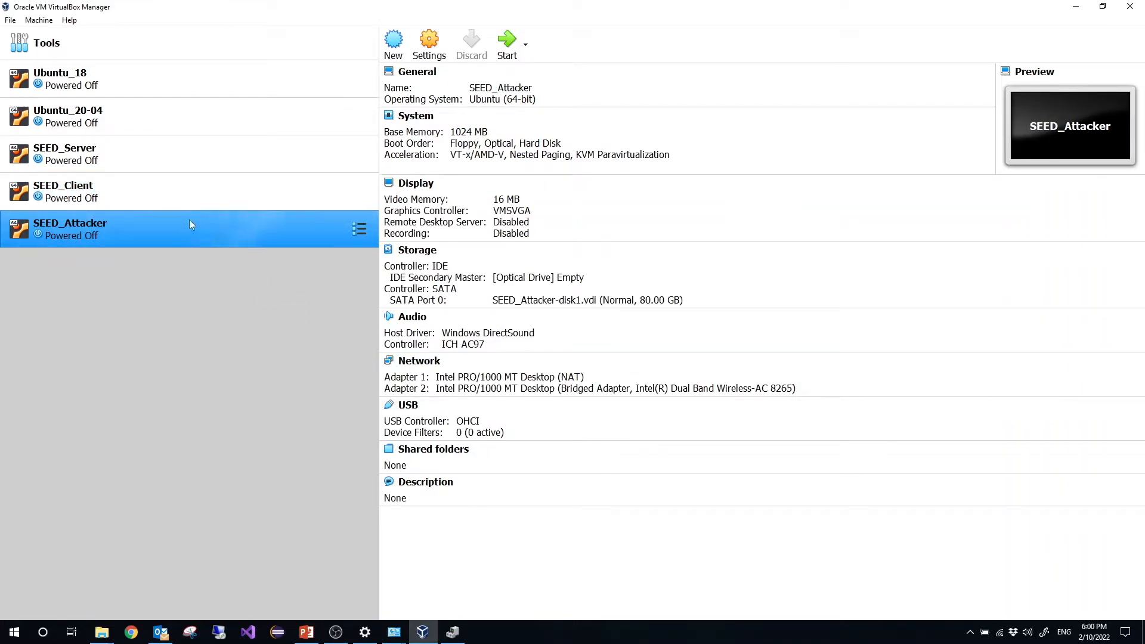
pyautogui.moveTo(157, 238)
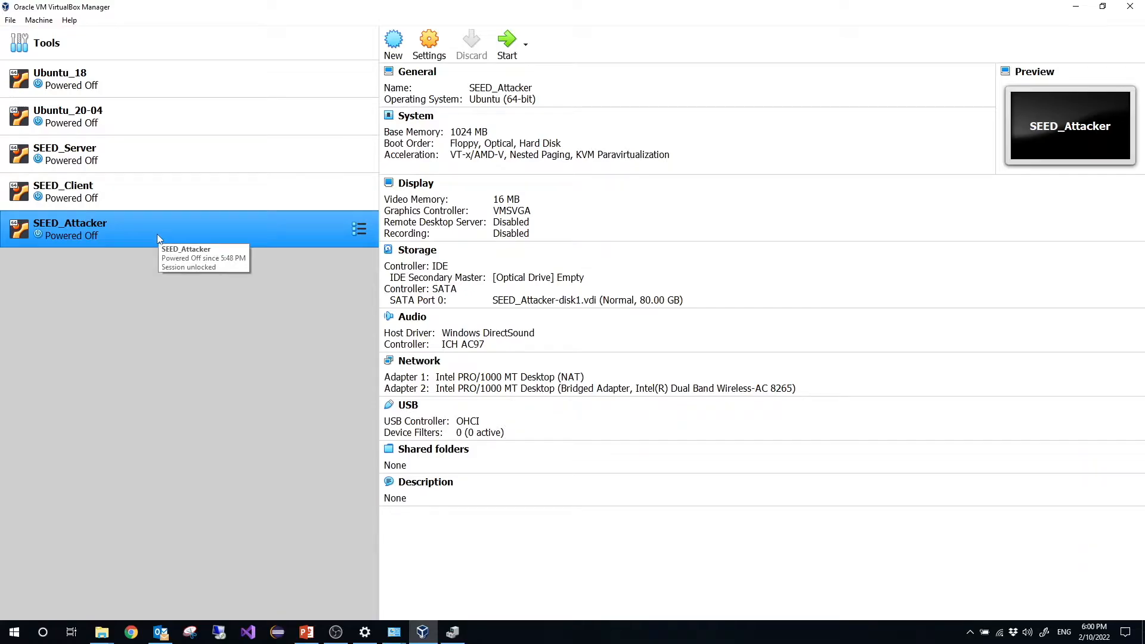
pyautogui.click(64, 154)
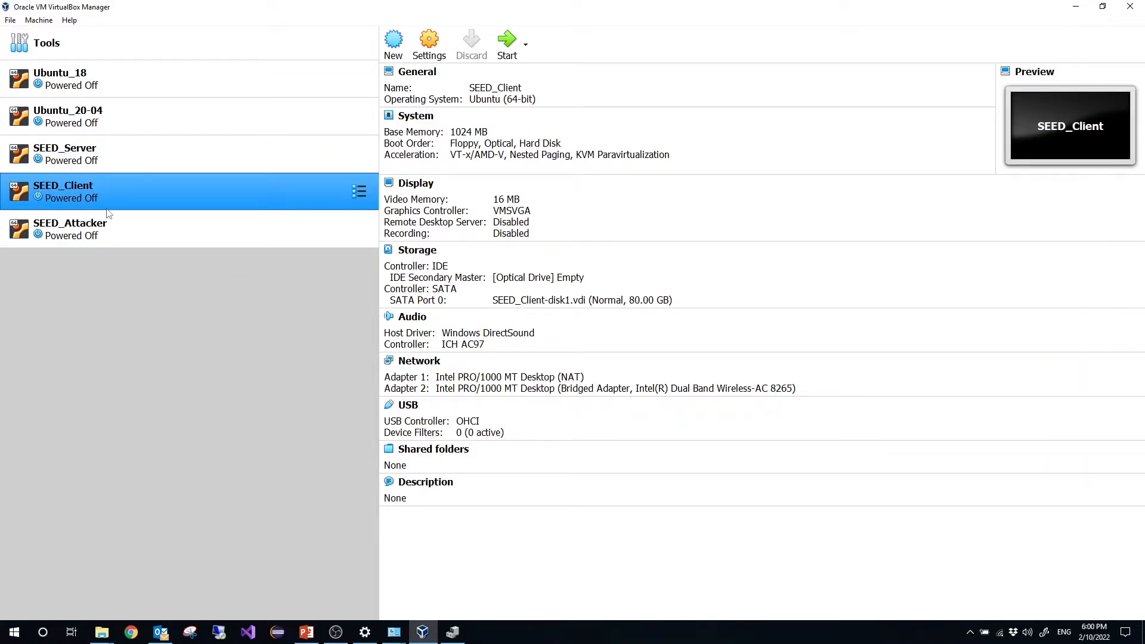
pyautogui.click(70, 228)
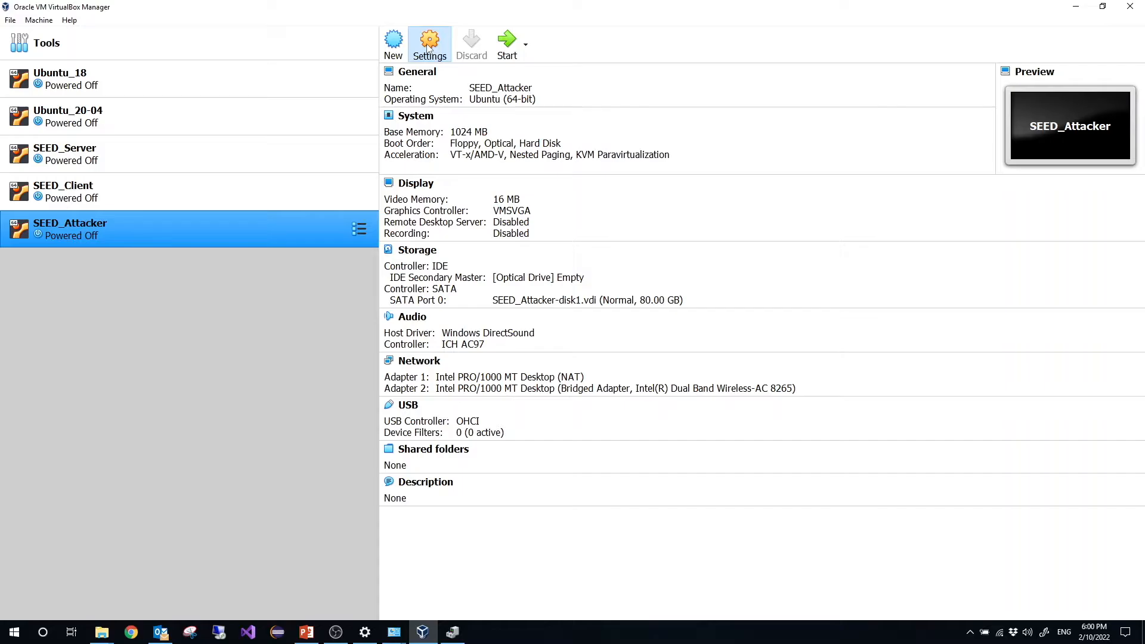
pyautogui.click(429, 42)
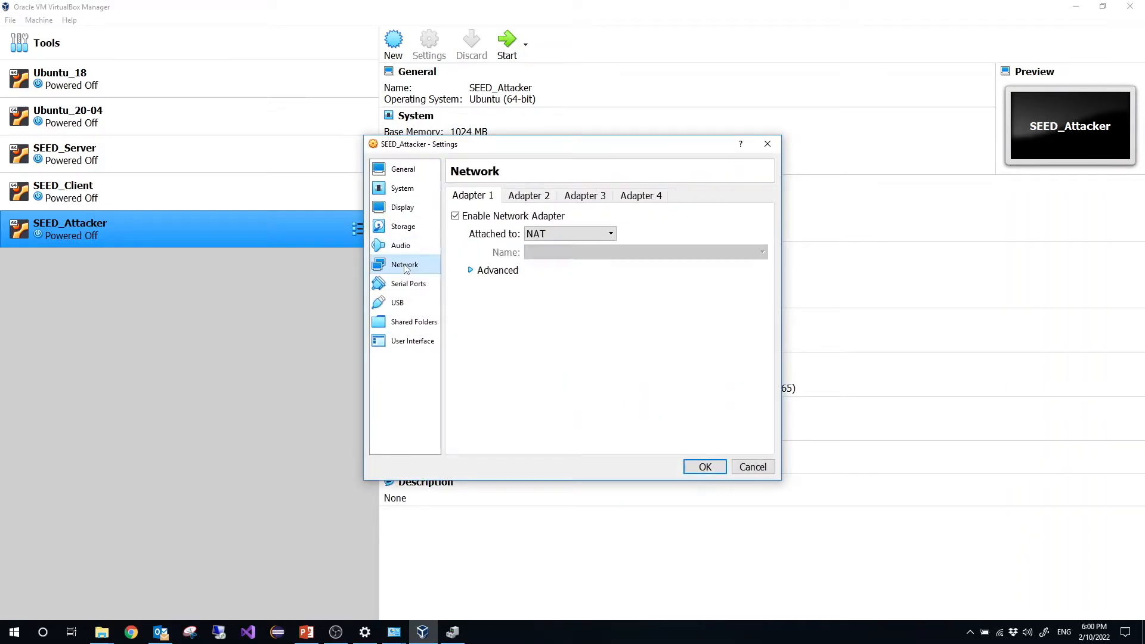
pyautogui.click(528, 196)
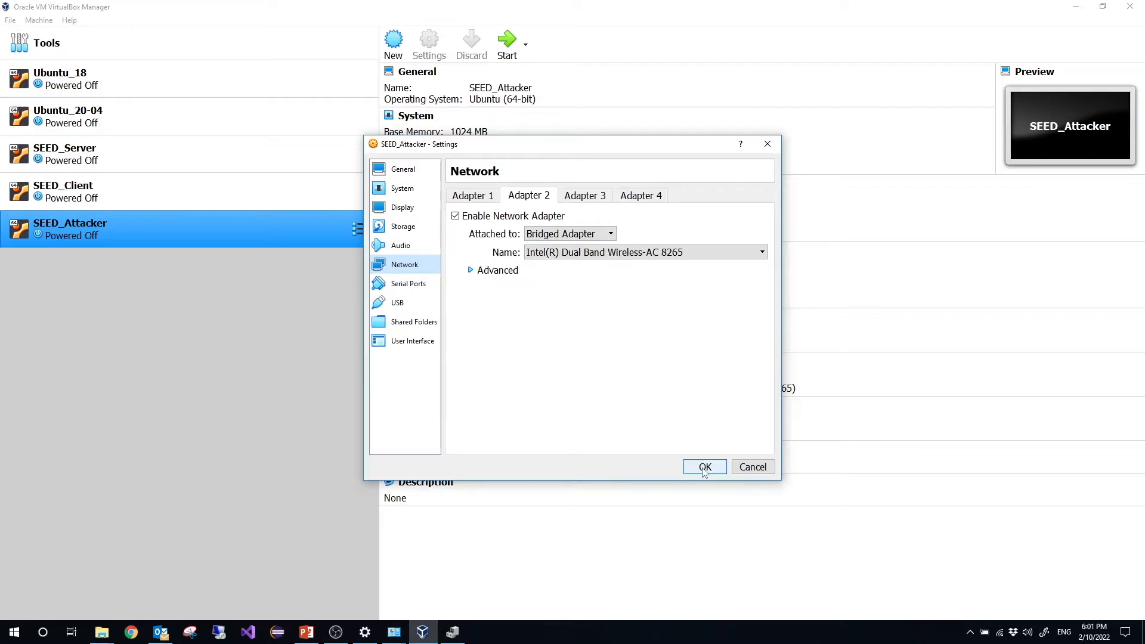
pyautogui.click(703, 466)
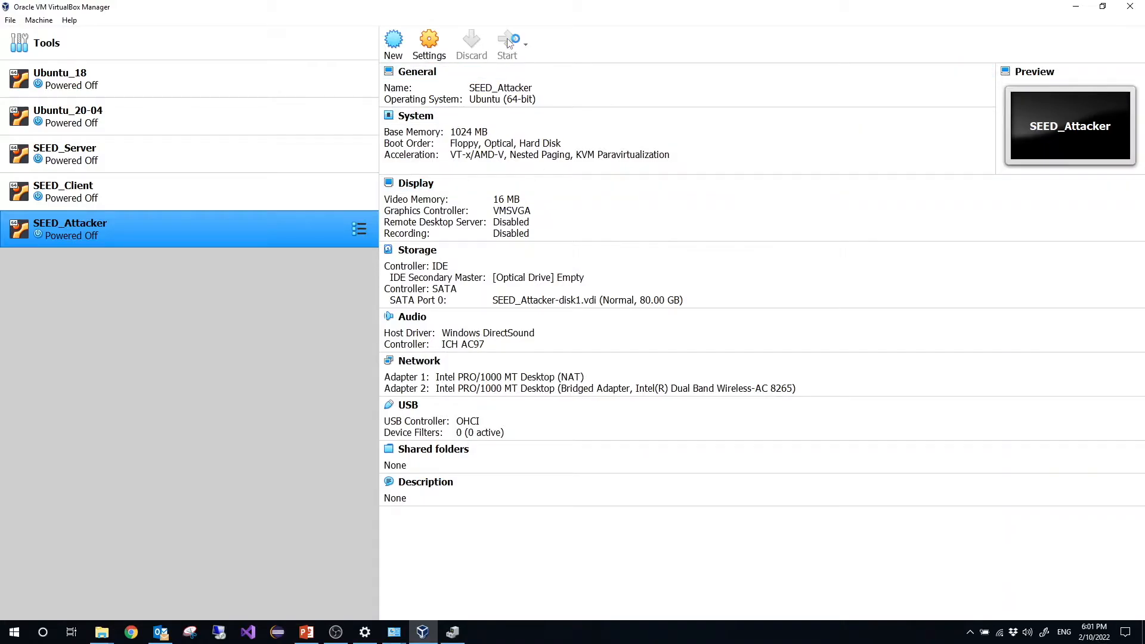
# - Boot SEED_Attacker, switch to its window, and enter the login password
pyautogui.click(64, 192)
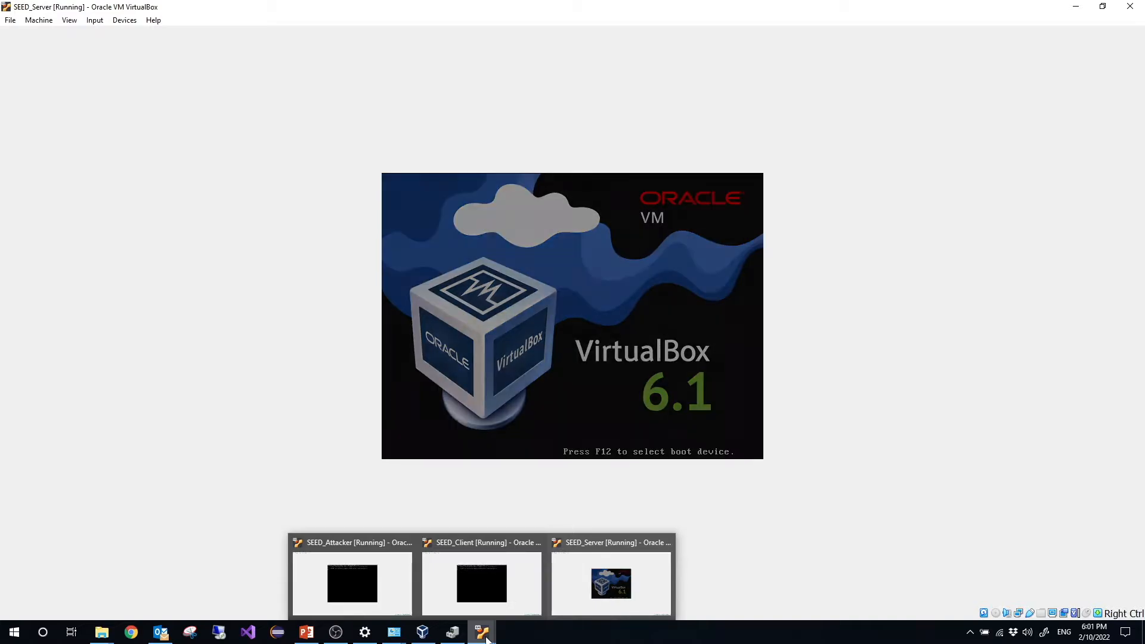
pyautogui.click(352, 583)
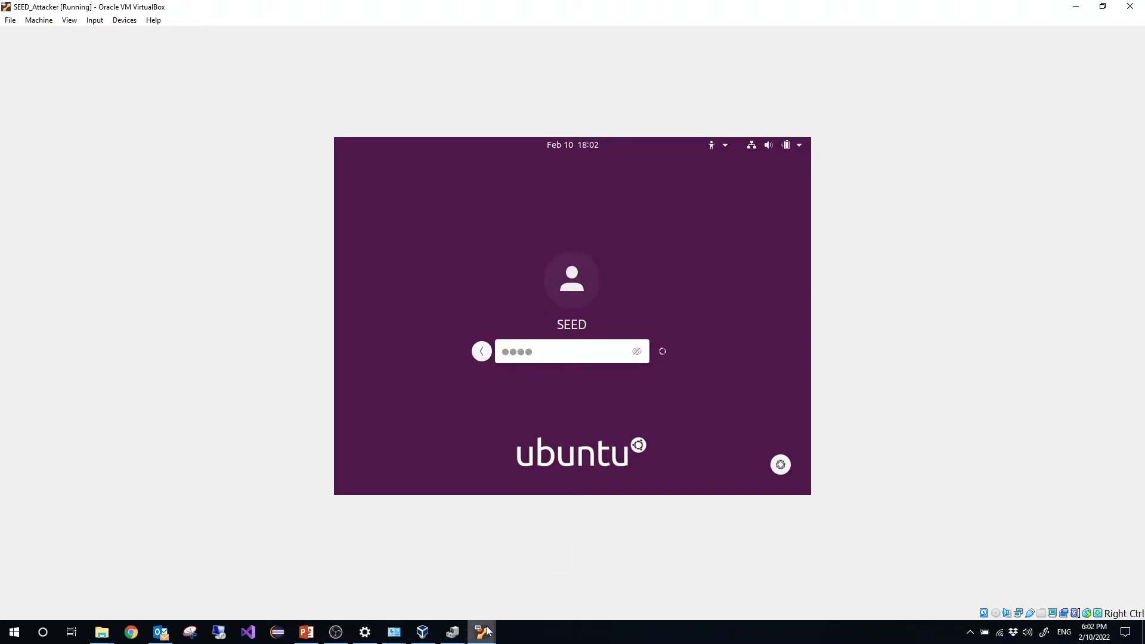
pyautogui.click(481, 631)
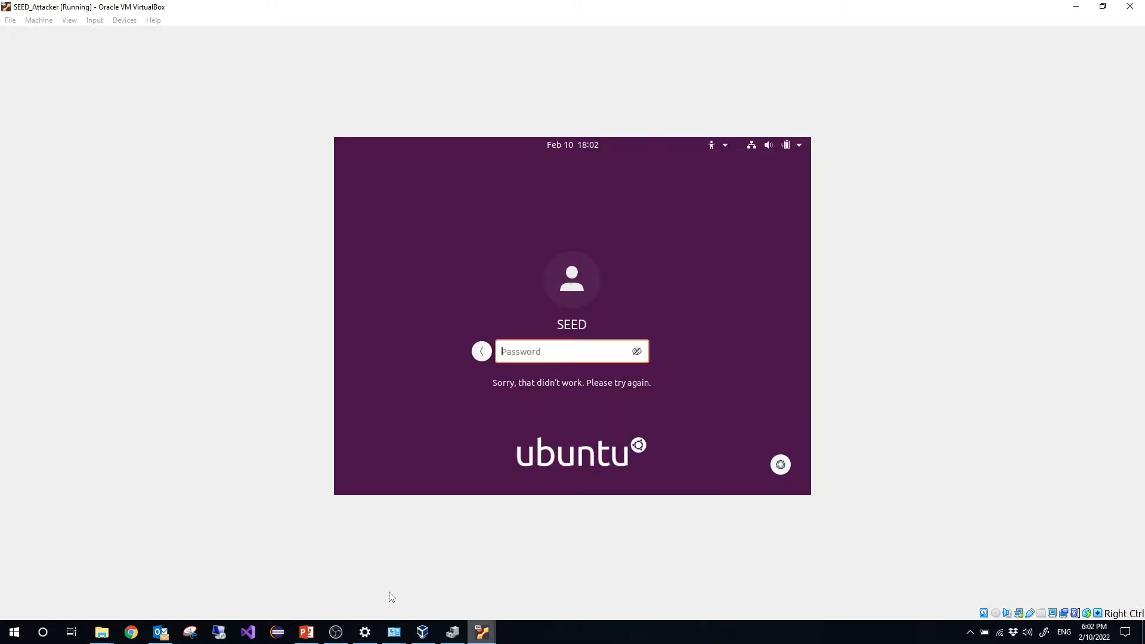
pyautogui.write('••••')
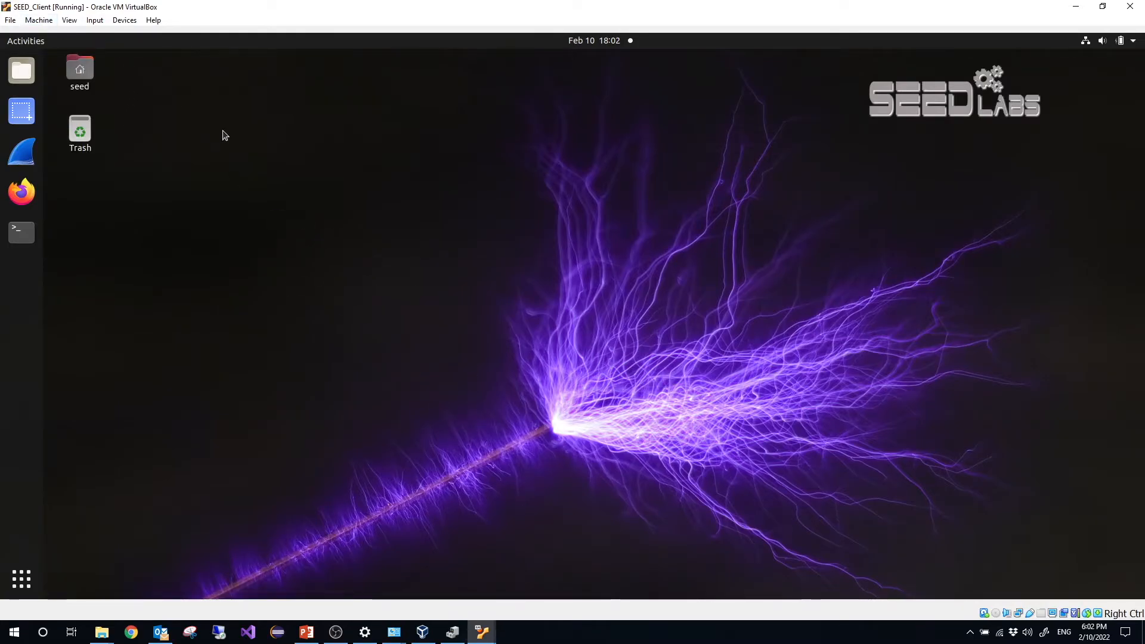
pyautogui.moveTo(251, 181)
pyautogui.write('i')
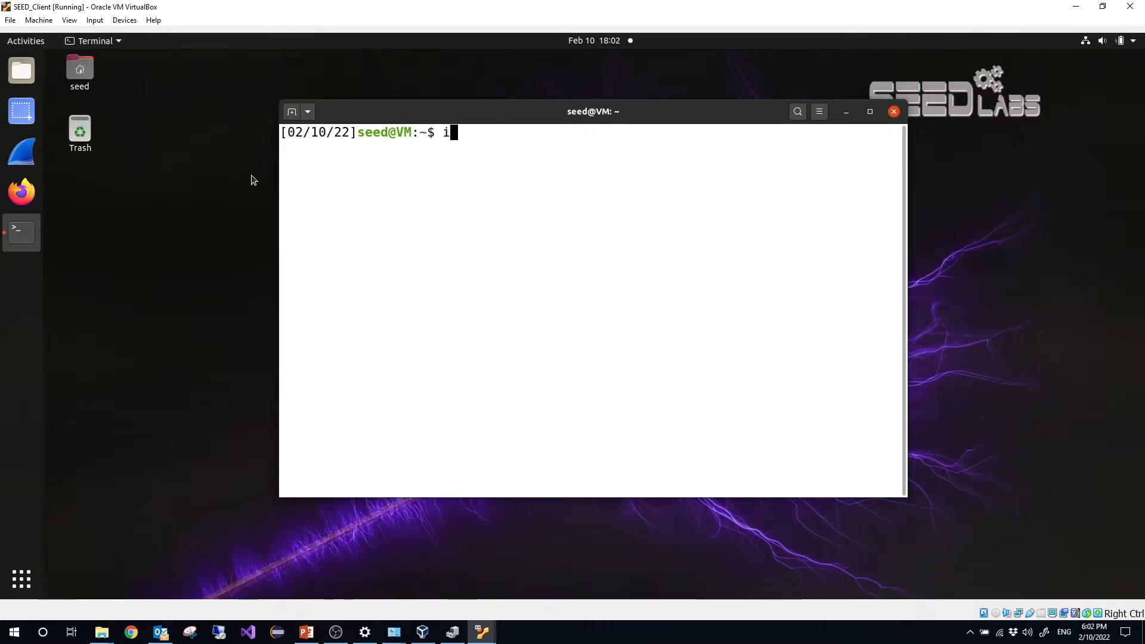
# - Run ifconfig on SEED_Client and highlight the enp0s8 address 192.168.29.132
pyautogui.write('f')
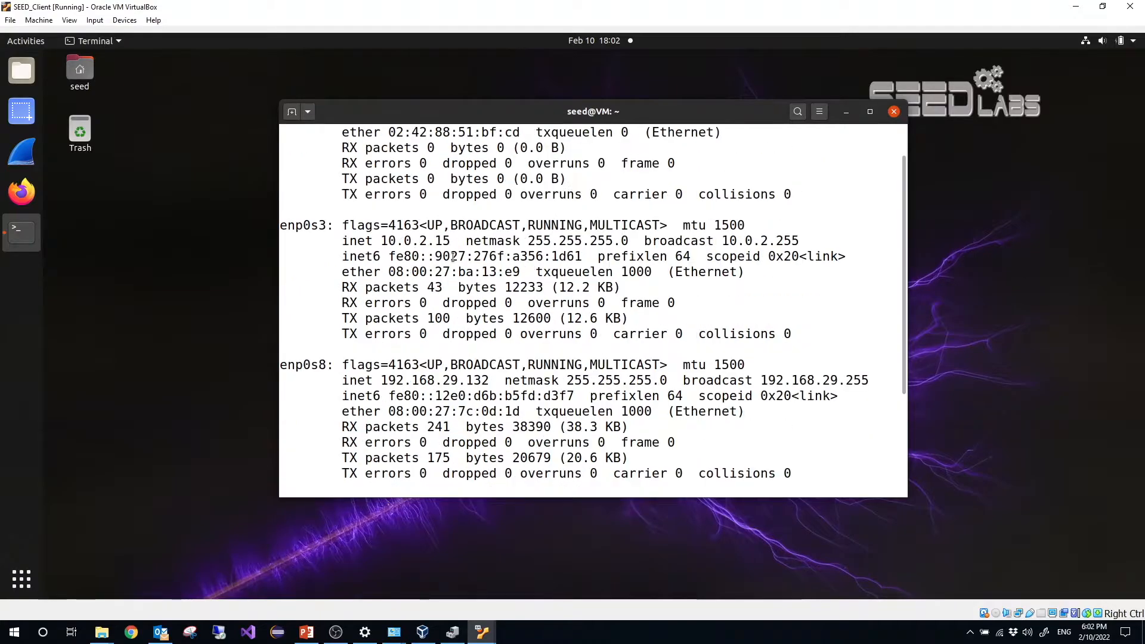
pyautogui.doubleClick(401, 241)
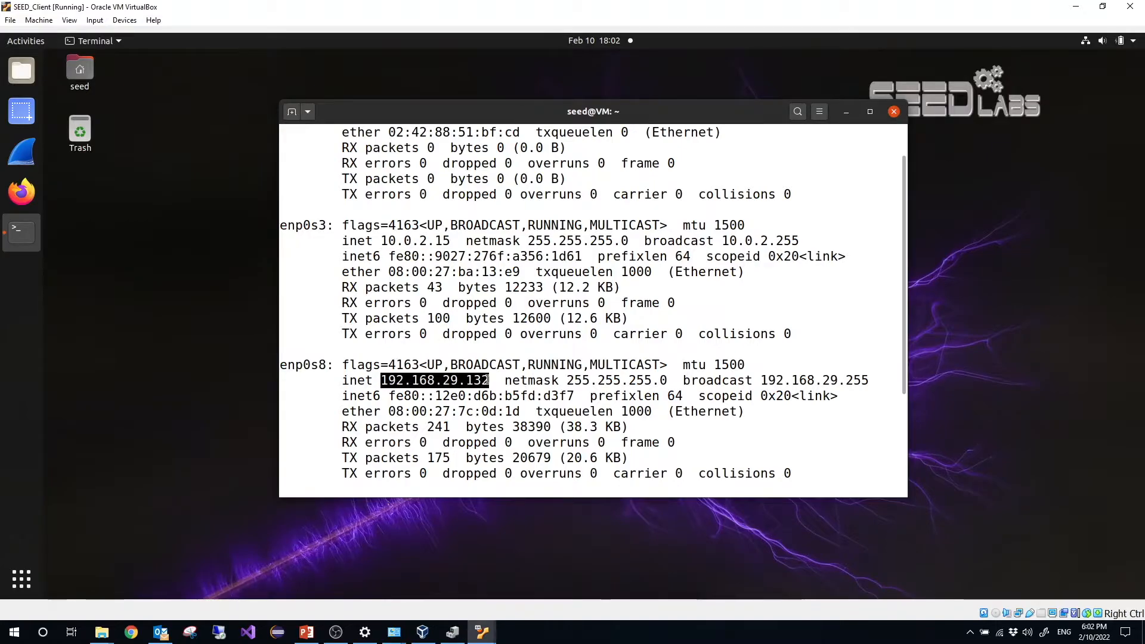
pyautogui.scroll(-3)
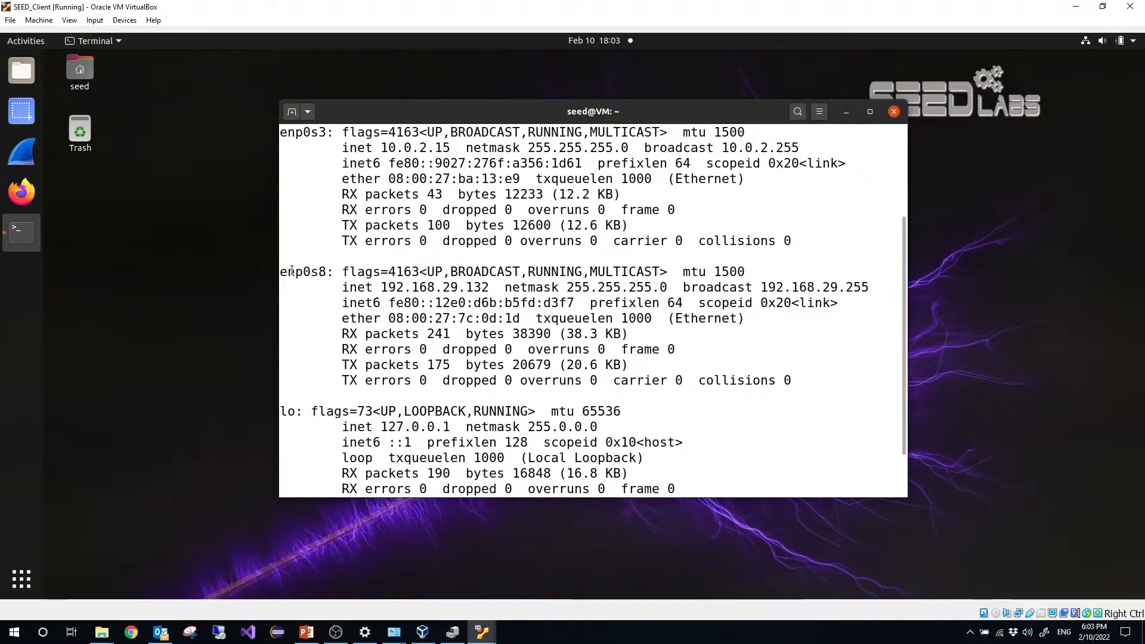
pyautogui.doubleClick(305, 272)
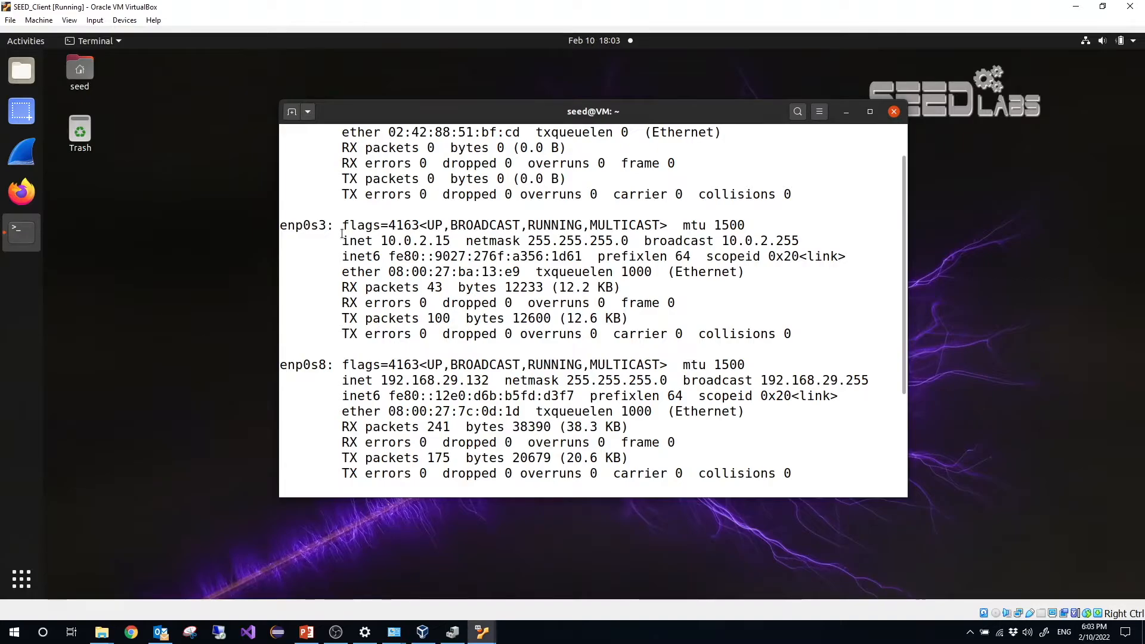
pyautogui.moveTo(381, 378)
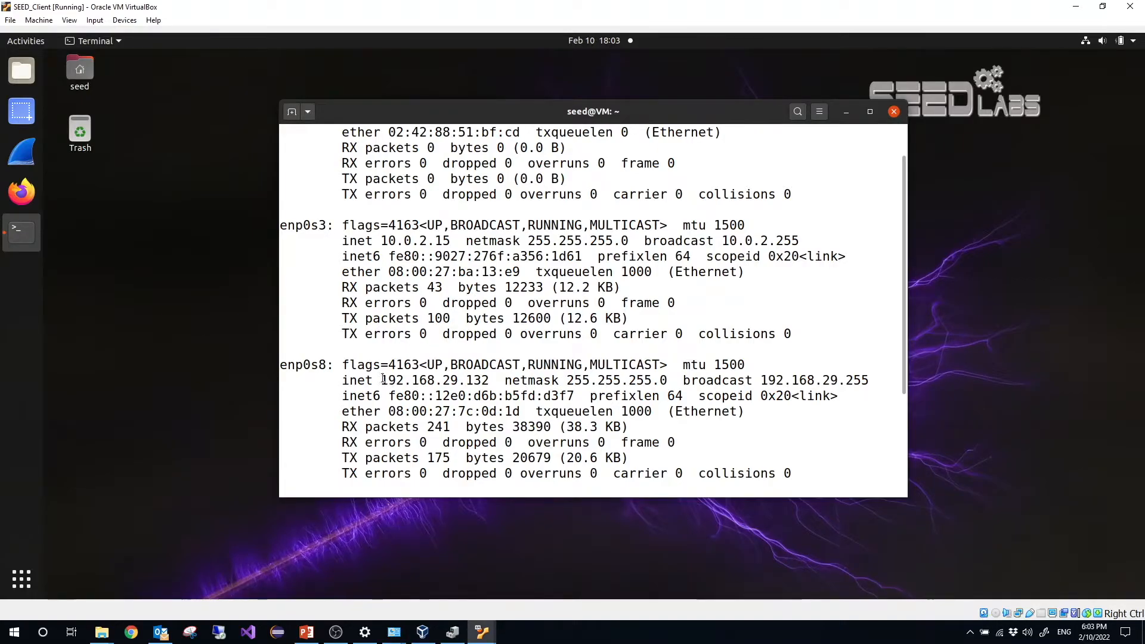
pyautogui.doubleClick(434, 380)
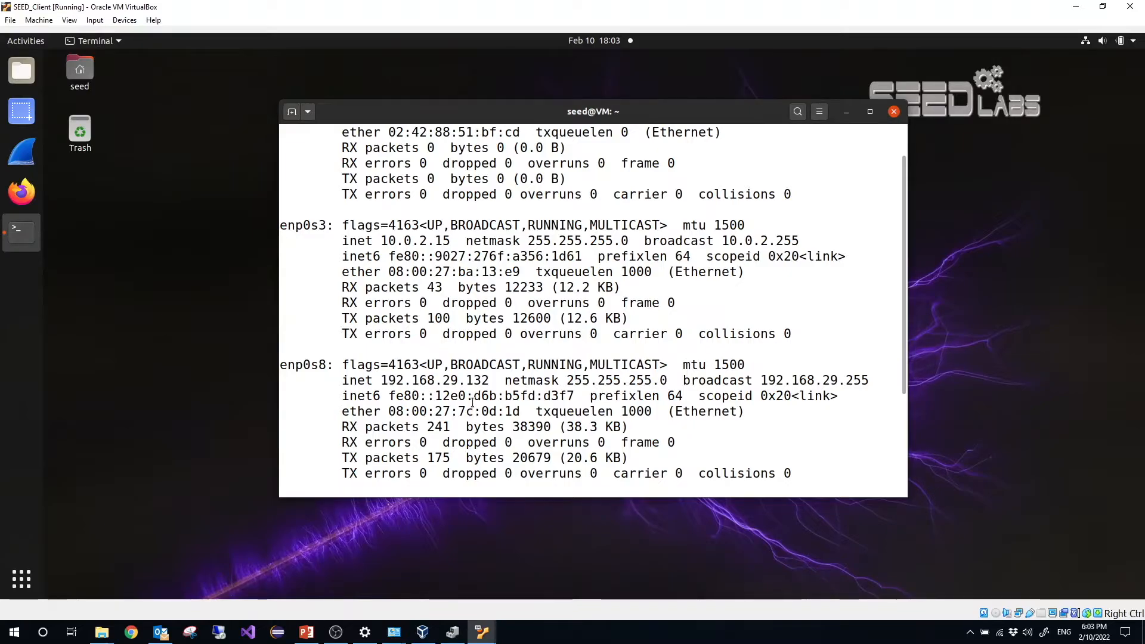
pyautogui.doubleClick(460, 380)
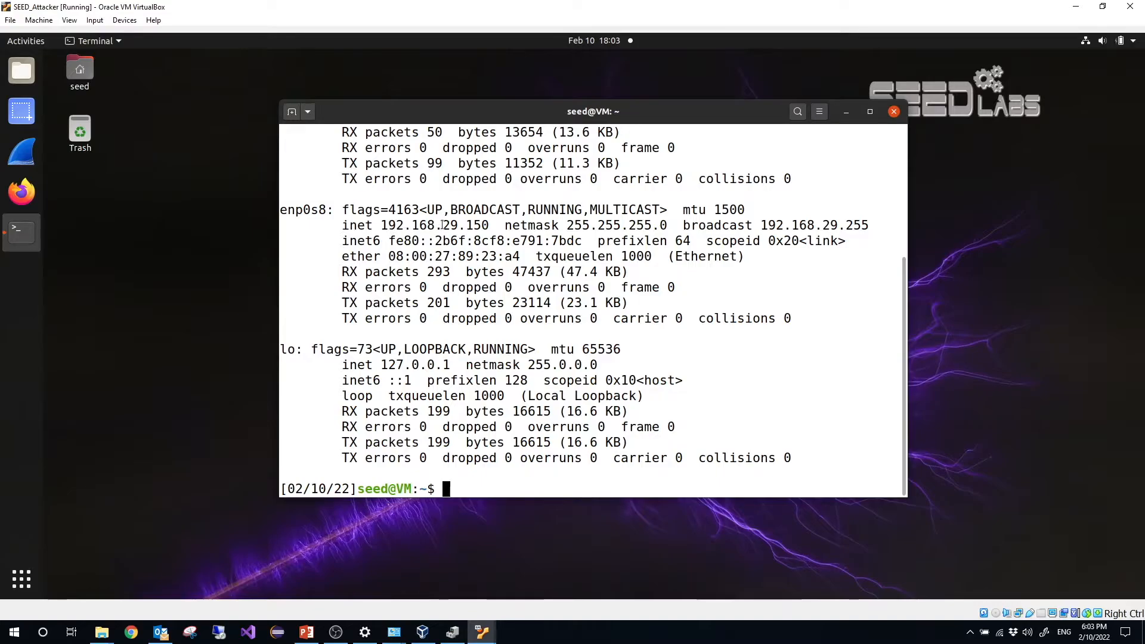
# - Highlight the server's enp0s8 address 192.168.29.207 in the ifconfig output
pyautogui.doubleClick(466, 225)
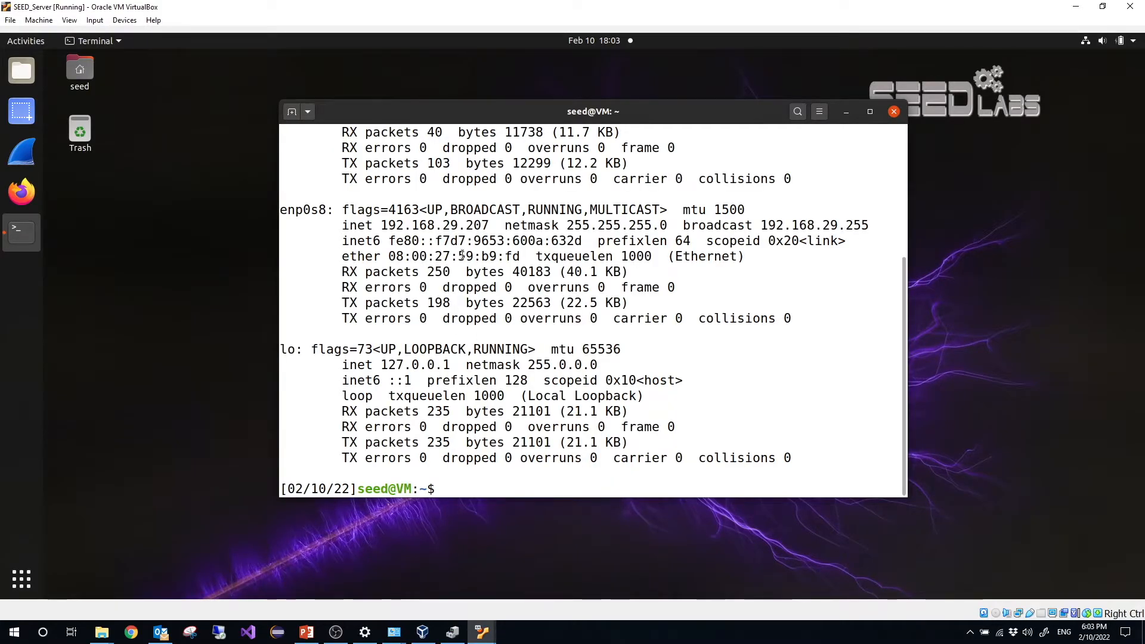
pyautogui.doubleClick(465, 224)
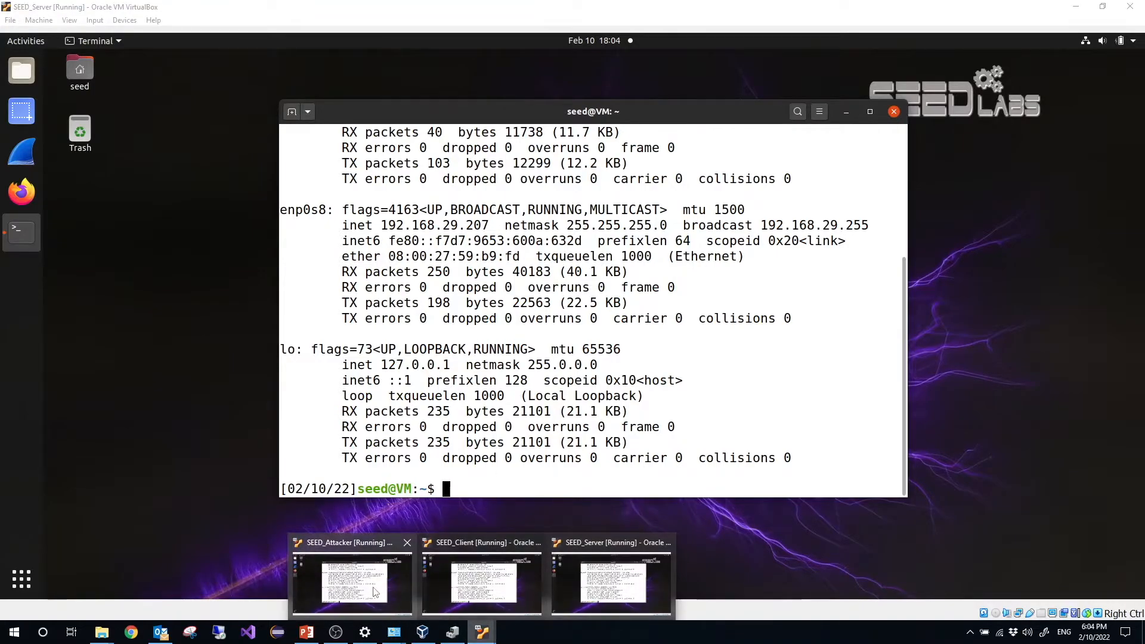
# - Ping 192.168.29.132, stop after three replies, then switch windows and ping 192.168.29.2
pyautogui.click(351, 581)
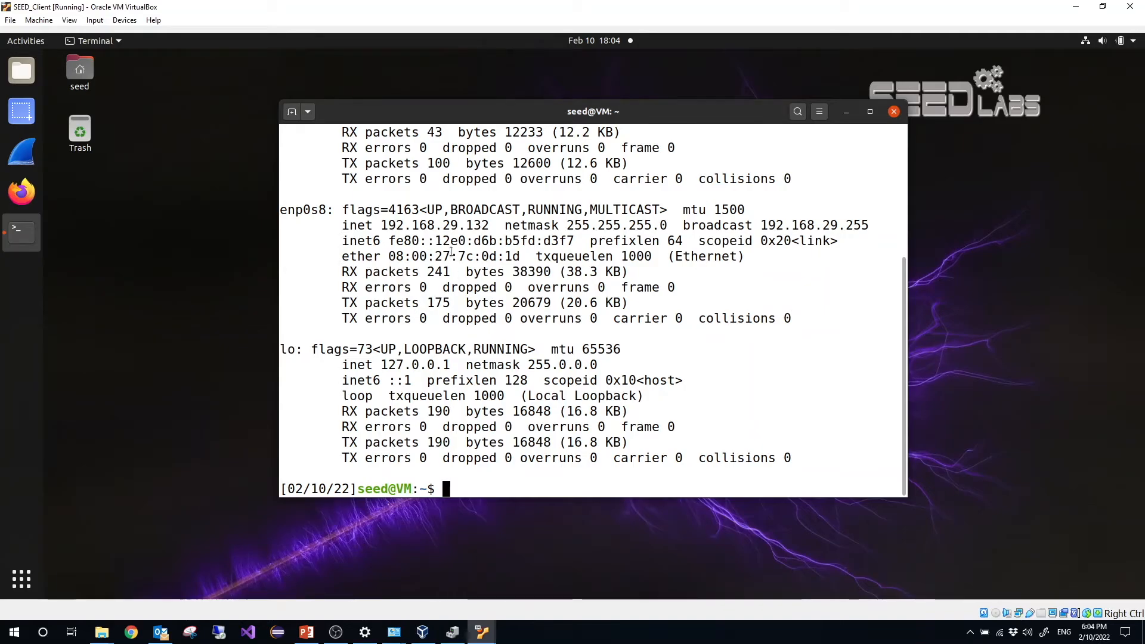
pyautogui.moveTo(479, 624)
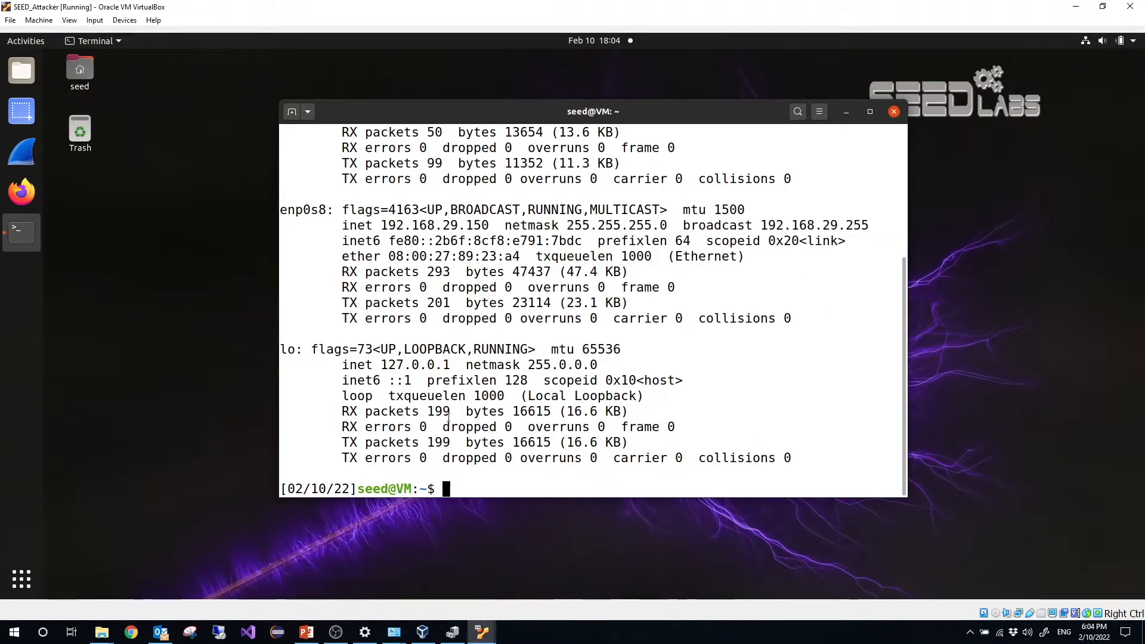
pyautogui.write('ping')
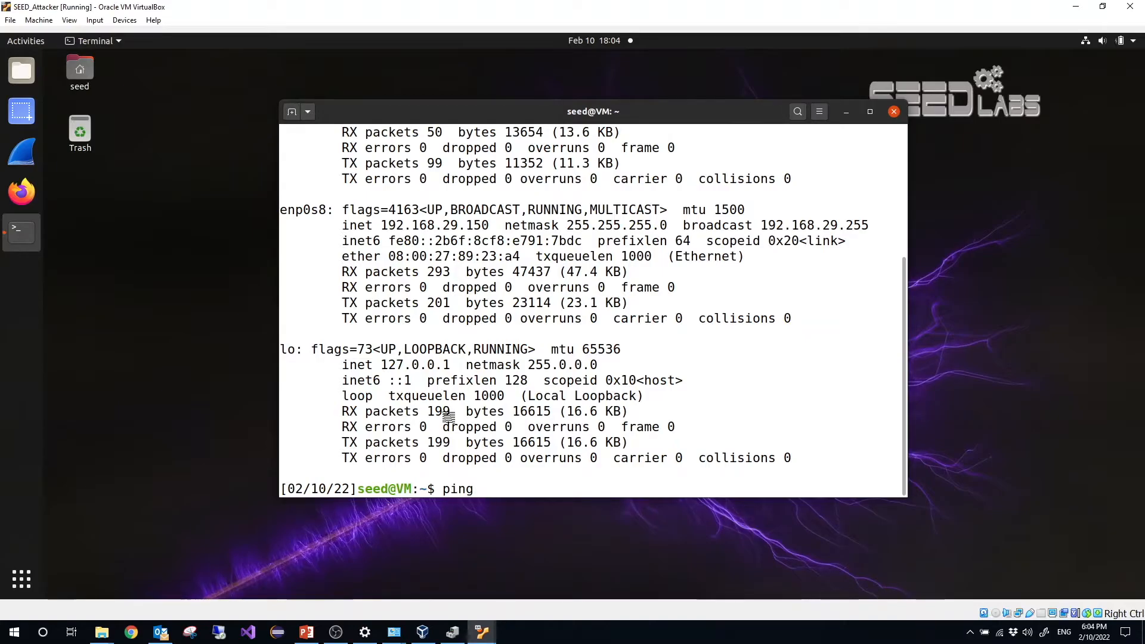
pyautogui.write('192')
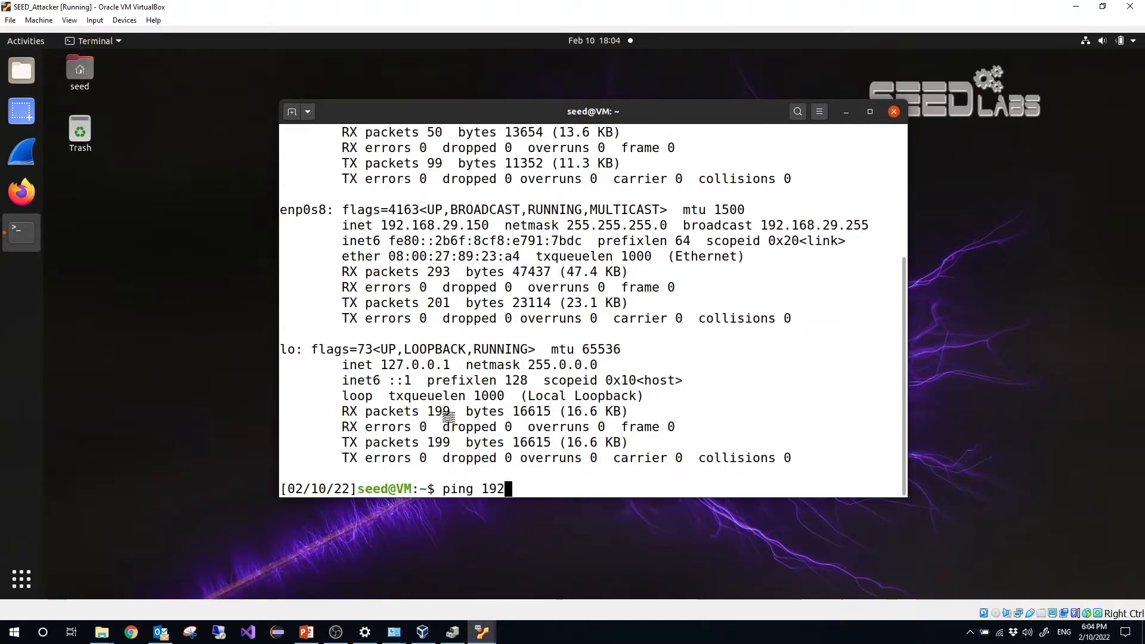
pyautogui.write('.168.29.')
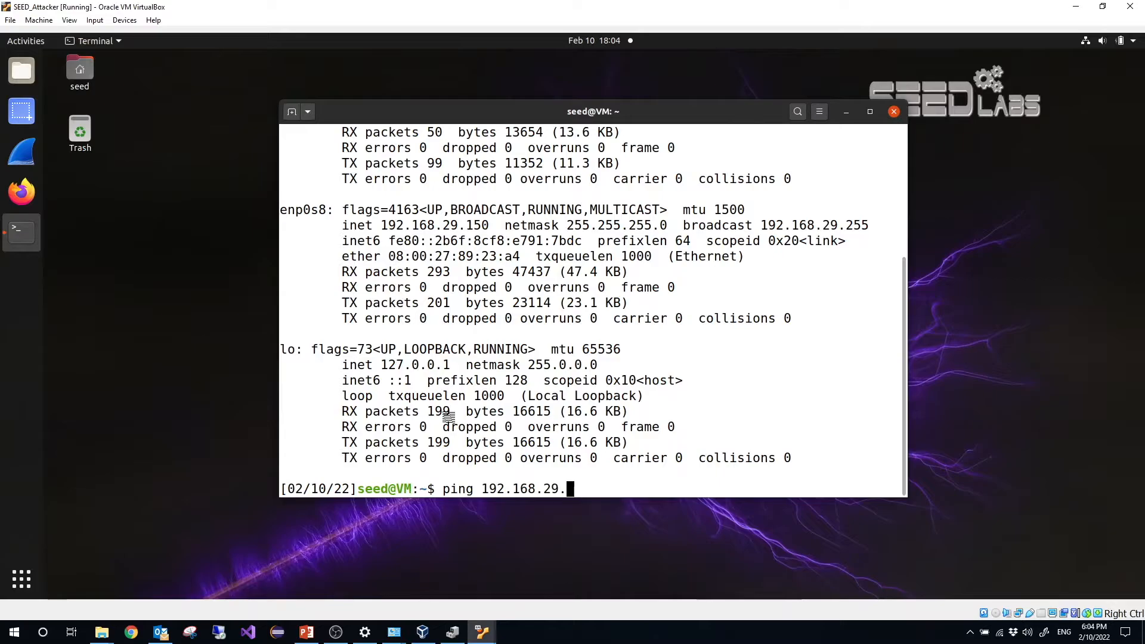
pyautogui.write('132')
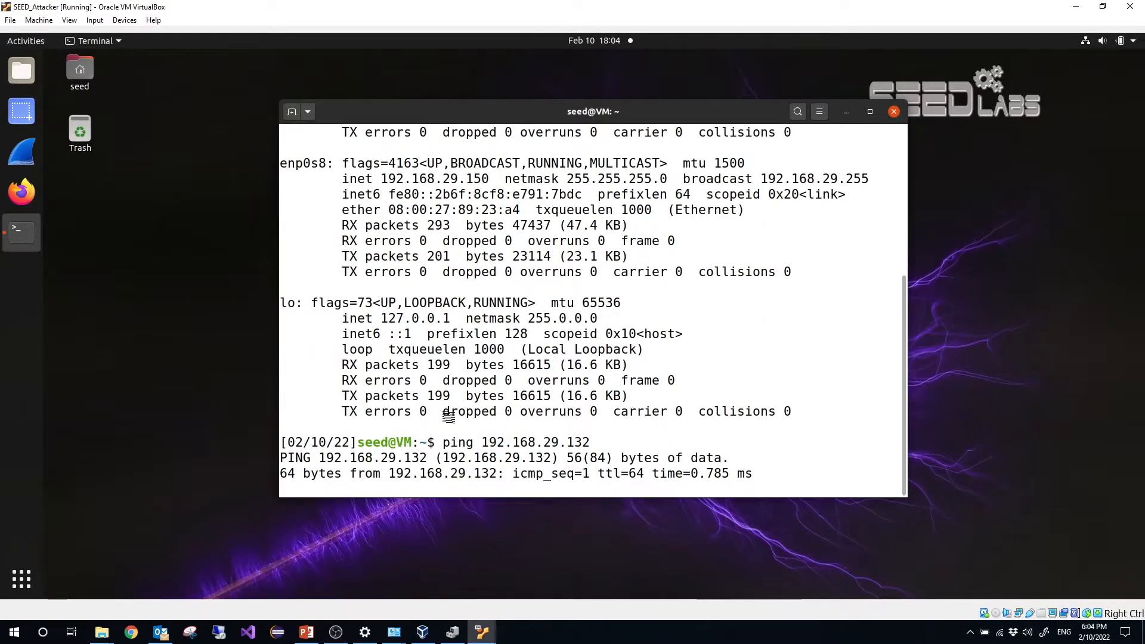
pyautogui.press('ctrl+c')
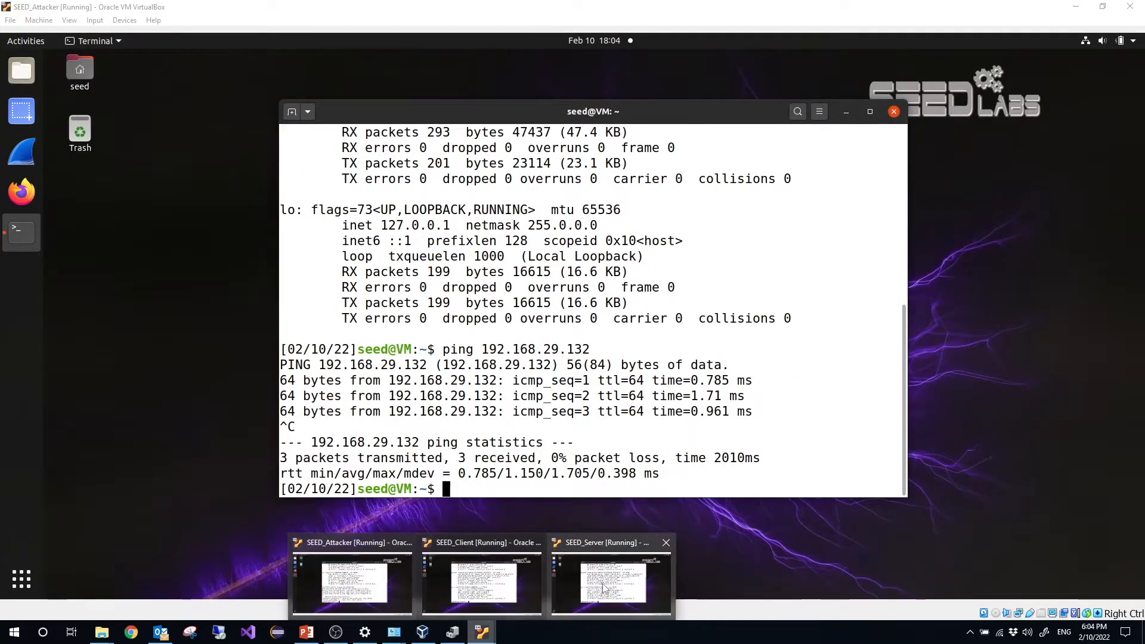
pyautogui.click(611, 580)
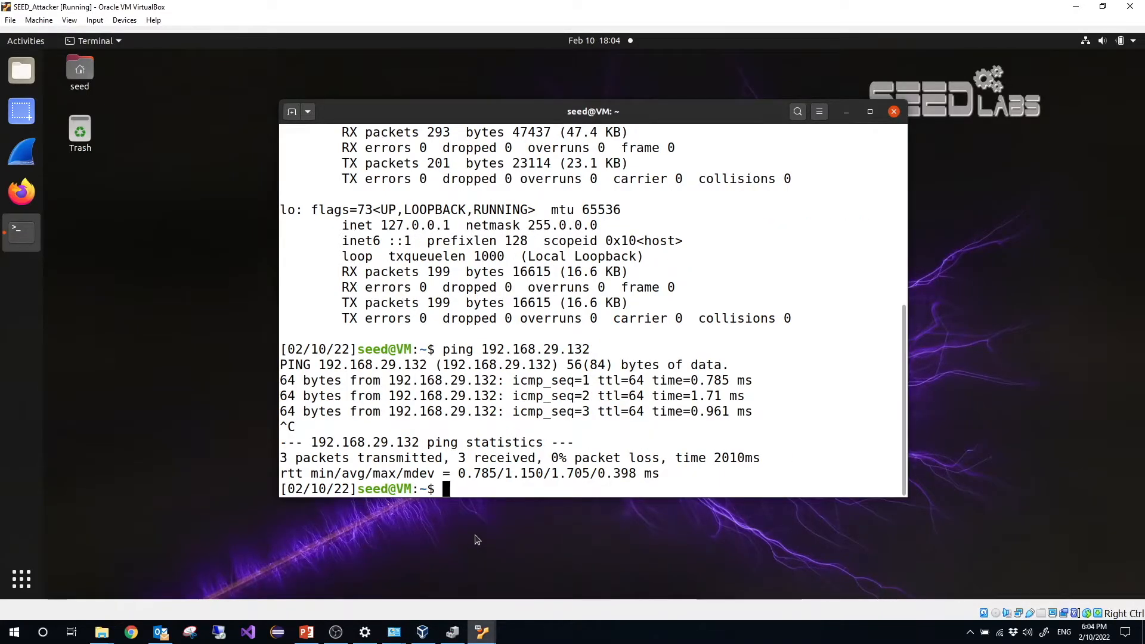
pyautogui.write('ping 192.168.29.2')
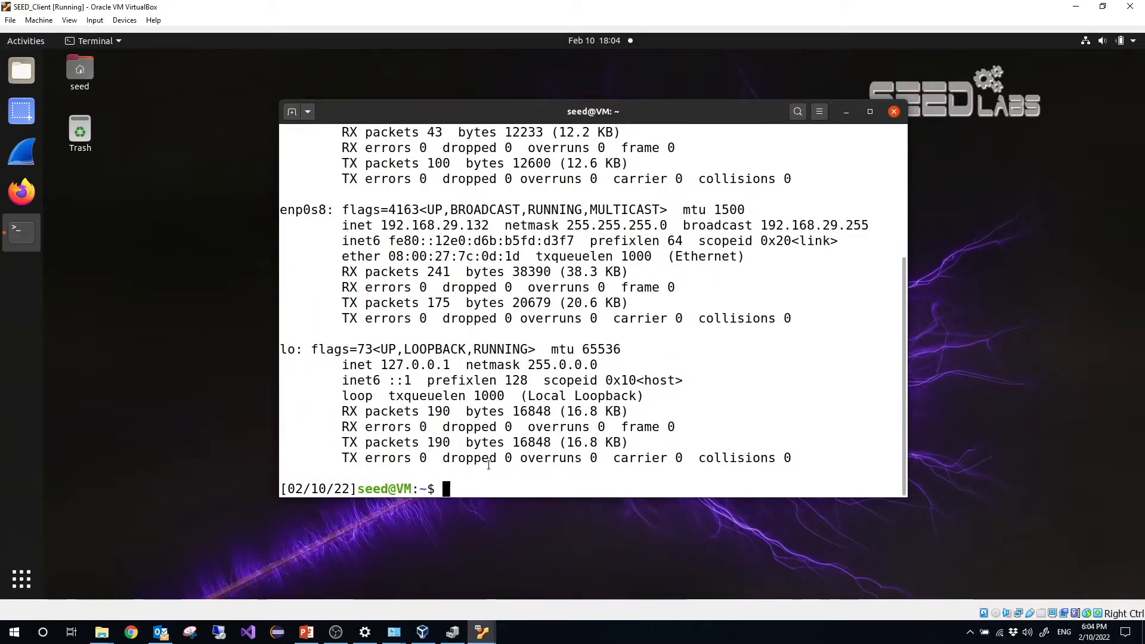
pyautogui.moveTo(459, 481)
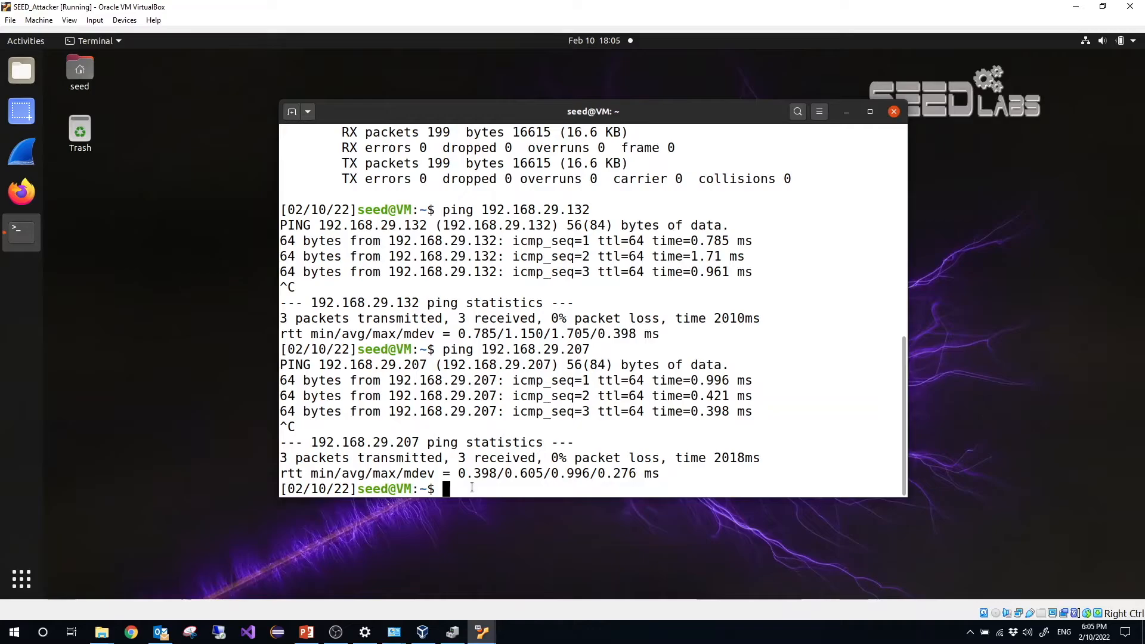
# - Launch Wireshark with root privileges using sudo wireshark on the attacker VM
pyautogui.write('s')
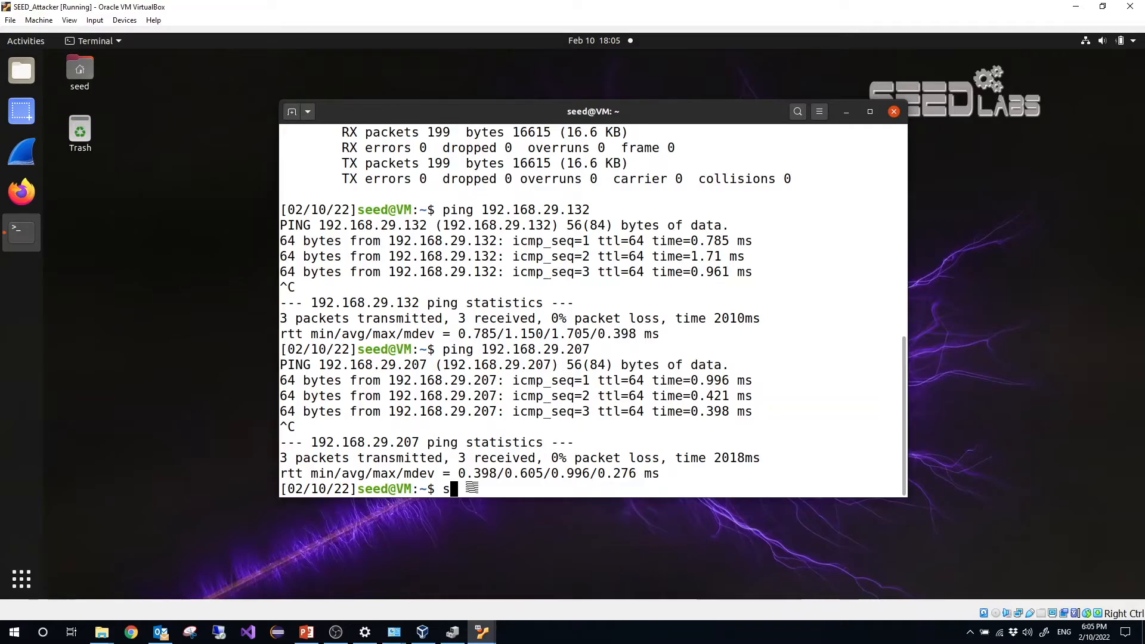
pyautogui.write('udo wireshark')
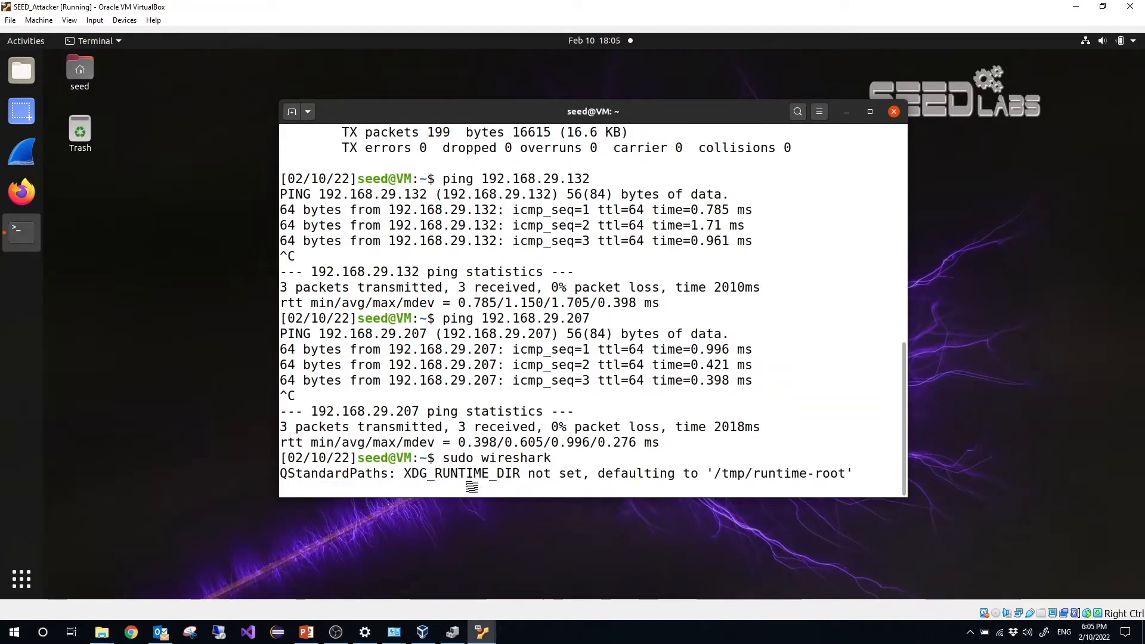
pyautogui.press('Return')
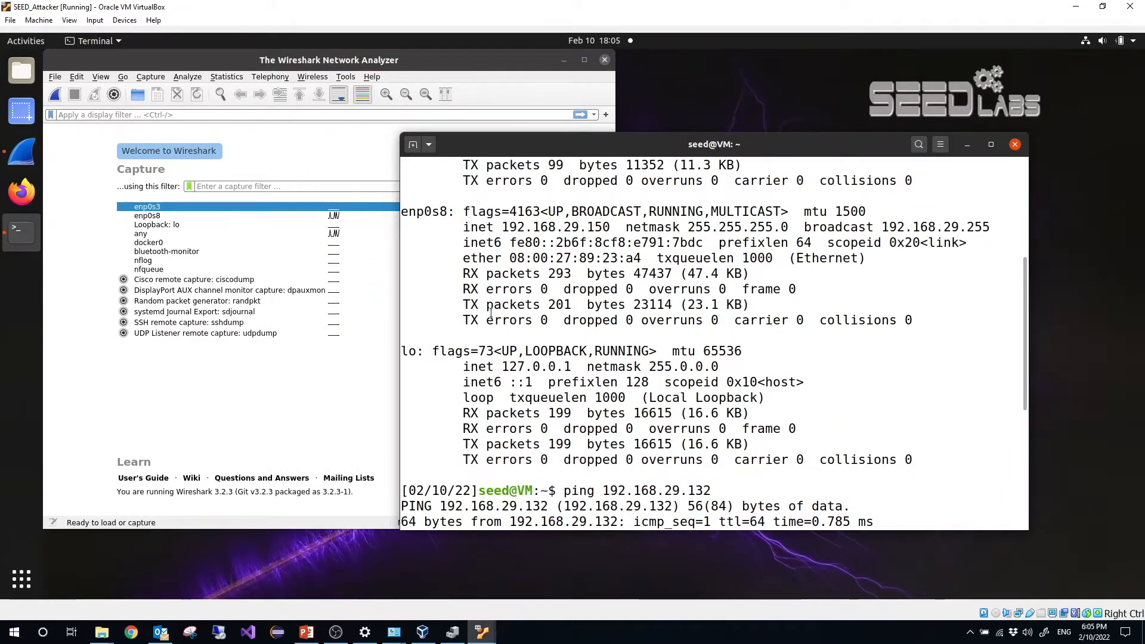
# - Select the enp0s8 interface and start a live packet capture on it
pyautogui.scroll(-3)
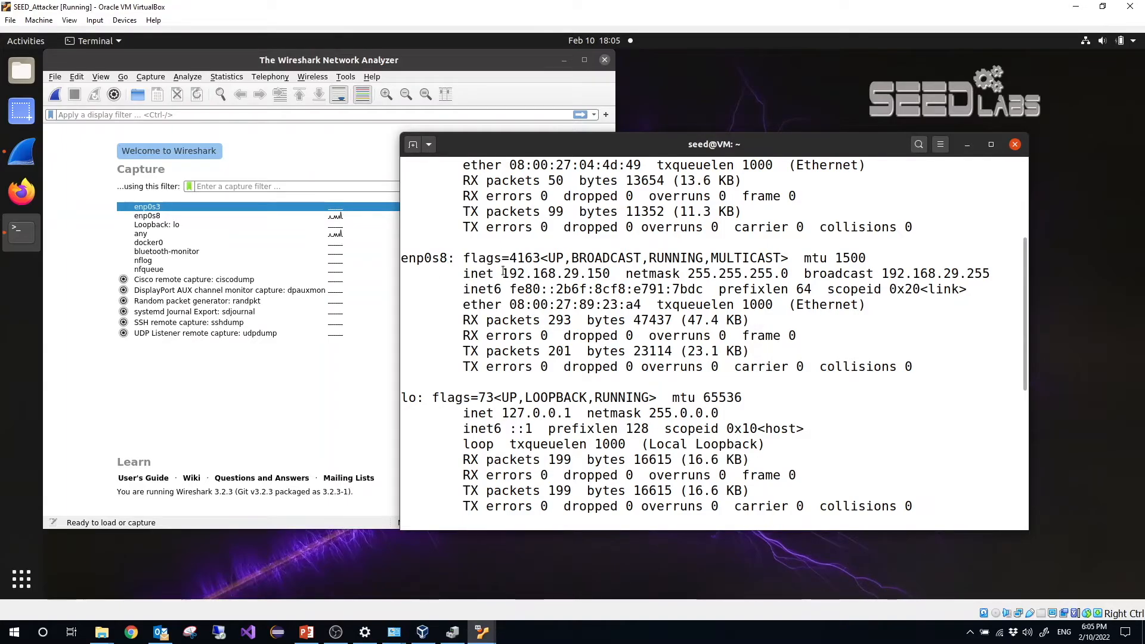
pyautogui.doubleClick(537, 273)
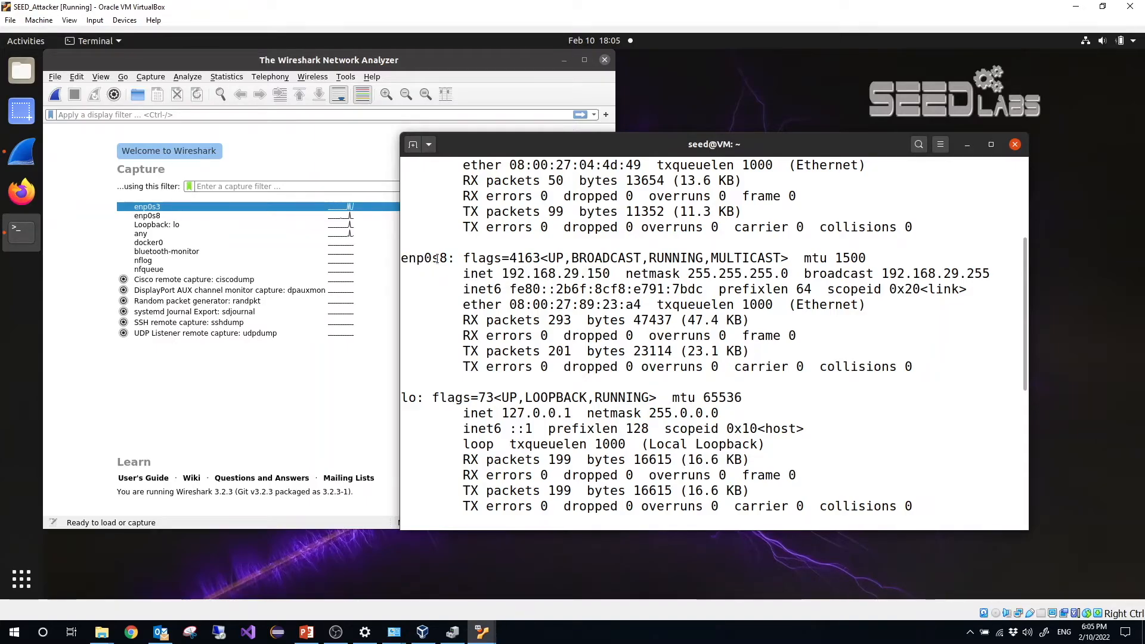
pyautogui.click(169, 215)
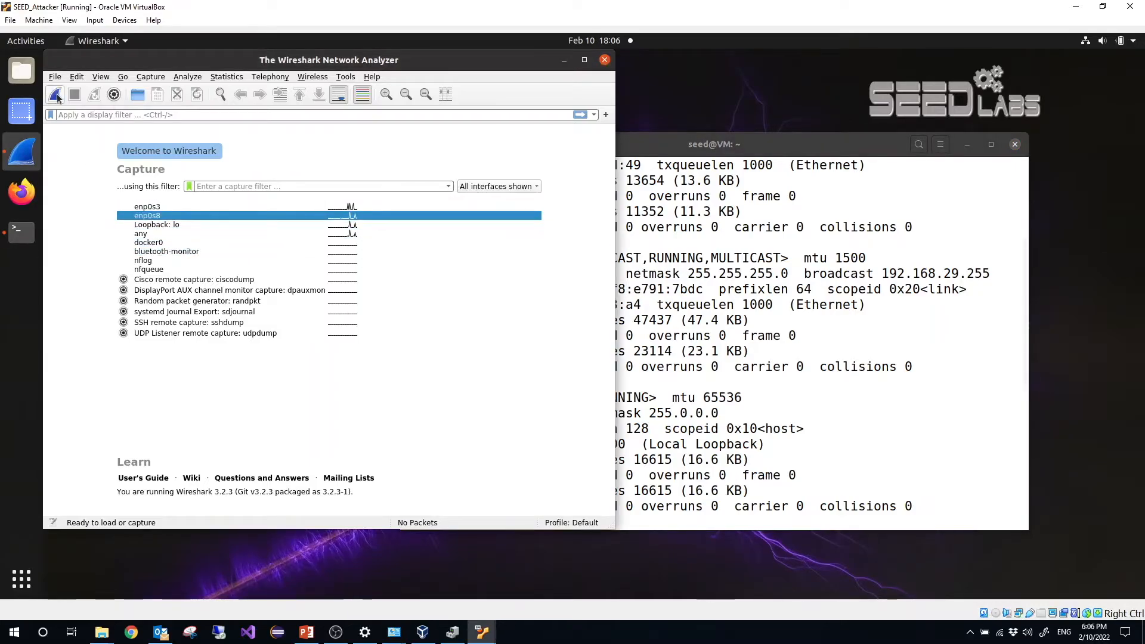
pyautogui.moveTo(55, 94)
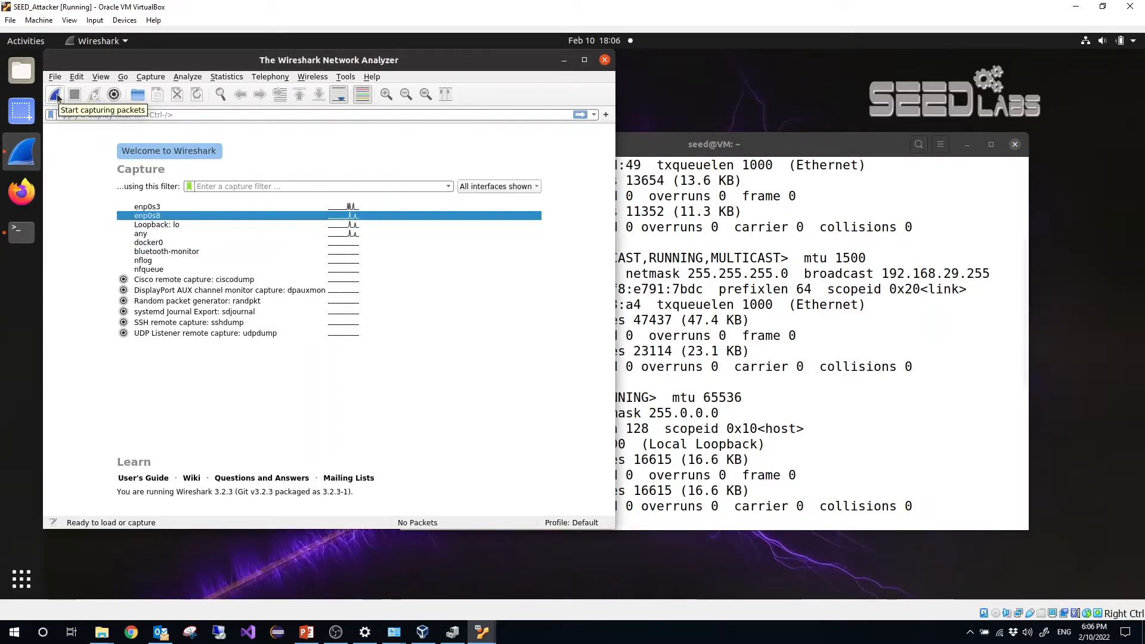
pyautogui.click(56, 94)
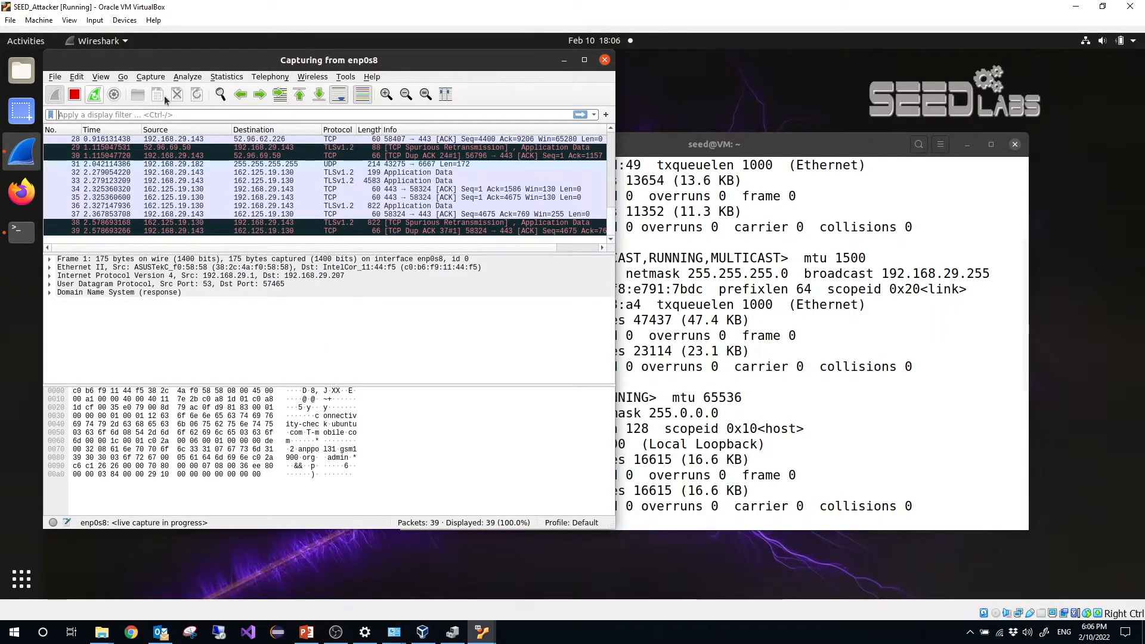
pyautogui.click(687, 349)
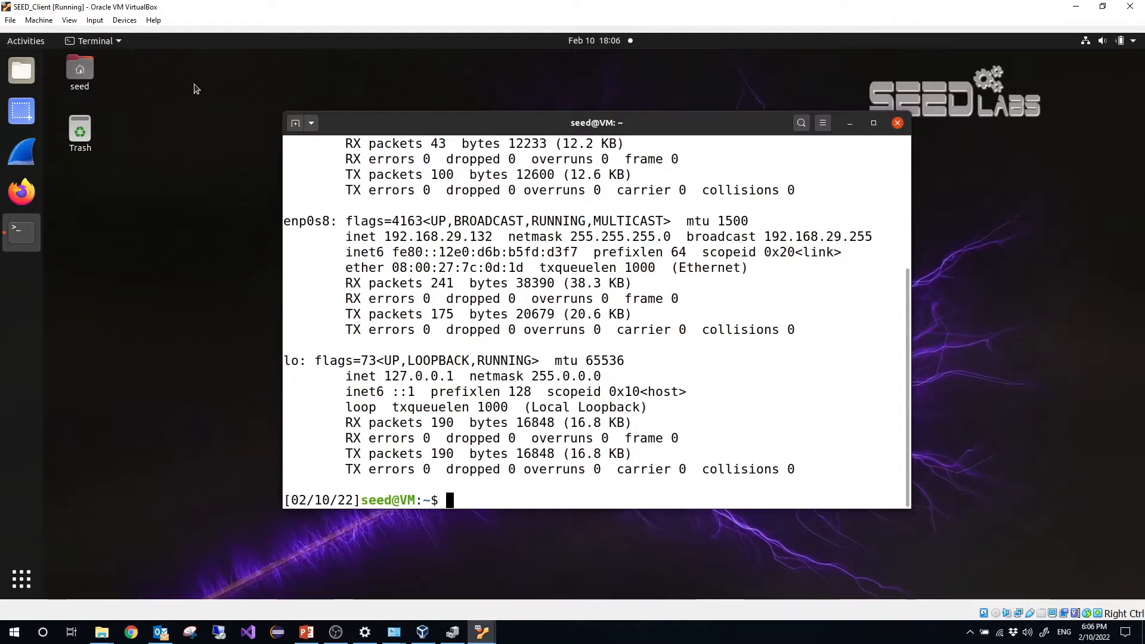
pyautogui.moveTo(488, 471)
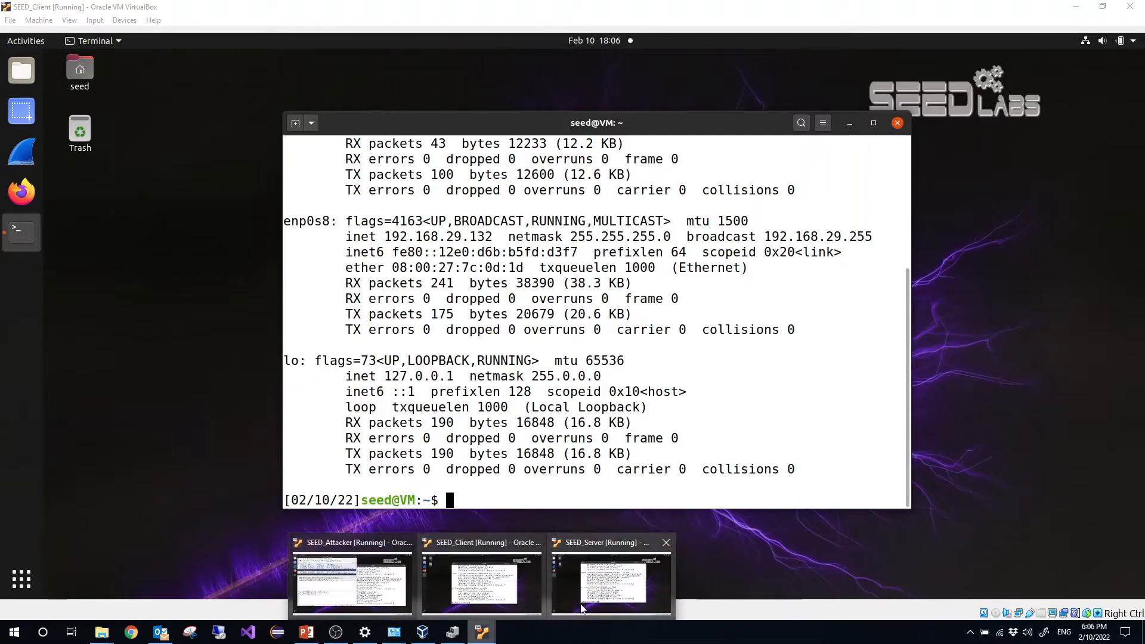
# - From the client VM, telnet to 192.168.29.207 and log in as user seed
pyautogui.click(611, 580)
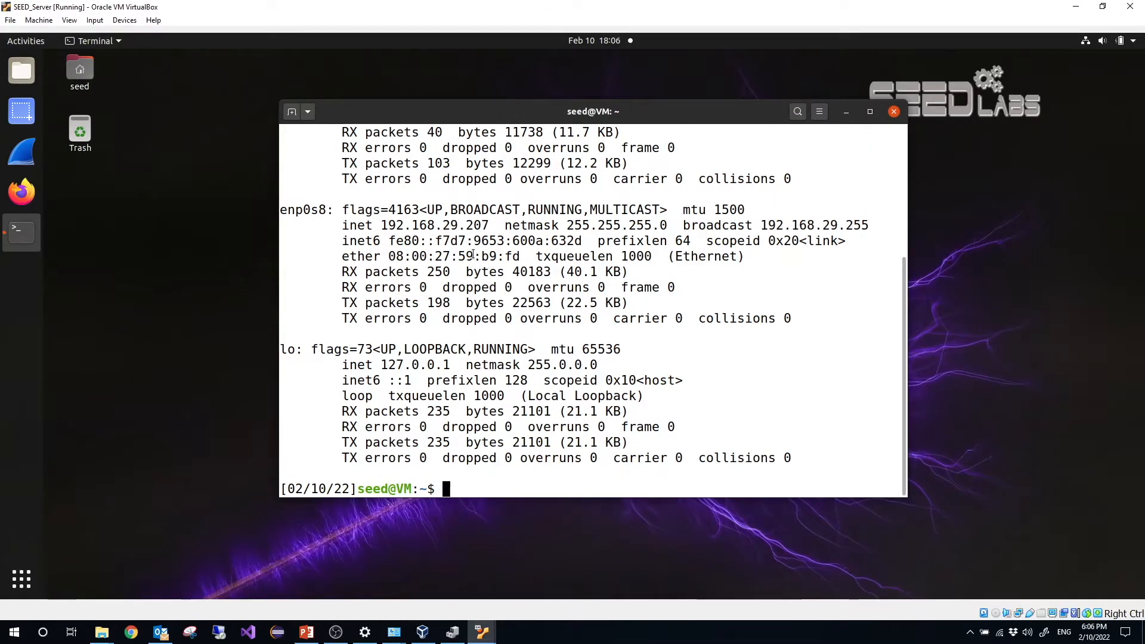
pyautogui.doubleClick(465, 224)
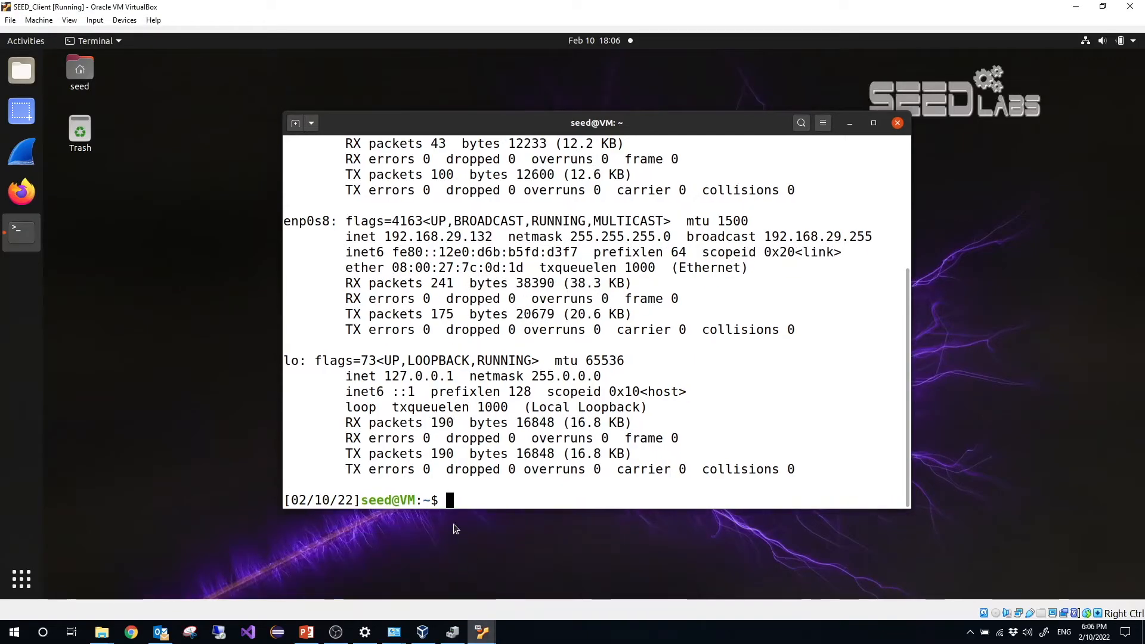
pyautogui.write('telnet')
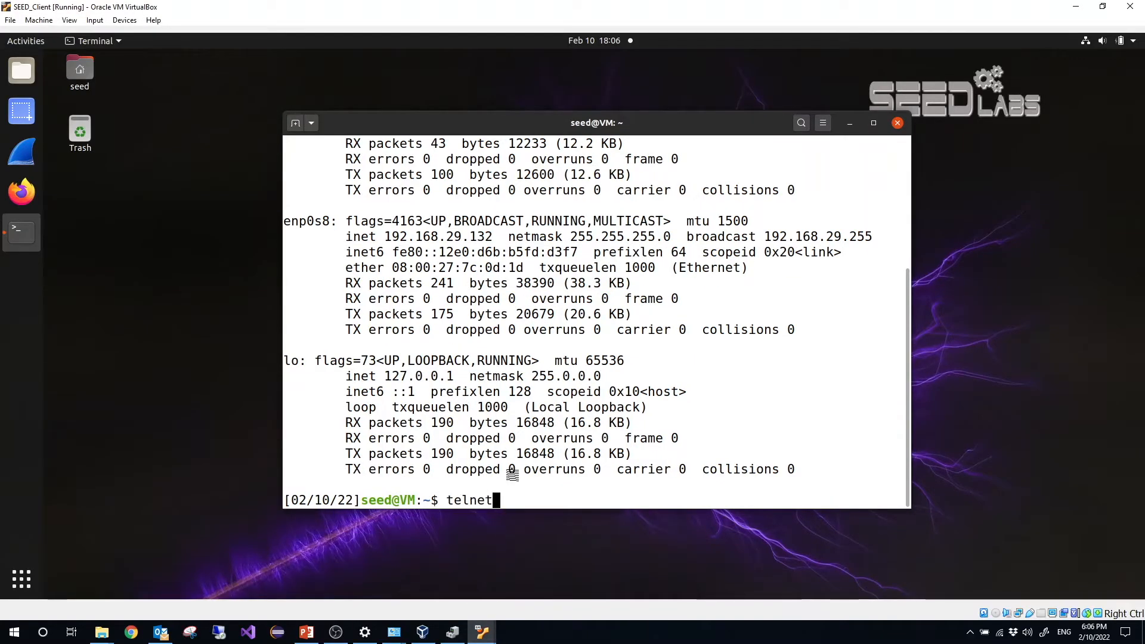
pyautogui.write('192')
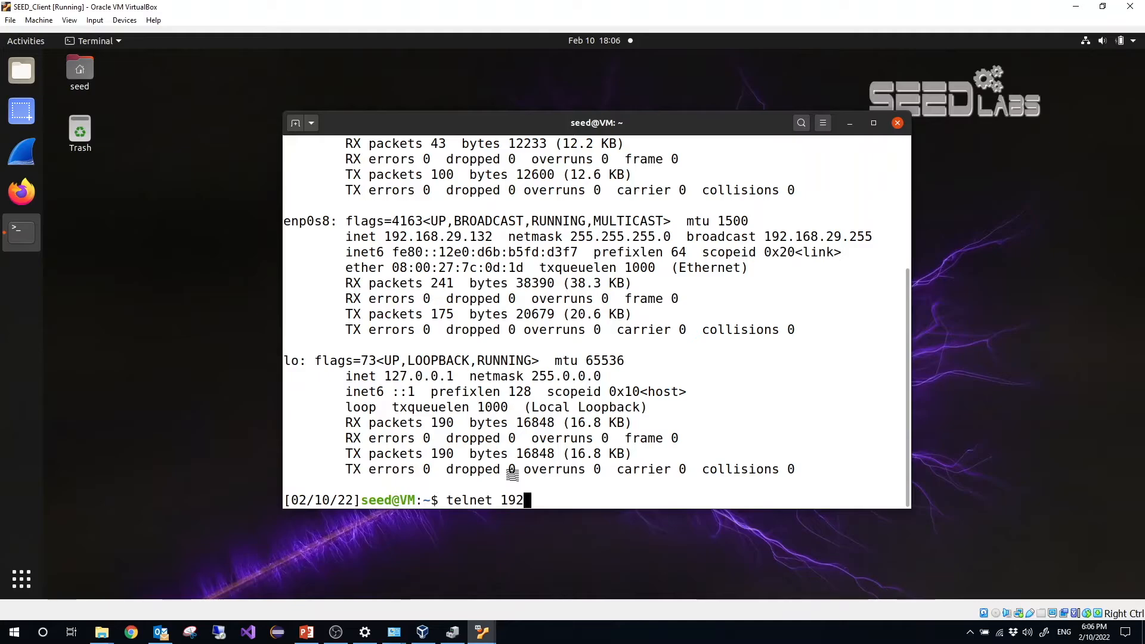
pyautogui.write('.168.29.')
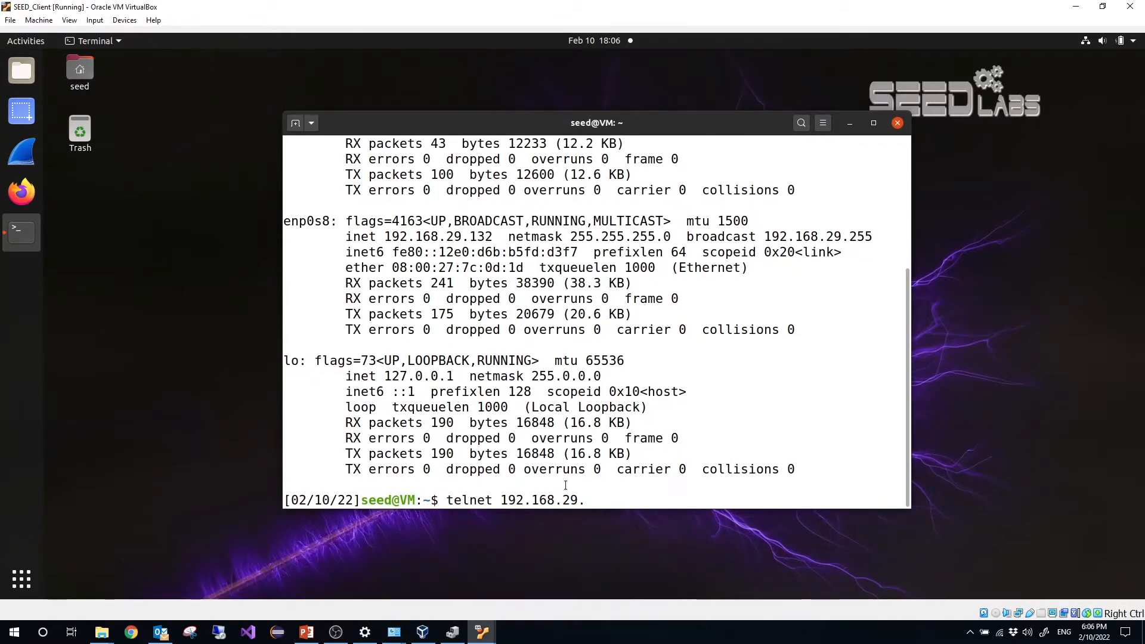
pyautogui.write('207')
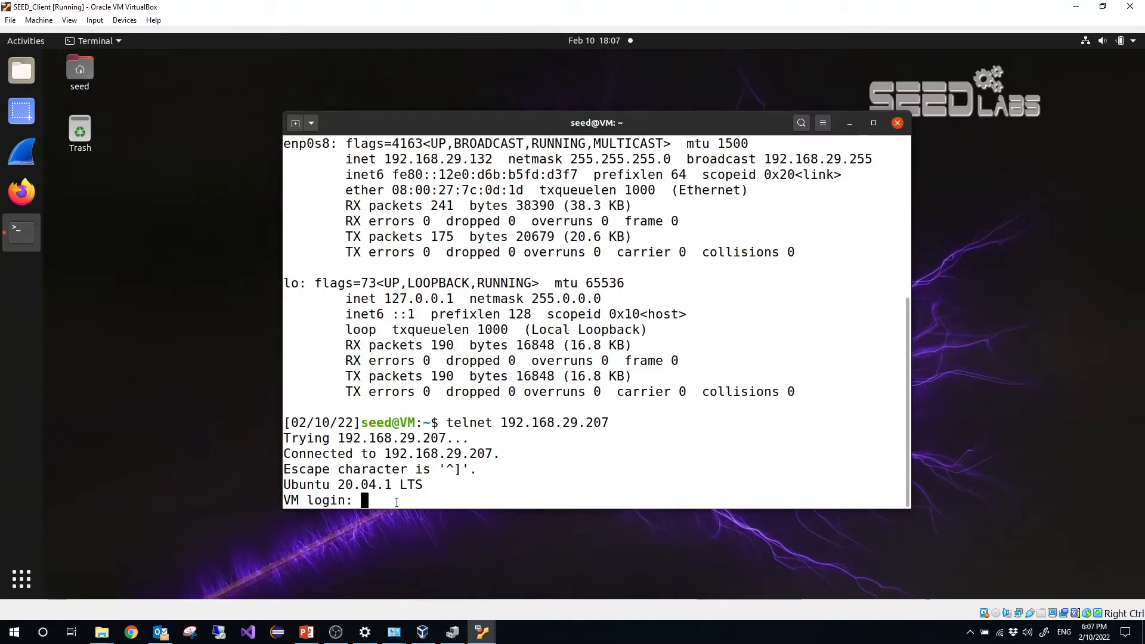
pyautogui.write('s')
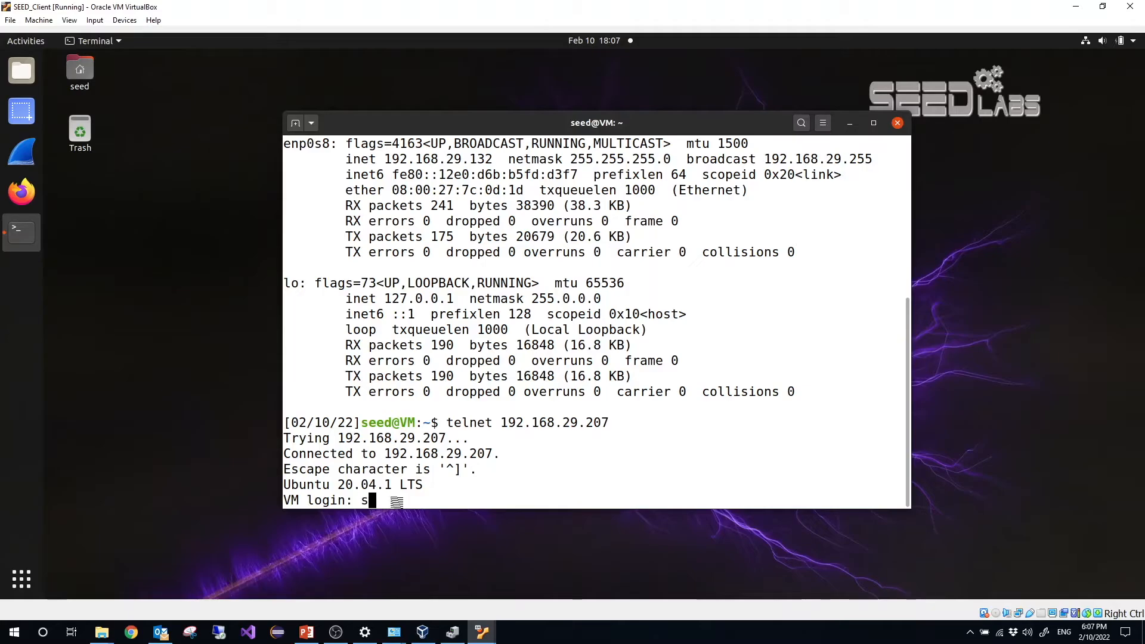
pyautogui.write('eed')
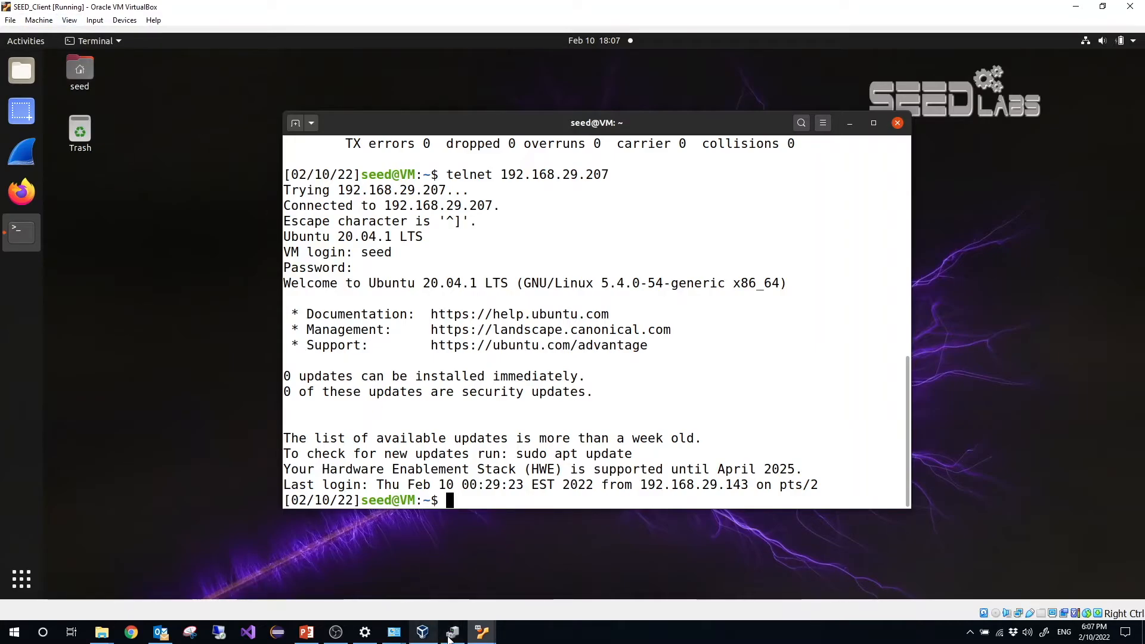
# - Apply the display filter ip.addr == 192.168.29.207 to the attacker's capture
pyautogui.click(422, 632)
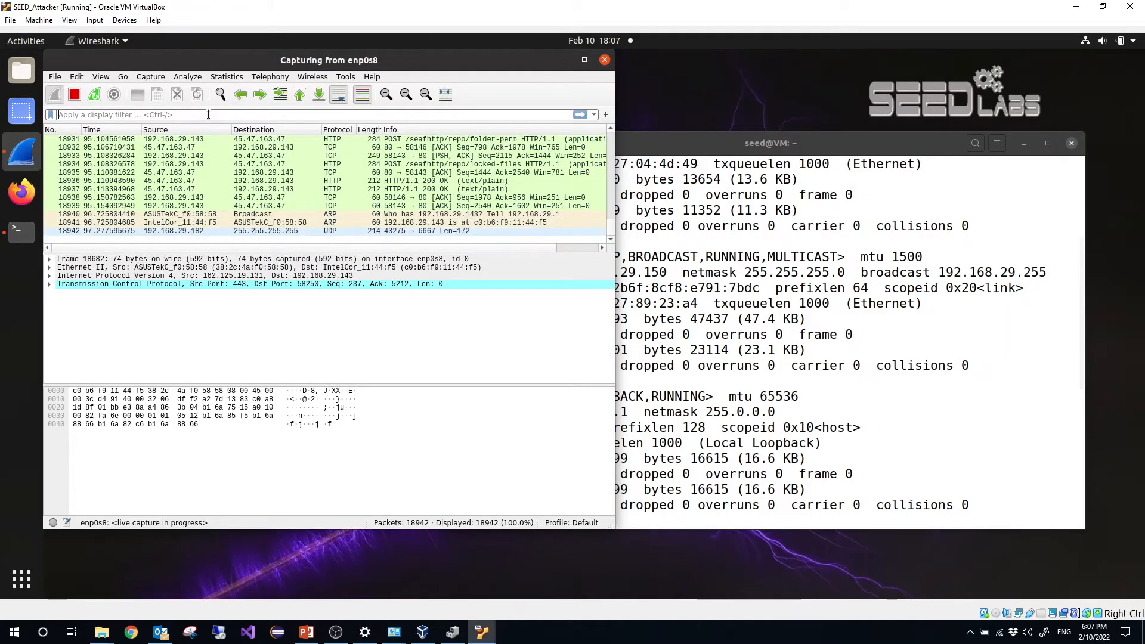
pyautogui.write('ip.addr == 192.1')
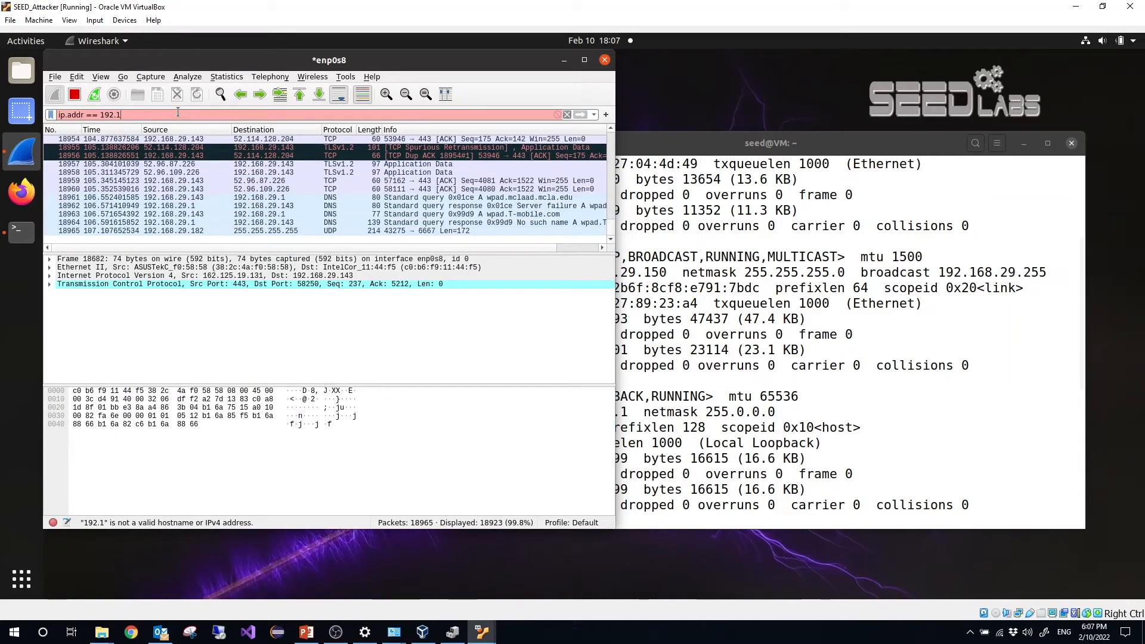
pyautogui.write('68.29')
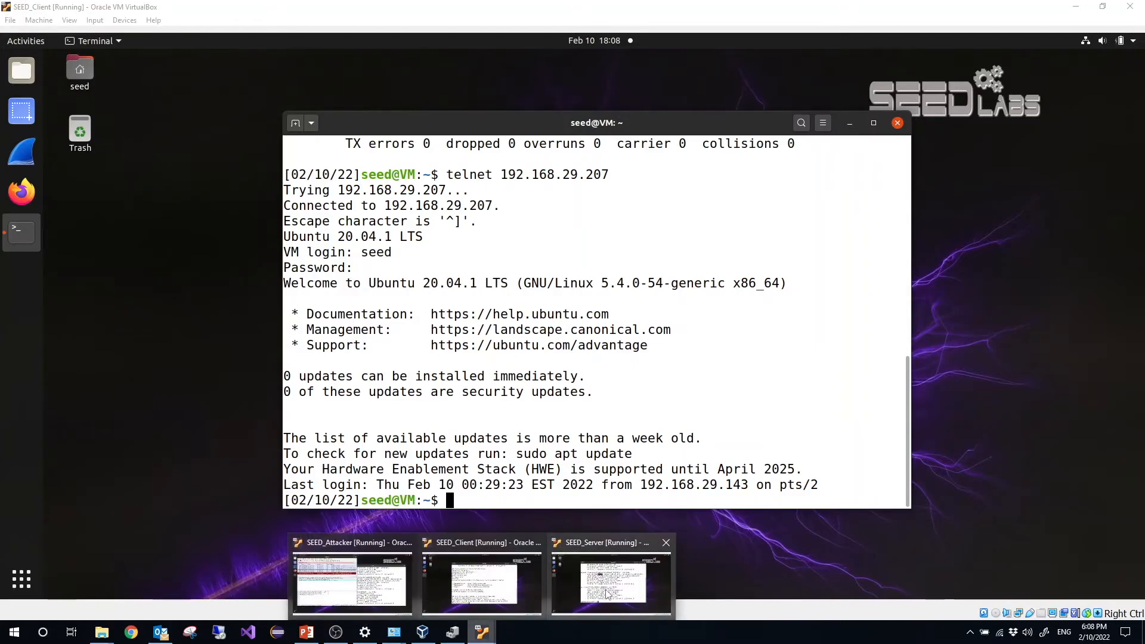
pyautogui.click(611, 581)
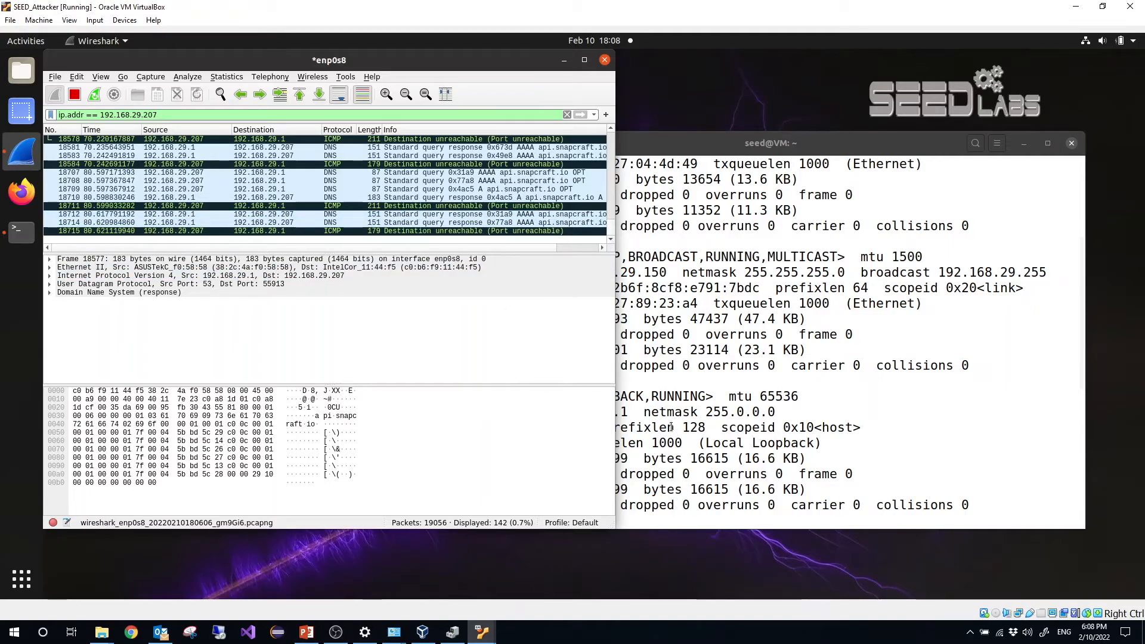
# - Run ls in the client's telnet session to generate telnet traffic
pyautogui.click(480, 632)
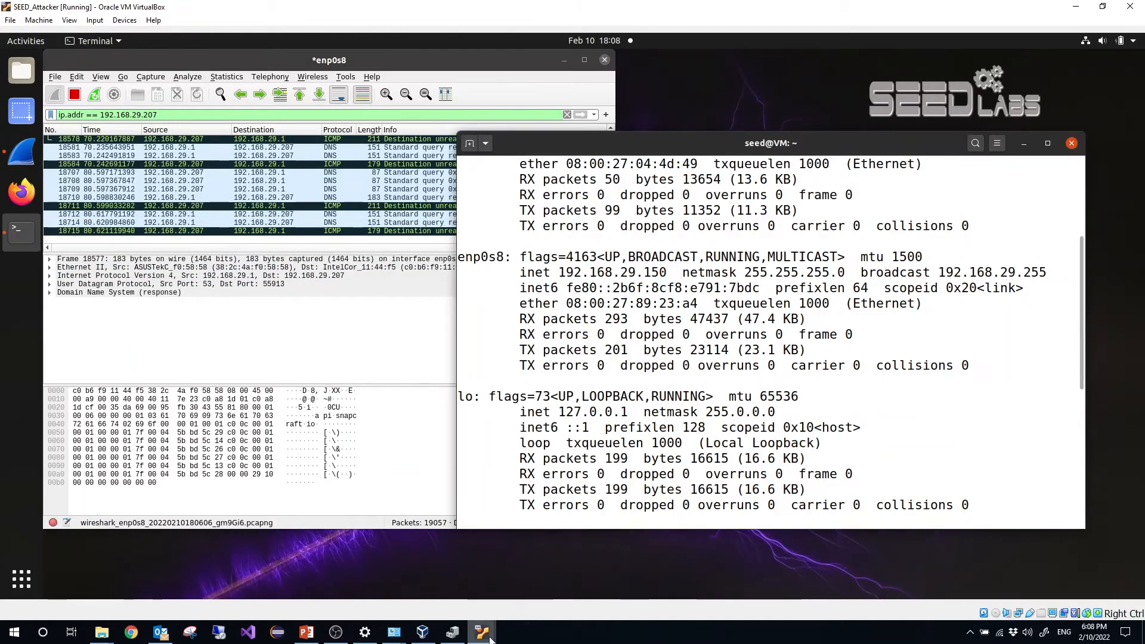
pyautogui.click(479, 632)
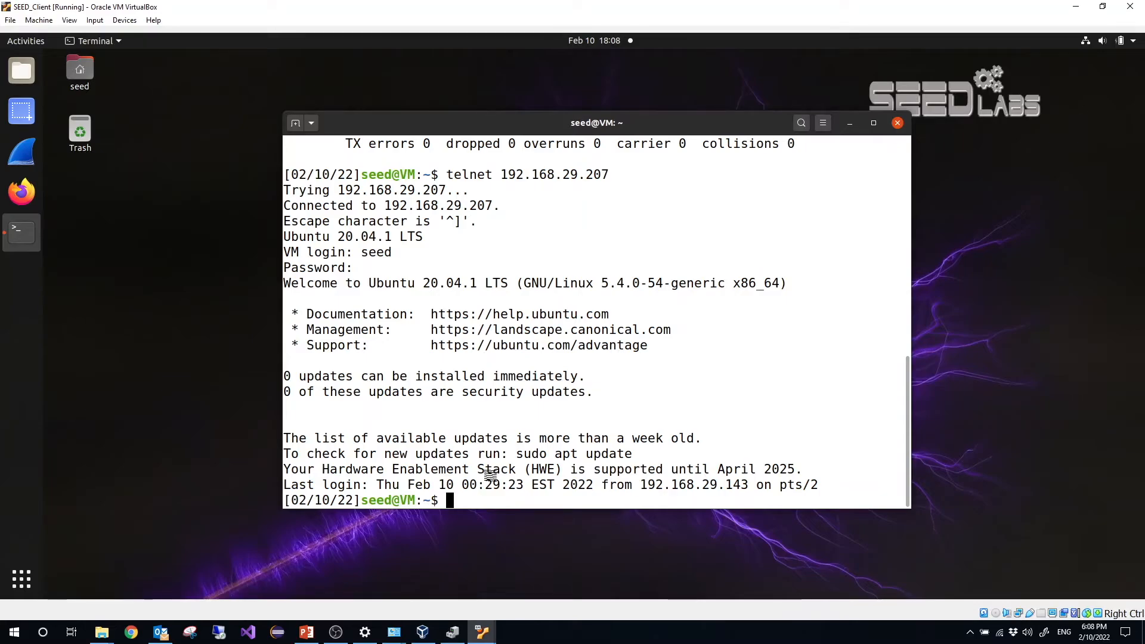
pyautogui.write('ls')
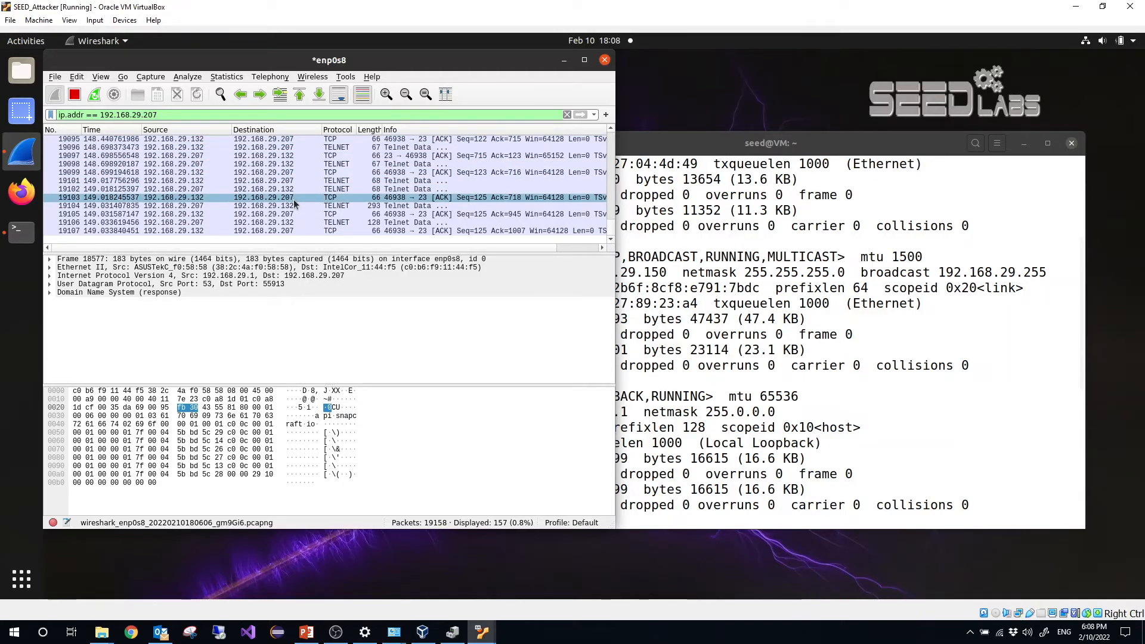
# - Select a port-23 telnet packet, check the server address 192.168.29.207, and run ifconfig on the client
pyautogui.click(292, 231)
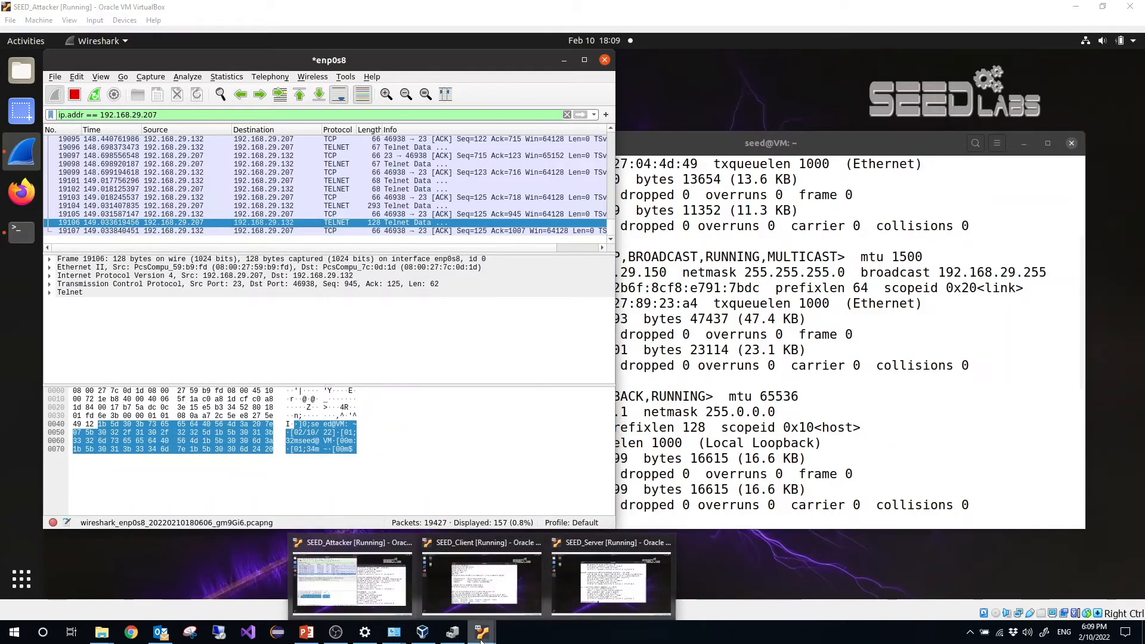
pyautogui.click(611, 581)
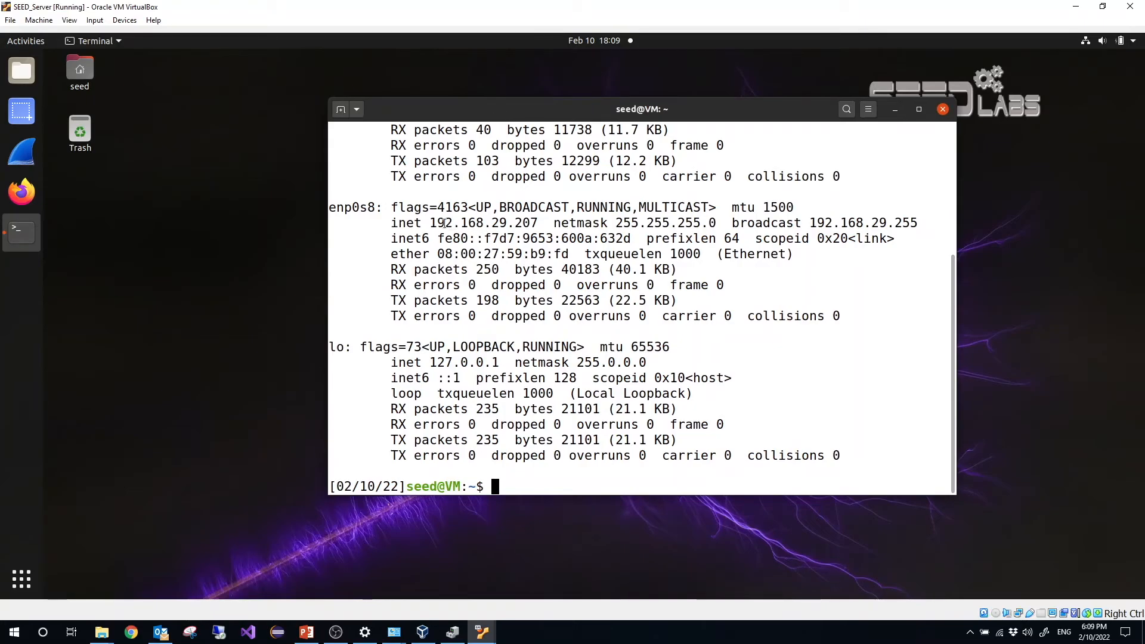
pyautogui.doubleClick(484, 223)
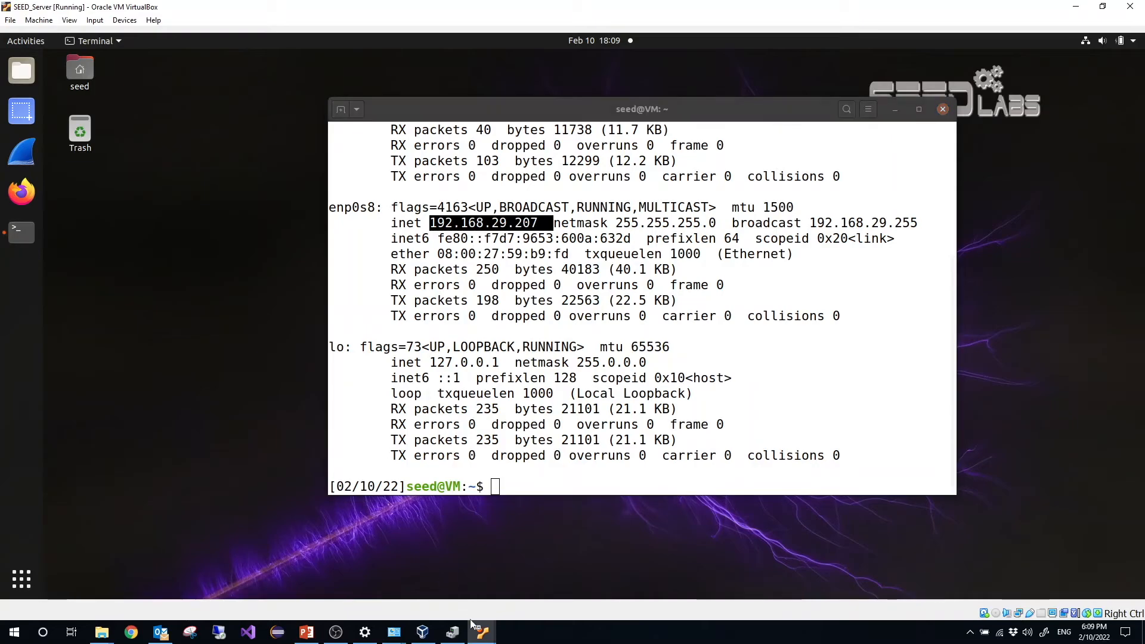
pyautogui.click(481, 632)
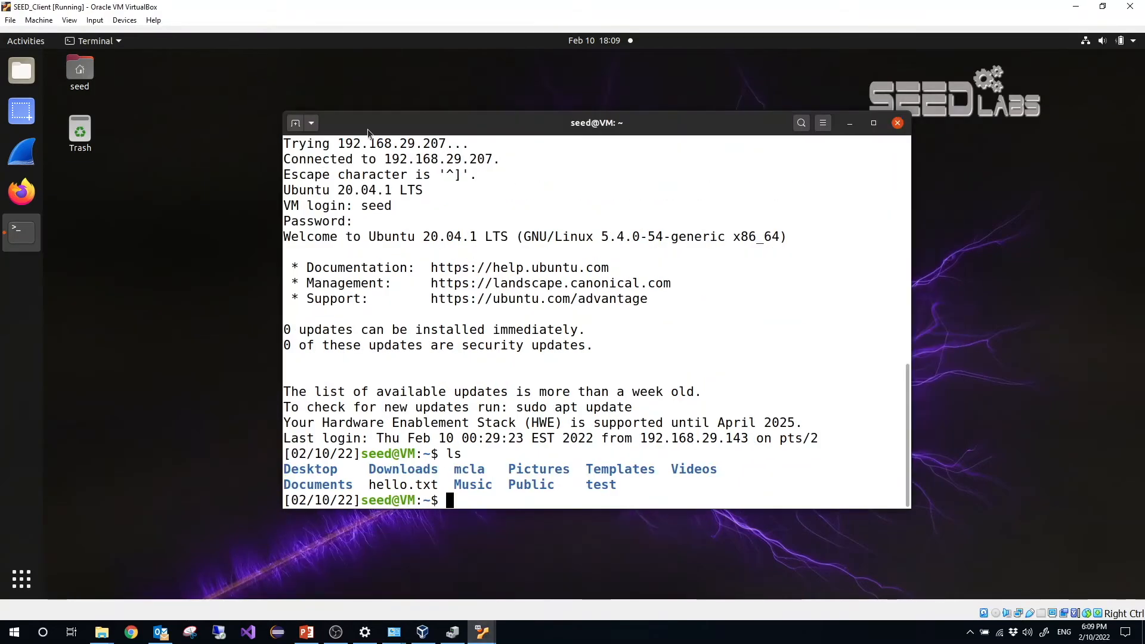
pyautogui.moveTo(596, 123); pyautogui.dragTo(645, 127)
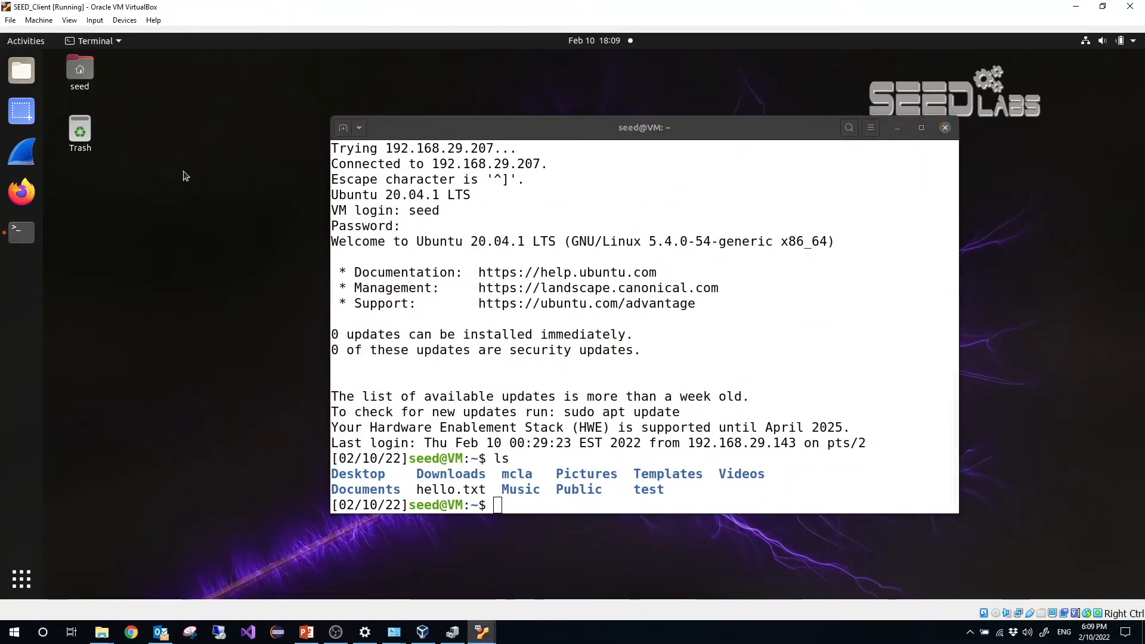
pyautogui.moveTo(153, 288)
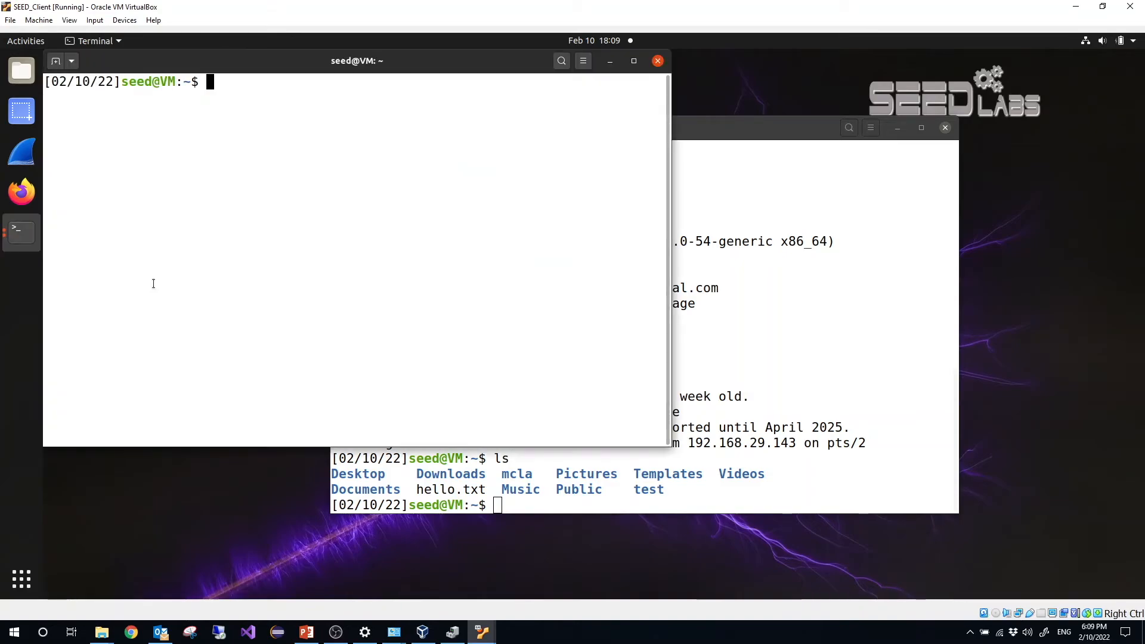
pyautogui.write('ifconfig')
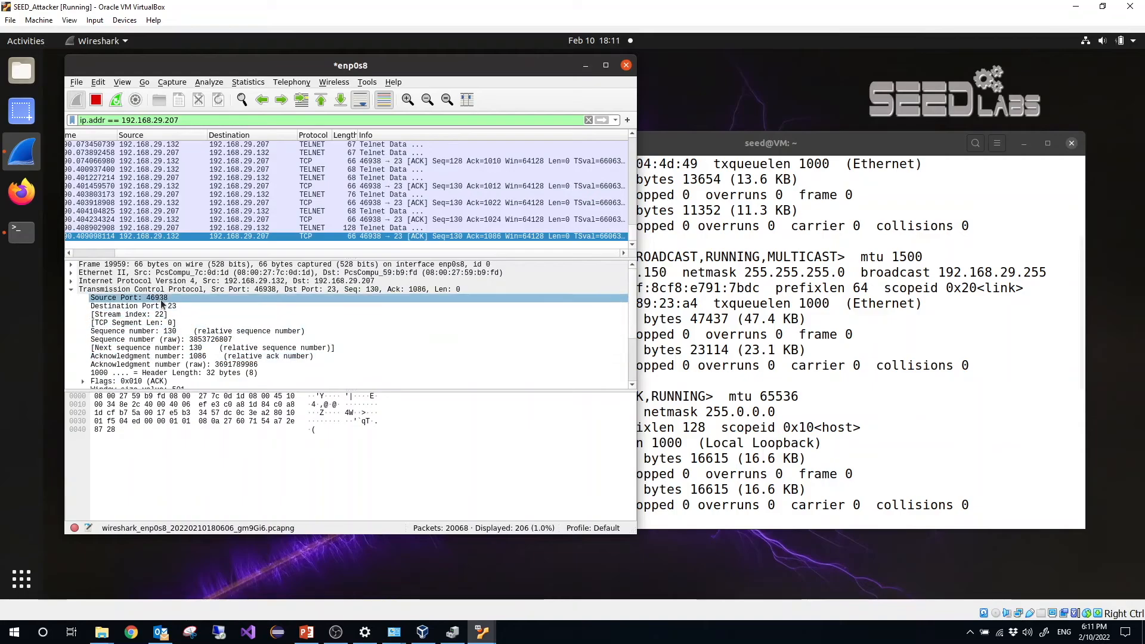
pyautogui.click(131, 306)
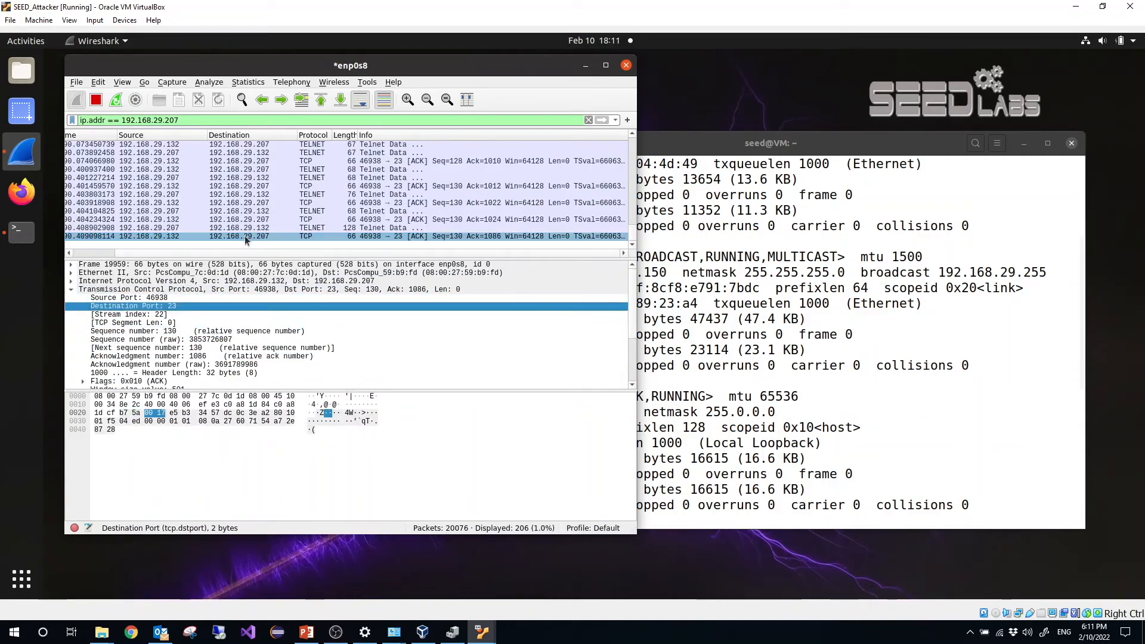
pyautogui.click(132, 299)
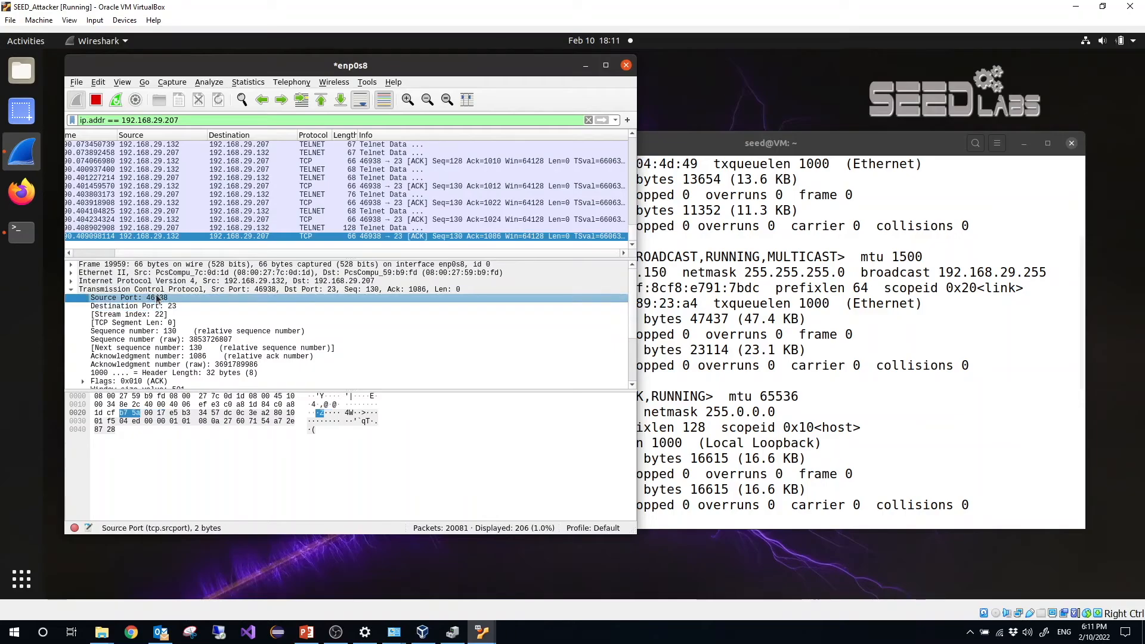
pyautogui.click(131, 305)
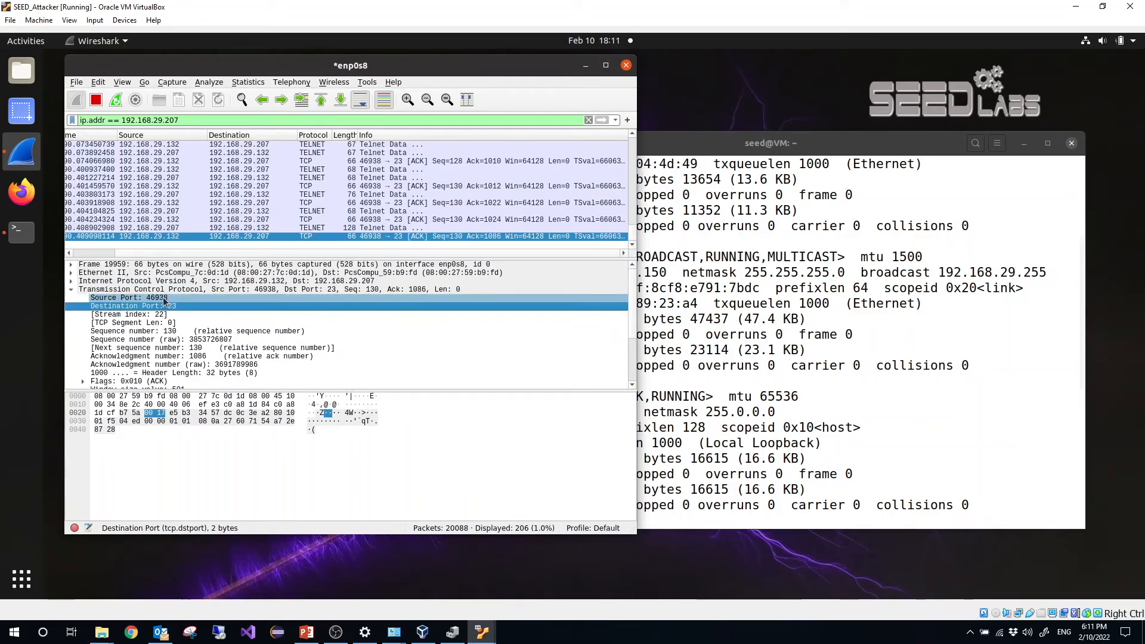
pyautogui.click(127, 297)
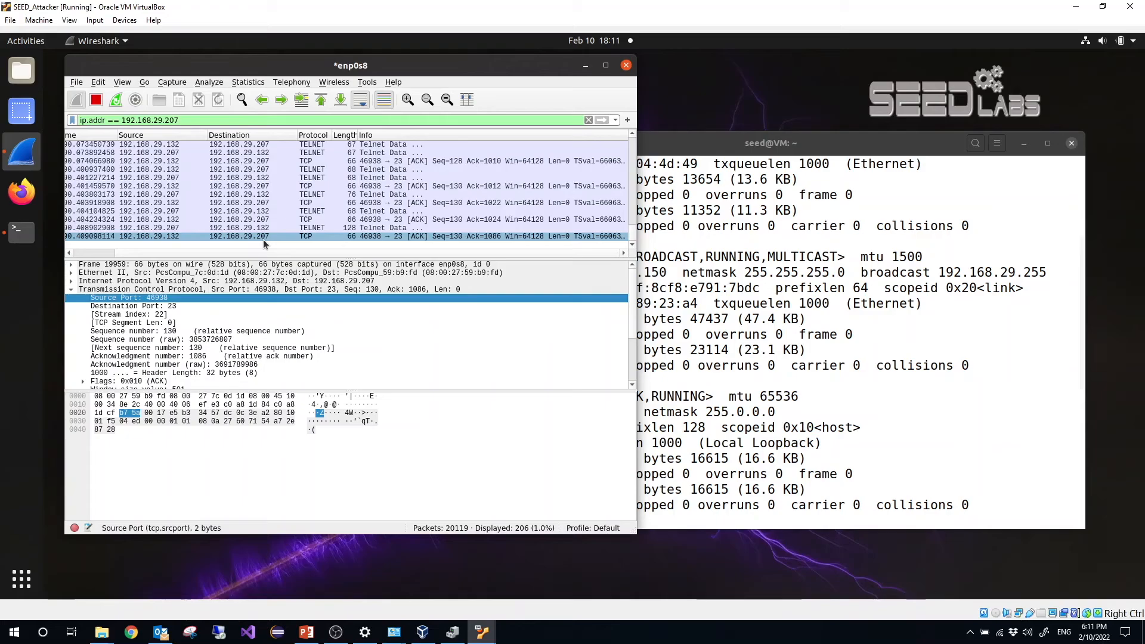
pyautogui.click(132, 306)
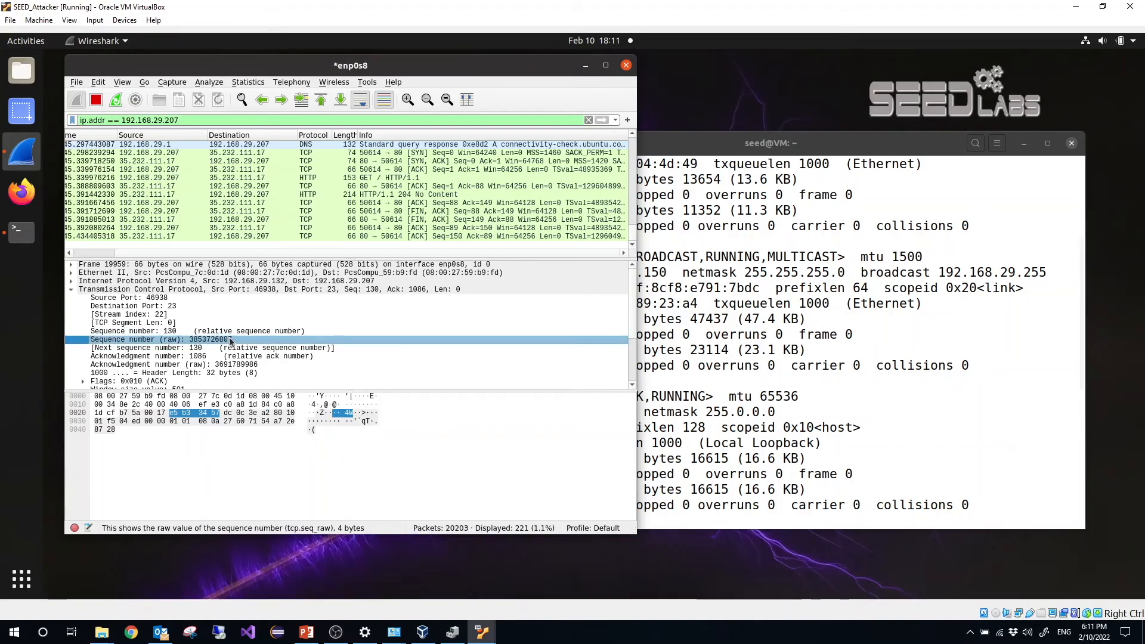
# - Right-click the TCP Sequence number field (relative value 130) to open its options
pyautogui.rightClick(204, 332)
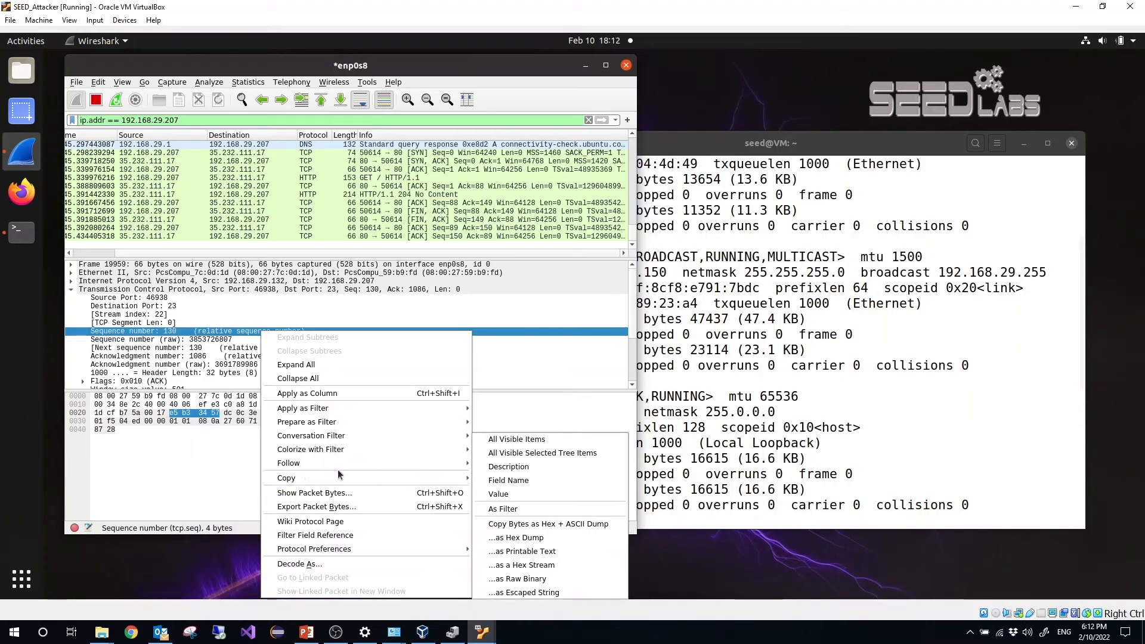
pyautogui.moveTo(315, 549)
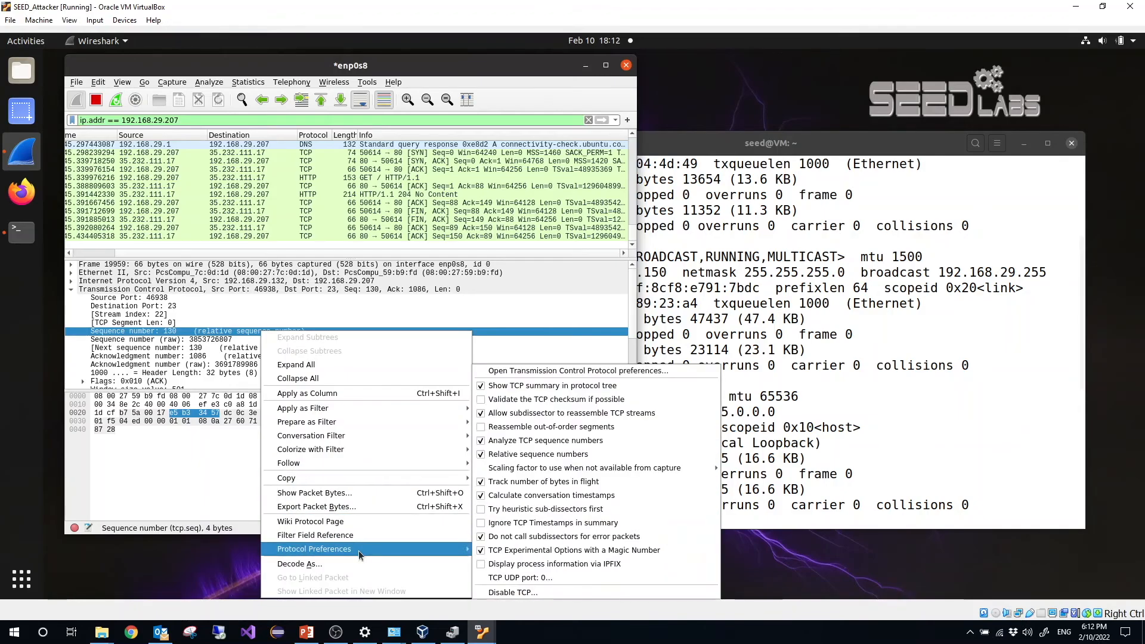
pyautogui.moveTo(354, 558)
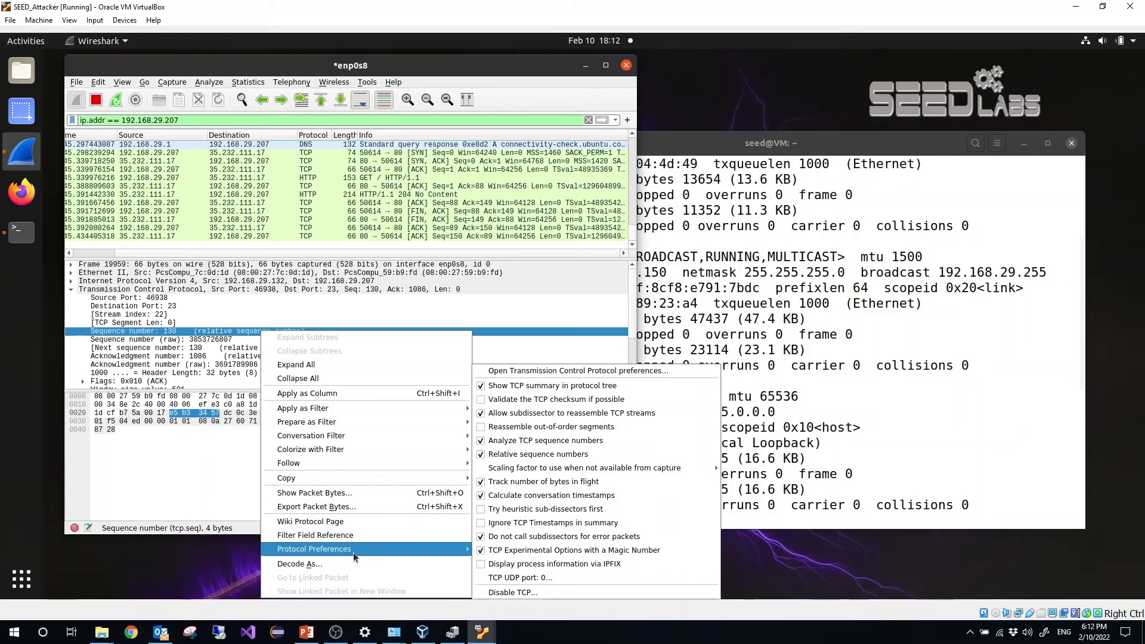
pyautogui.moveTo(497, 550)
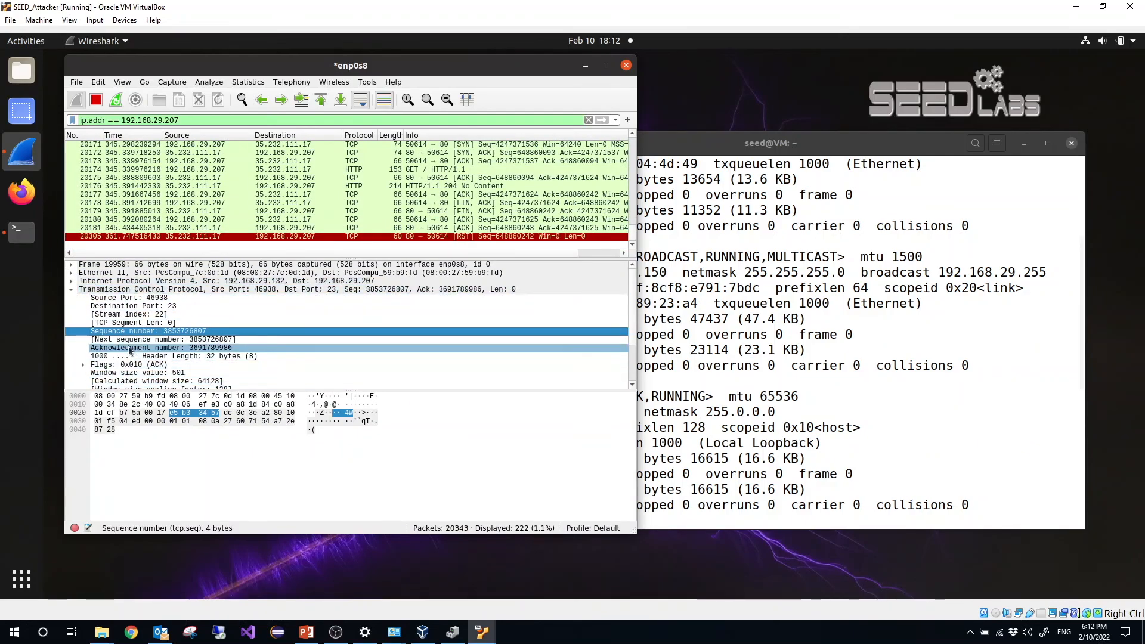
pyautogui.click(146, 331)
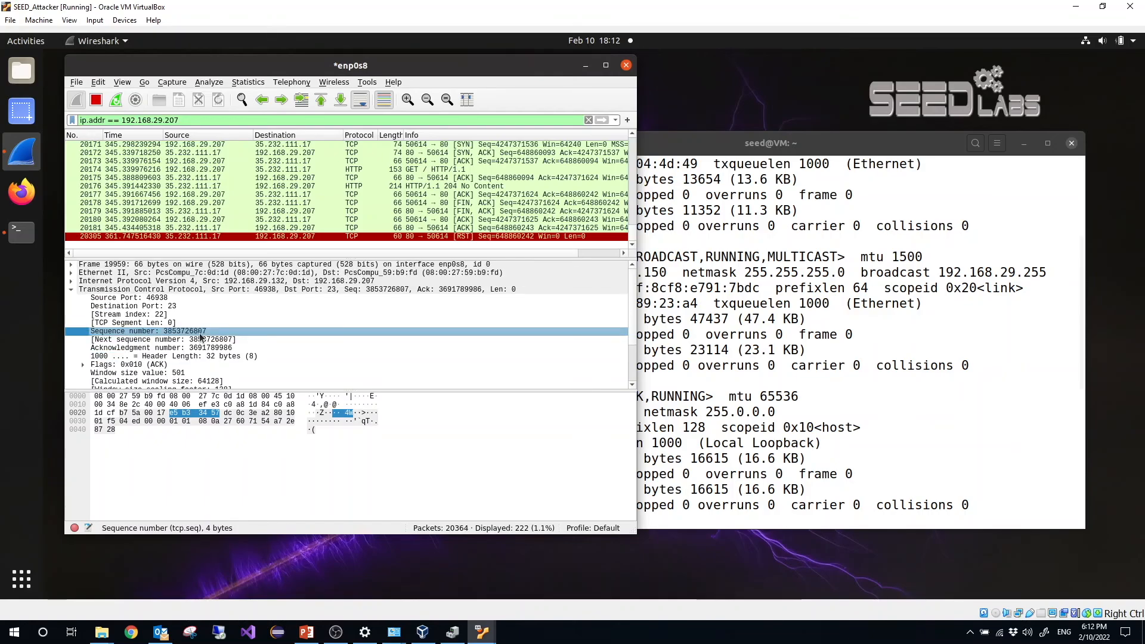
pyautogui.click(225, 281)
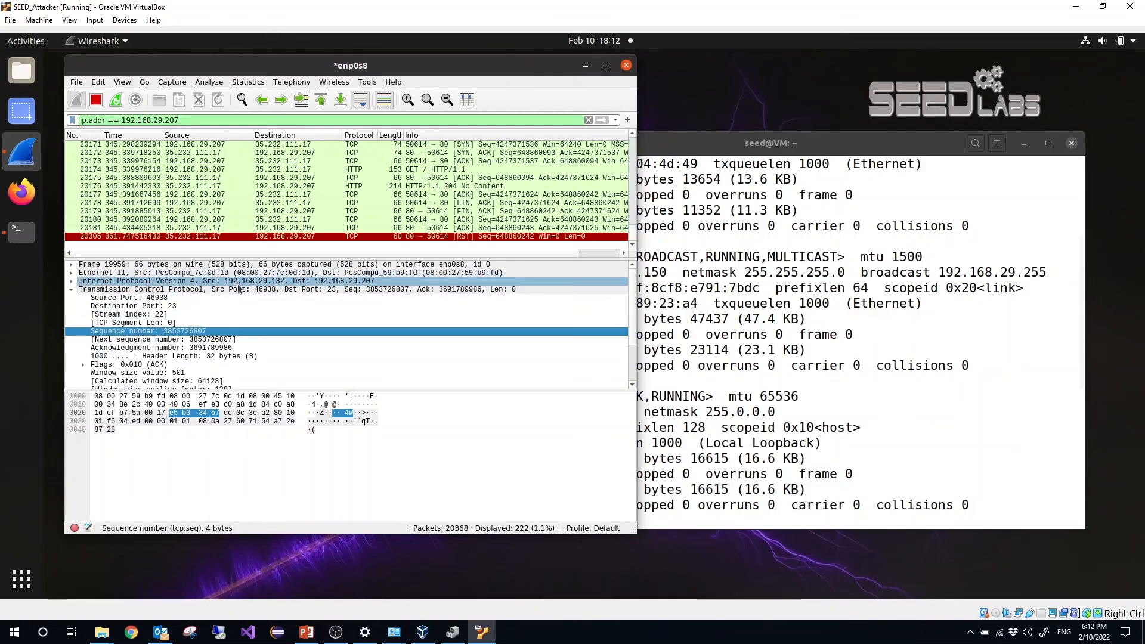
pyautogui.click(292, 185)
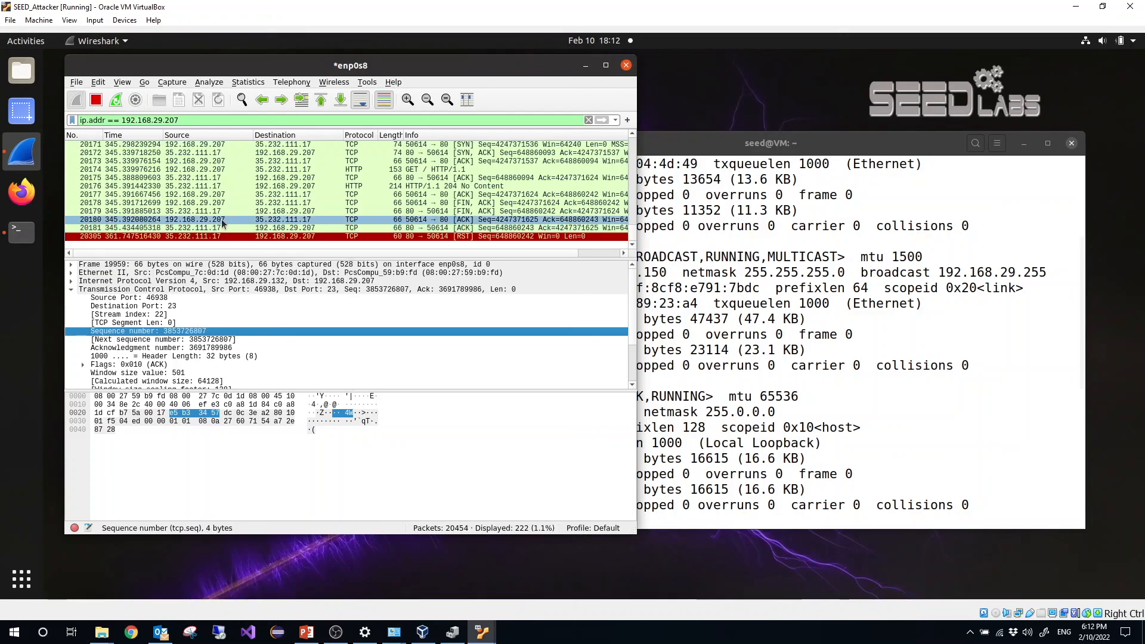
pyautogui.click(175, 381)
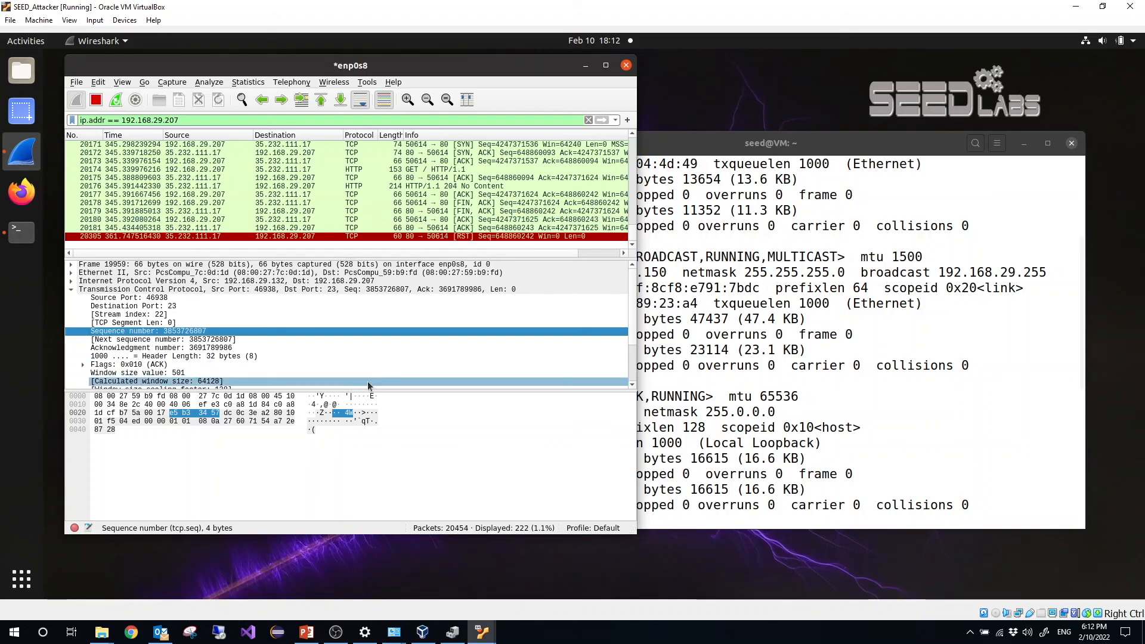